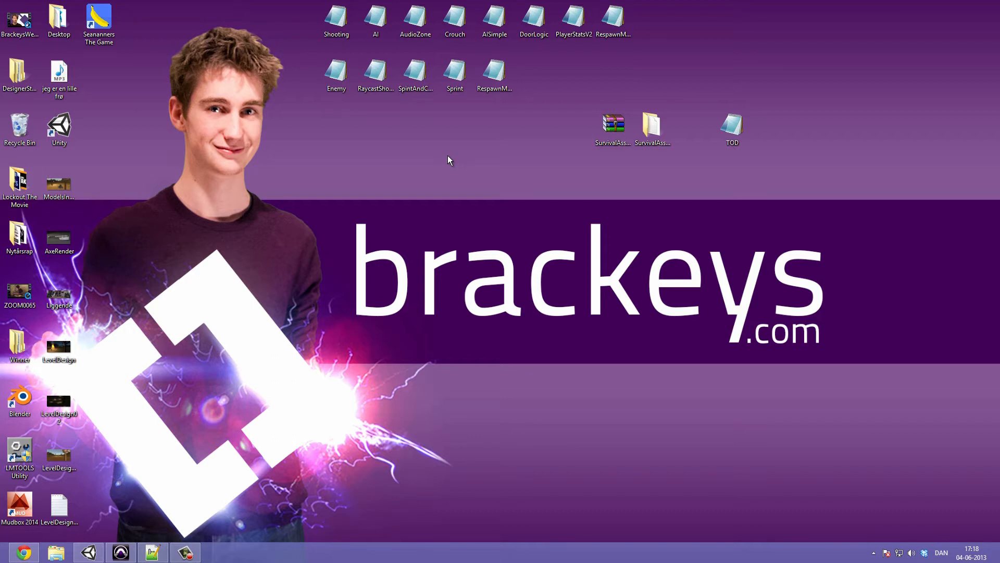
mouse_move(791, 97)
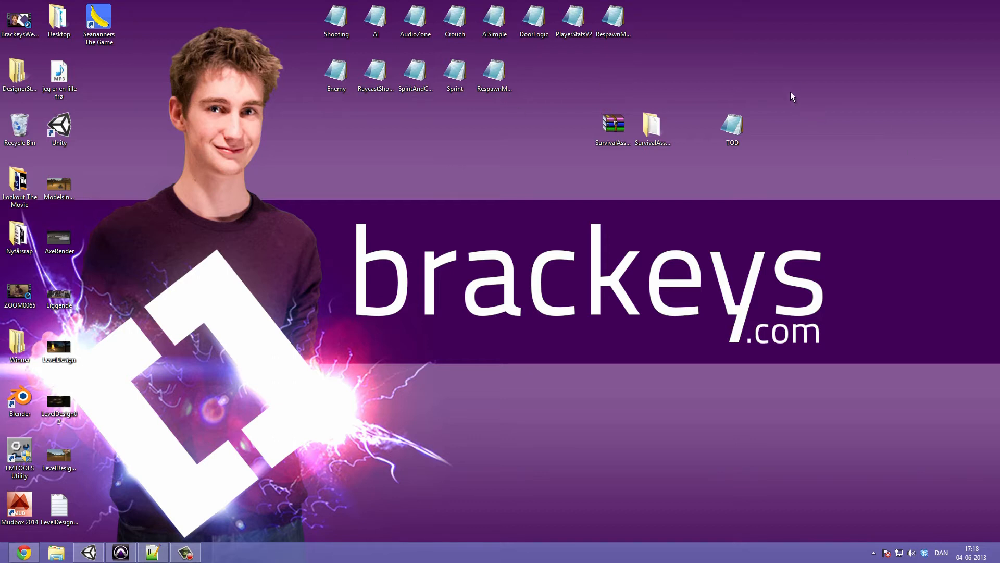
mouse_move(708, 168)
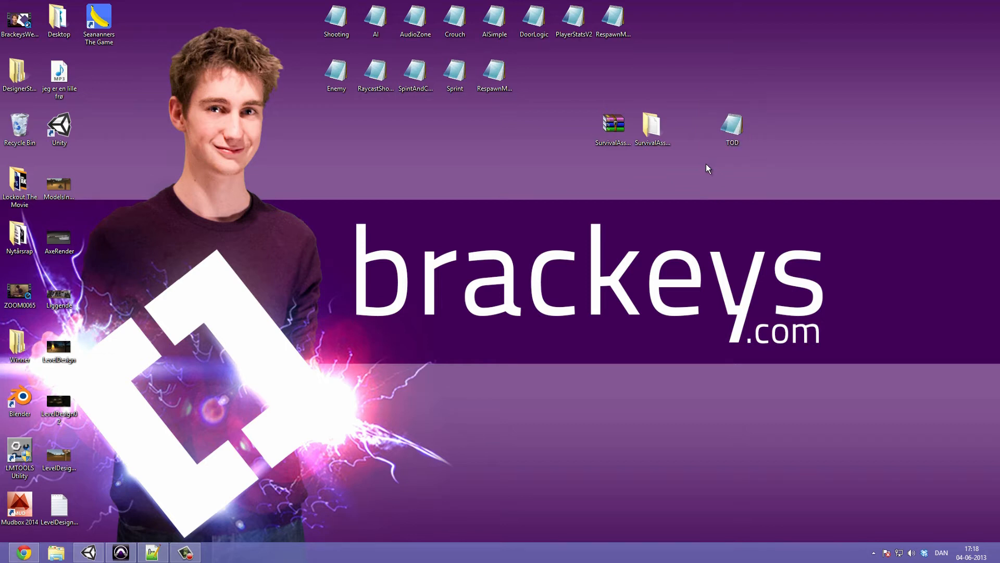
mouse_move(722, 137)
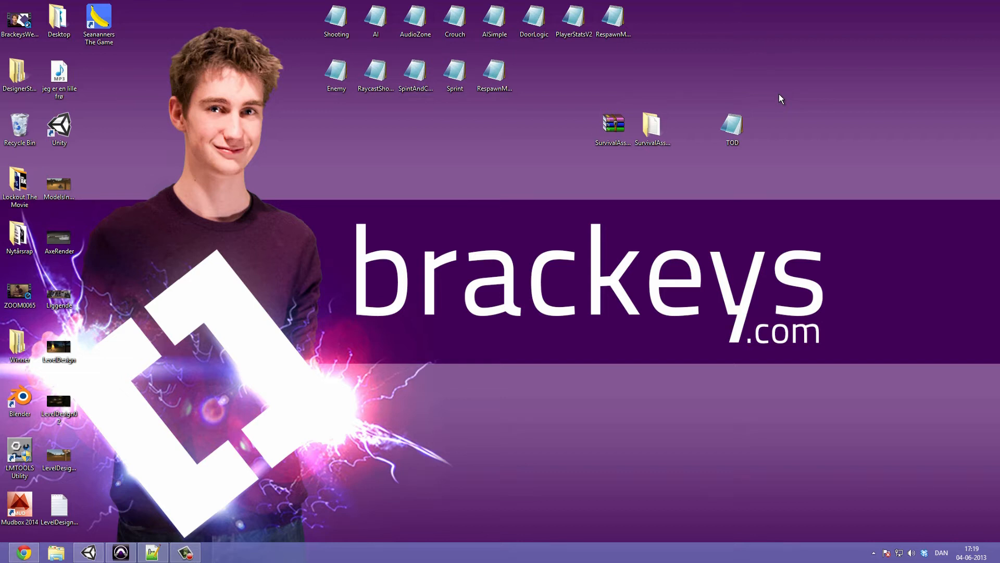
mouse_move(103, 538)
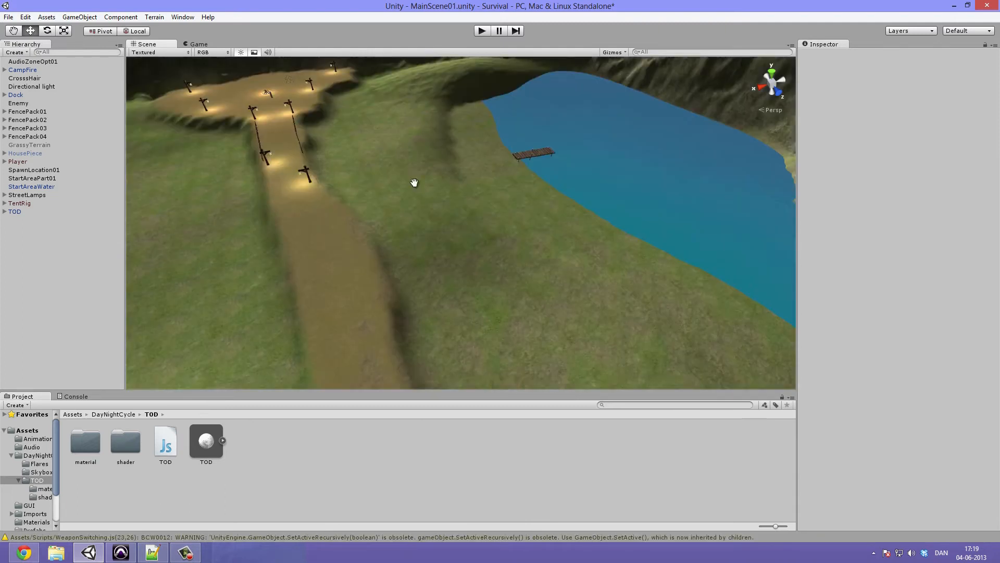
Frame the lamp-lit start area and select the start area terrain and a street lamp
drag(414, 182, 372, 149)
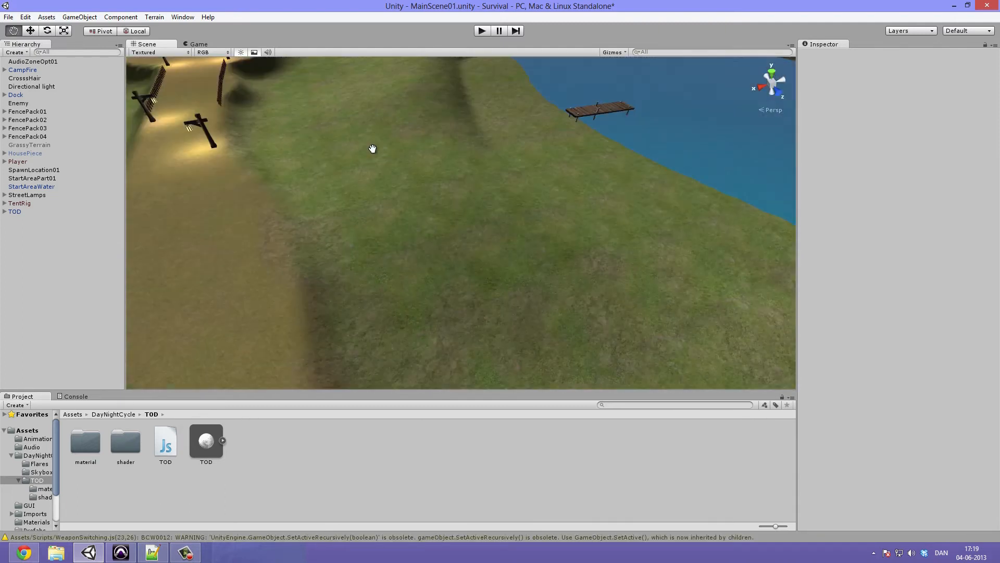
drag(373, 149, 507, 210)
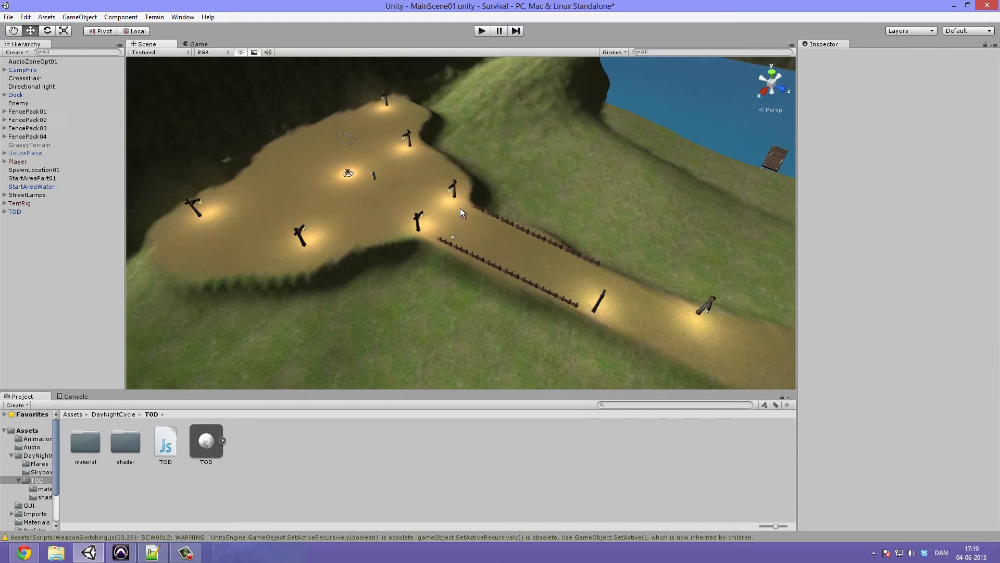
drag(463, 213, 472, 161)
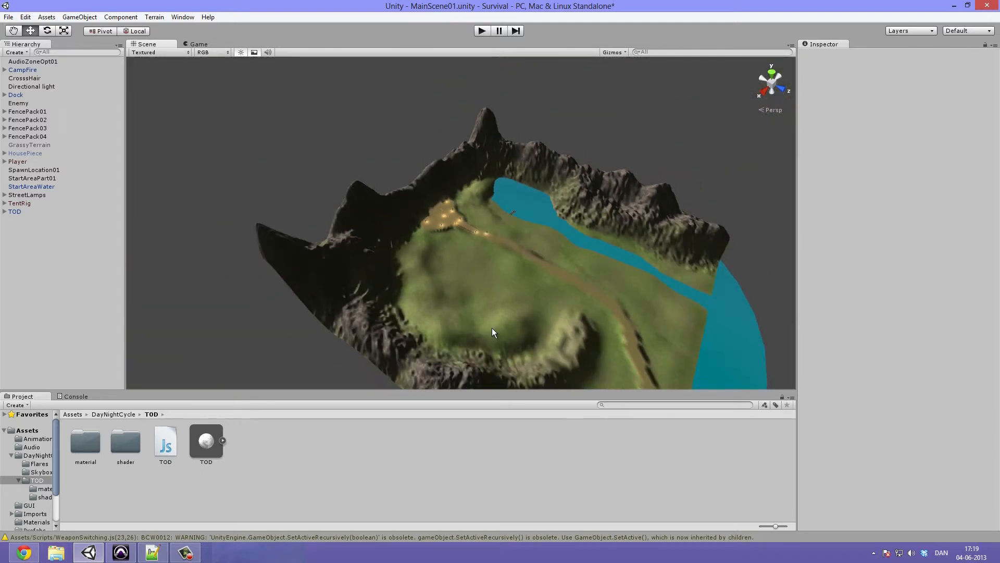
click(27, 177)
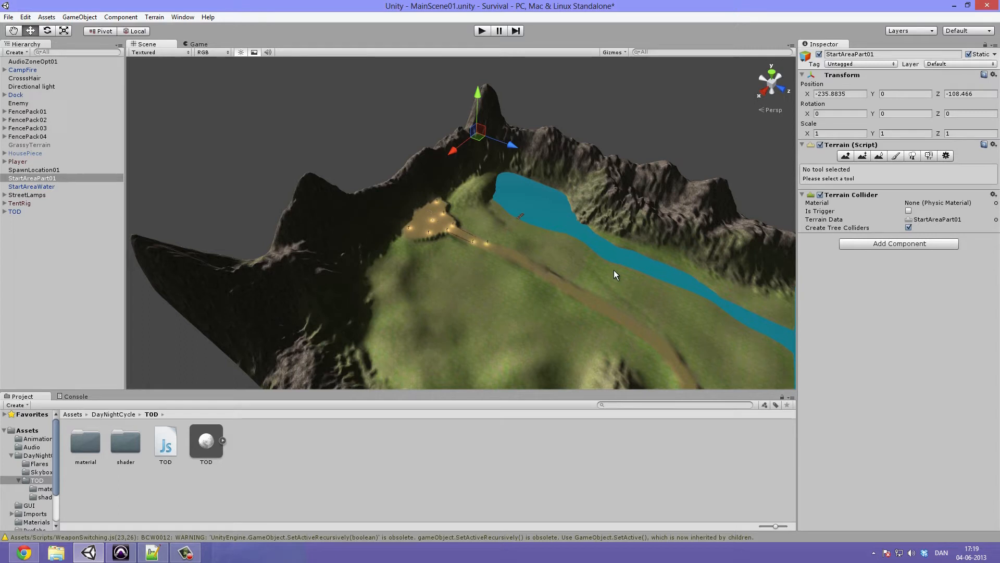
click(29, 186)
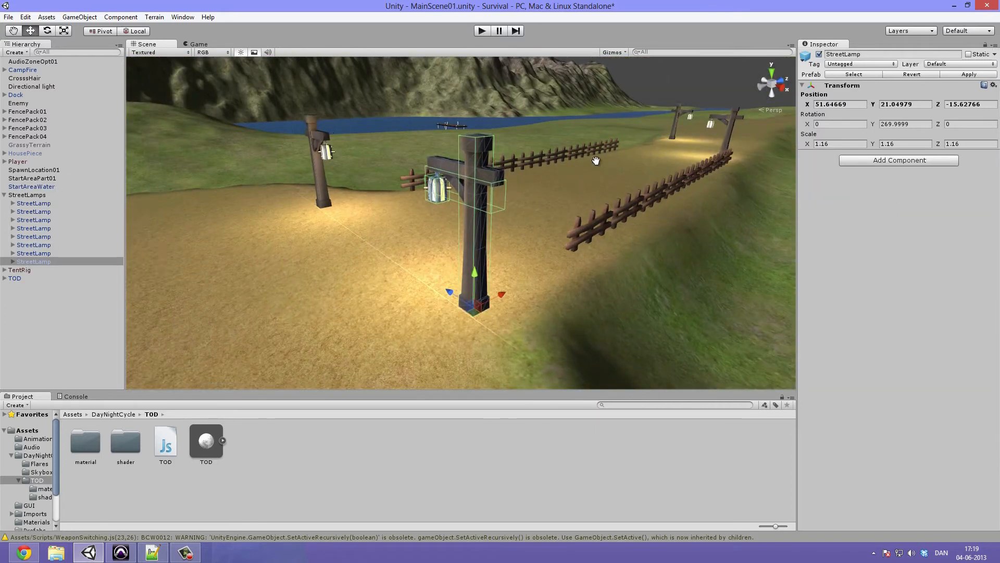
Move to the campfire area, select the campfire, then reselect the start area terrain
drag(596, 159, 414, 213)
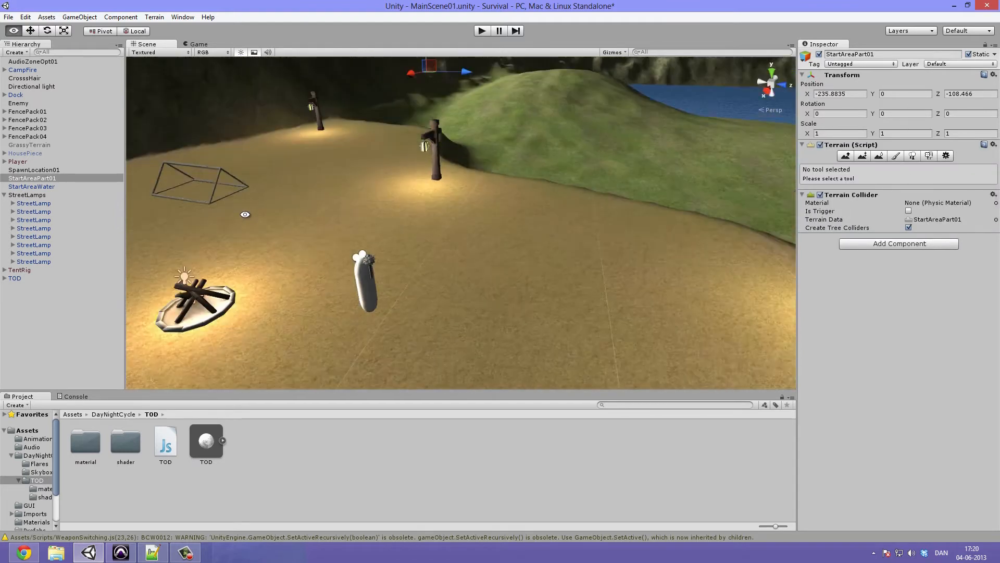
click(23, 68)
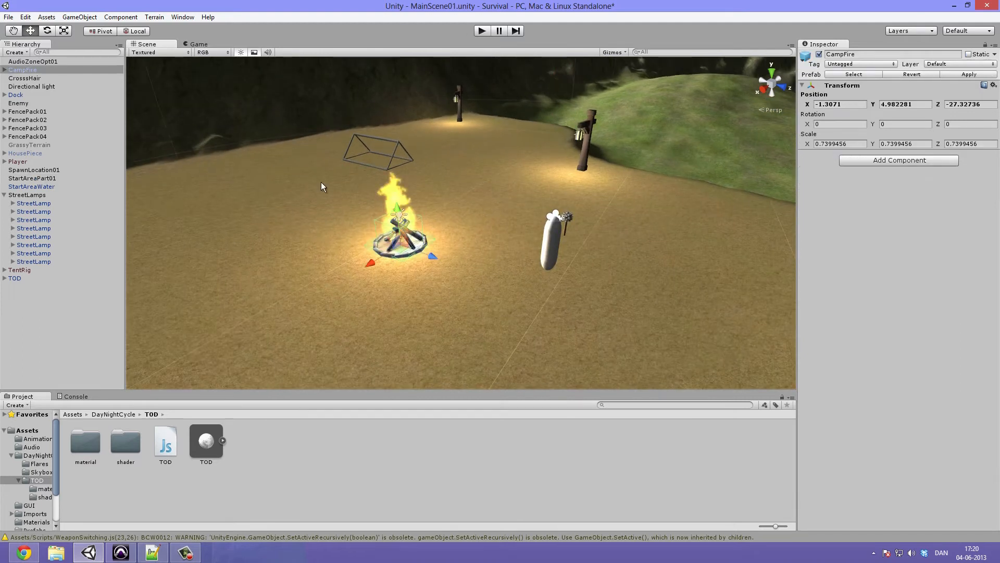
mouse_move(450, 272)
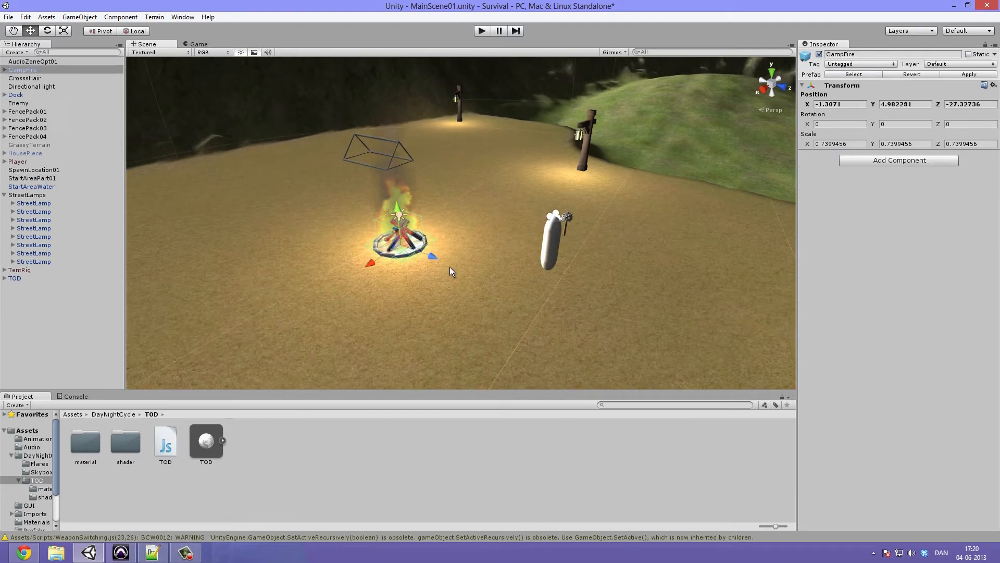
click(34, 177)
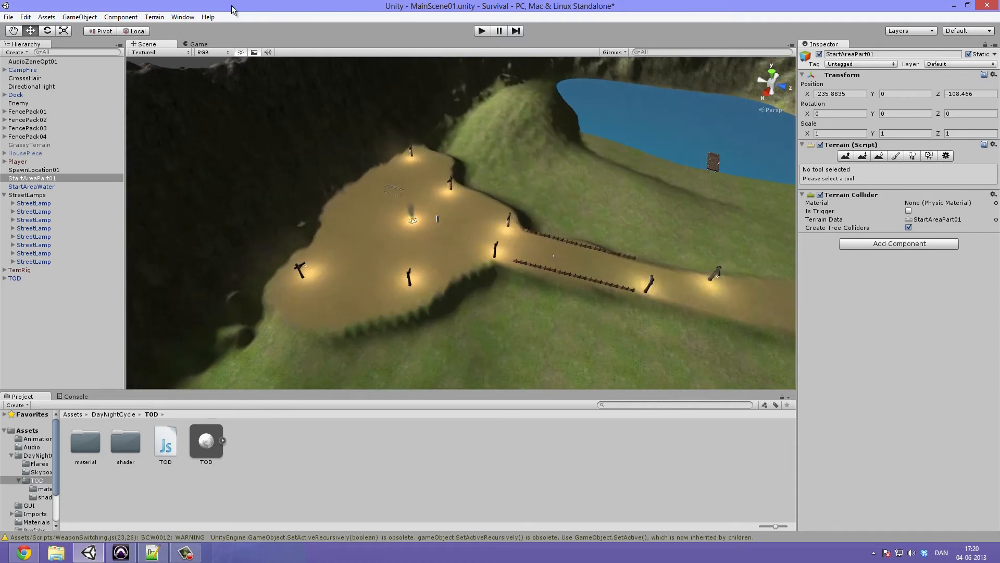
Play the game, slide time of day to night and back to daylight, then stop play mode
click(172, 44)
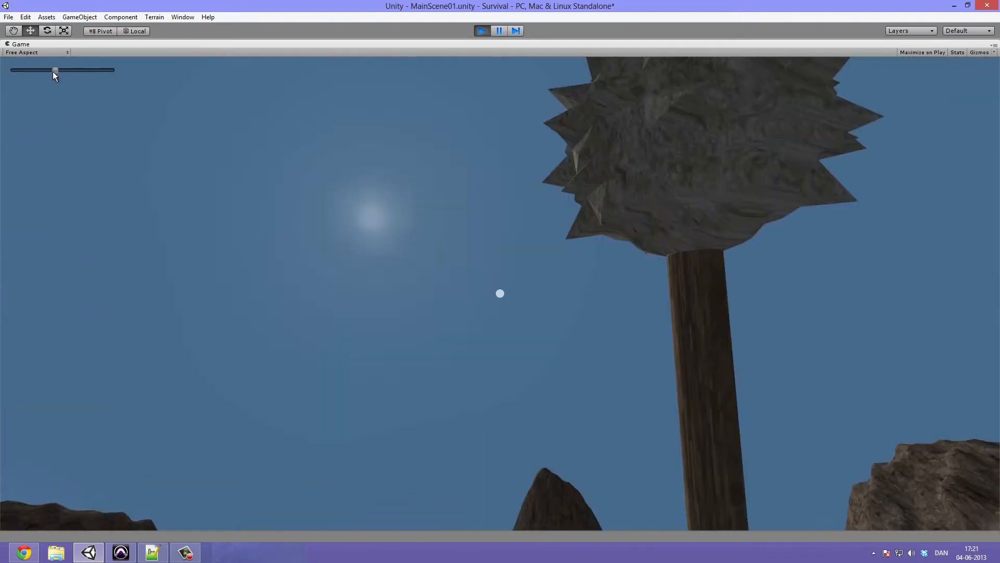
drag(55, 70, 12, 70)
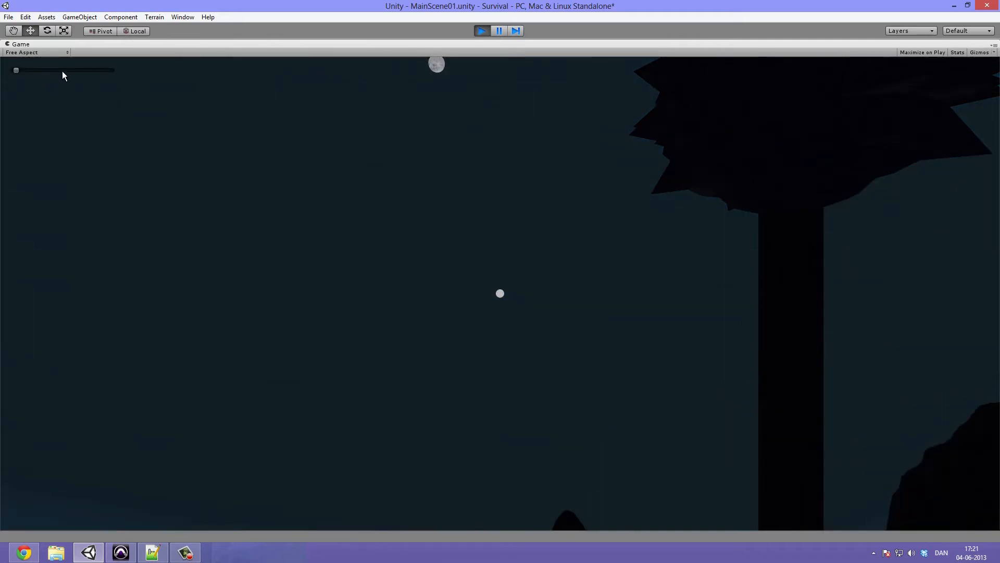
drag(15, 70, 29, 70)
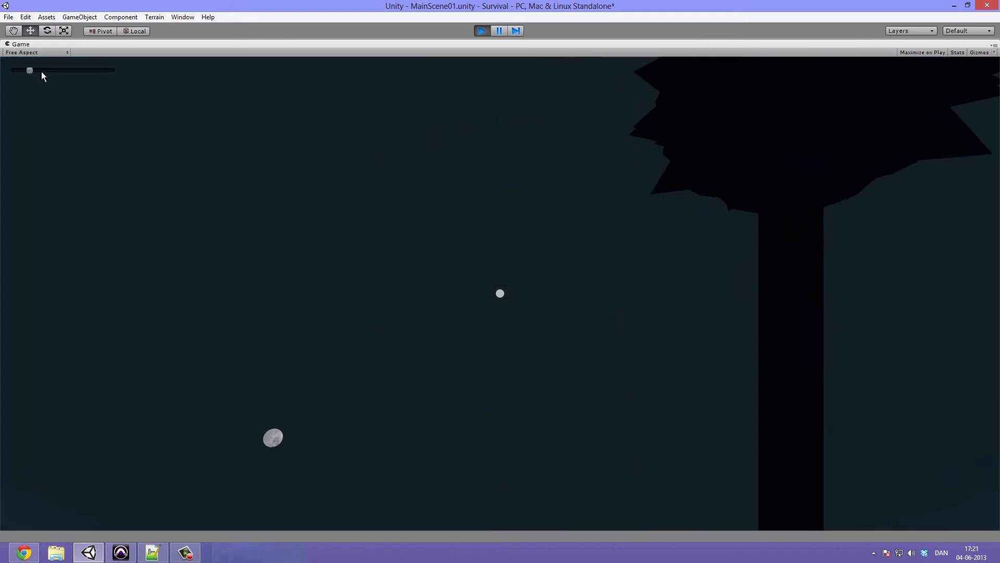
drag(29, 70, 59, 70)
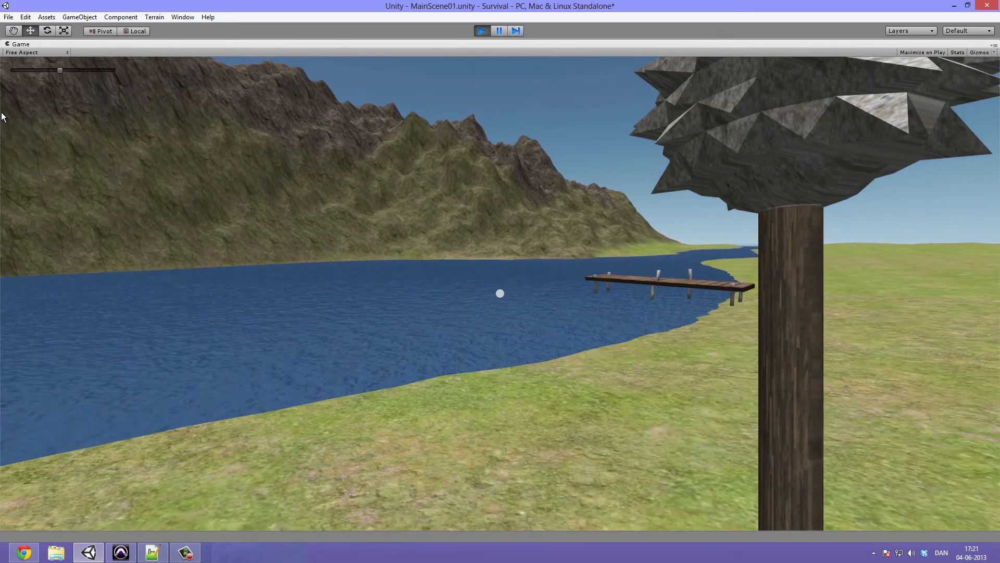
click(481, 30)
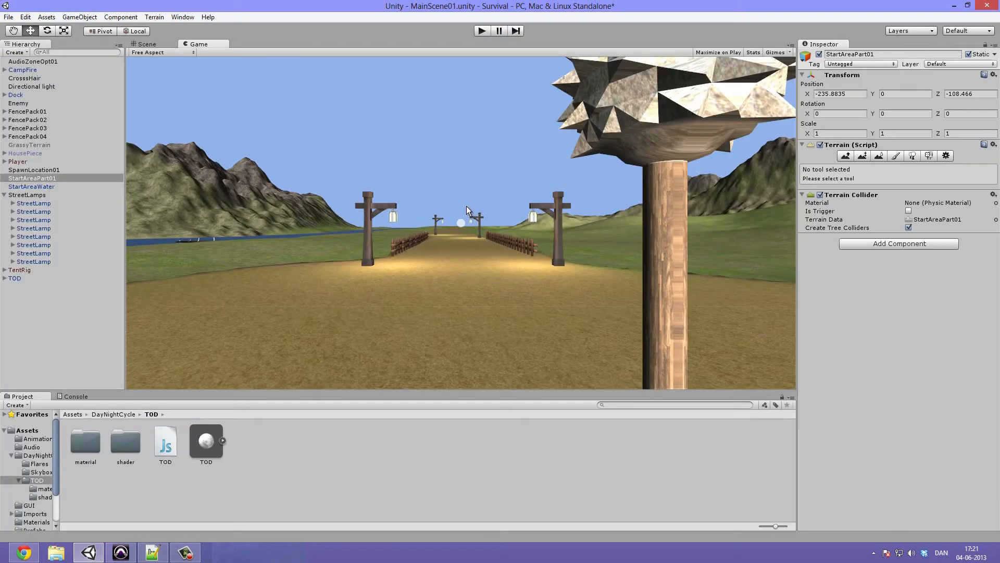
Collapse the StreetLamps group and select the TOD object to show its script component
click(23, 194)
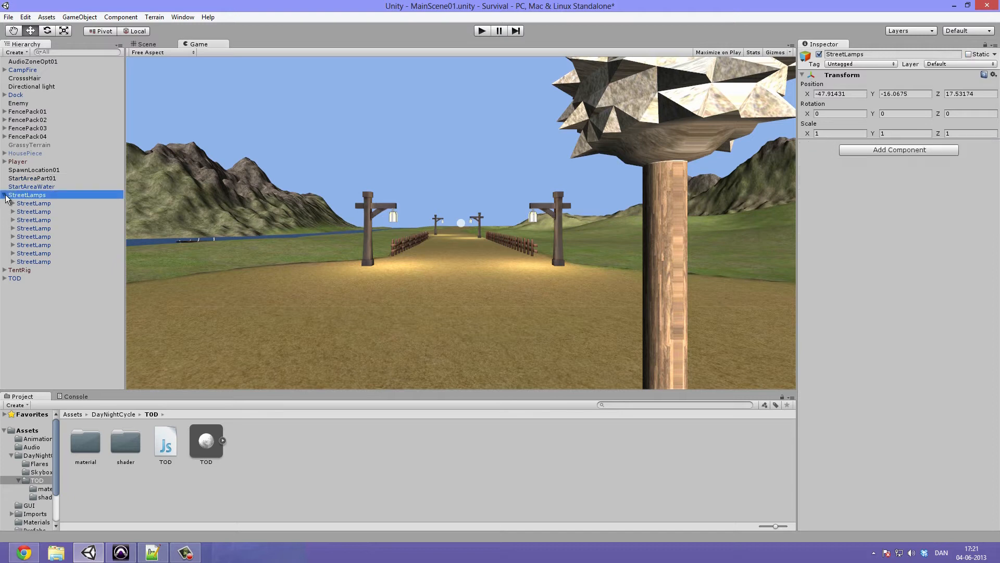
click(15, 211)
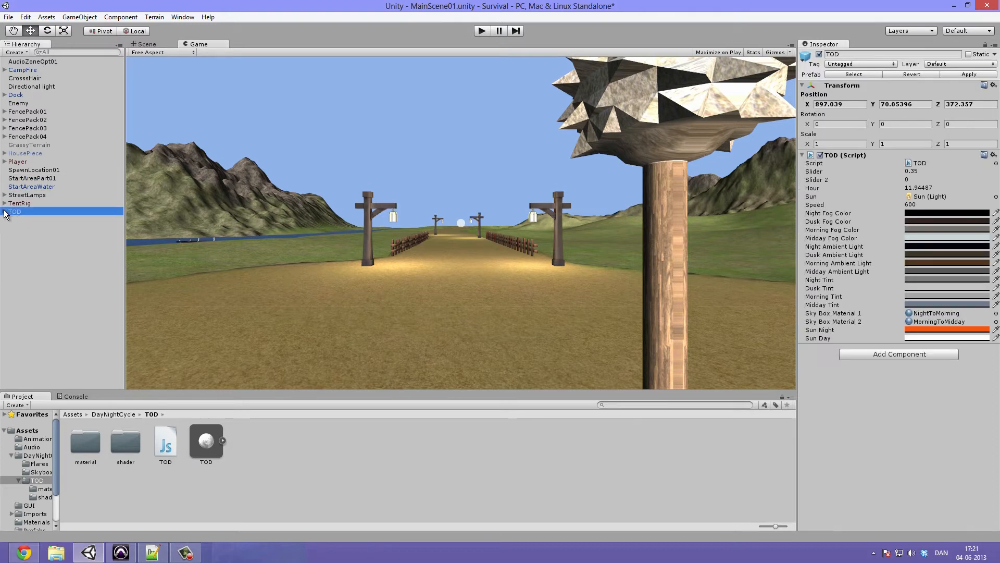
click(4, 211)
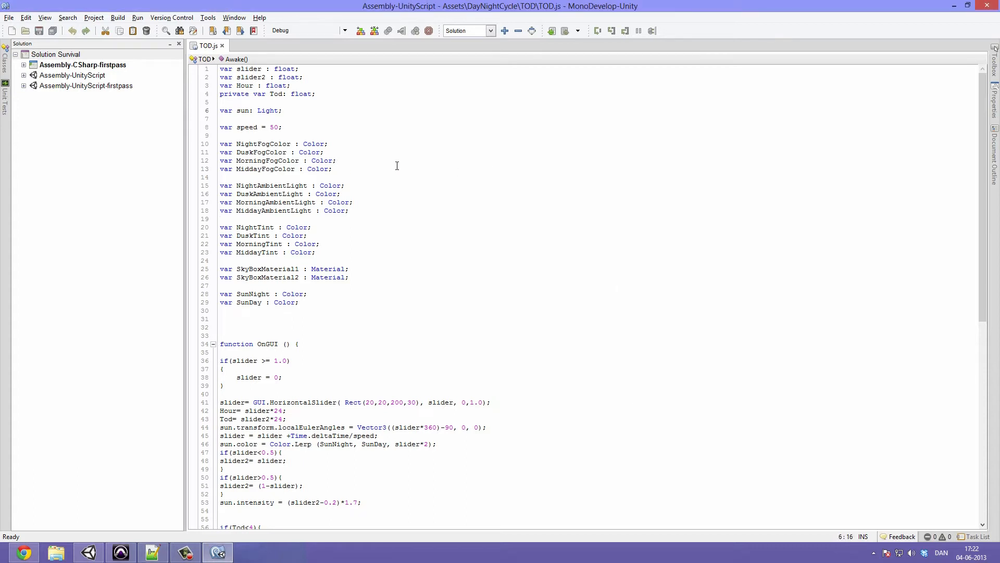
Write the tutorial-24 comment about water colour changing and unchecking IncludeWater if unused
click(223, 319)
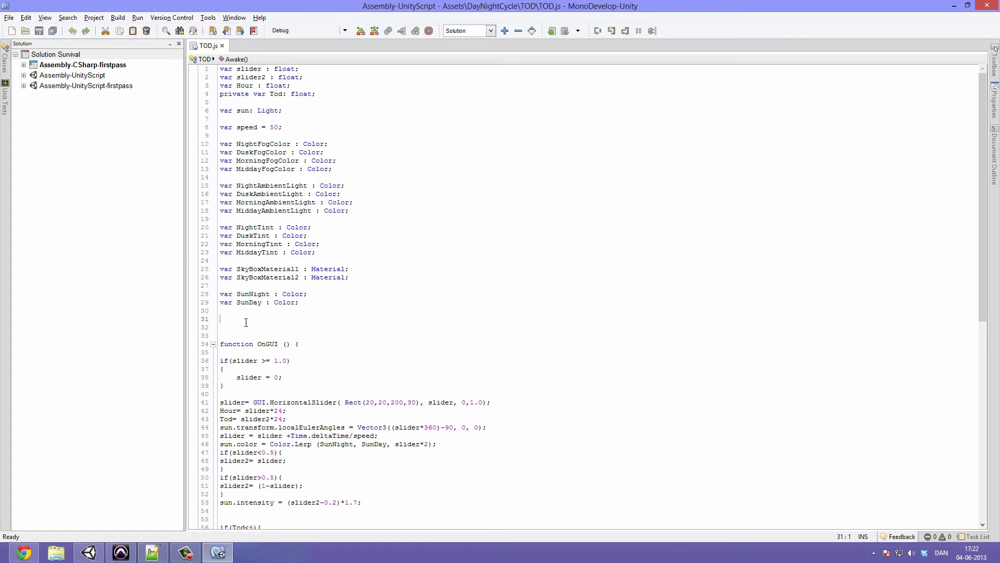
mouse_move(258, 318)
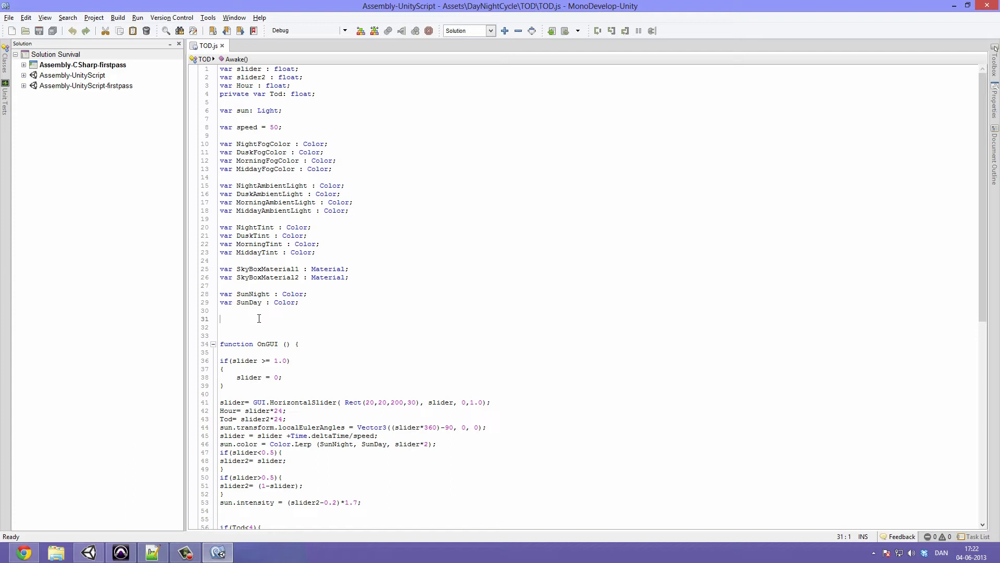
text(//)
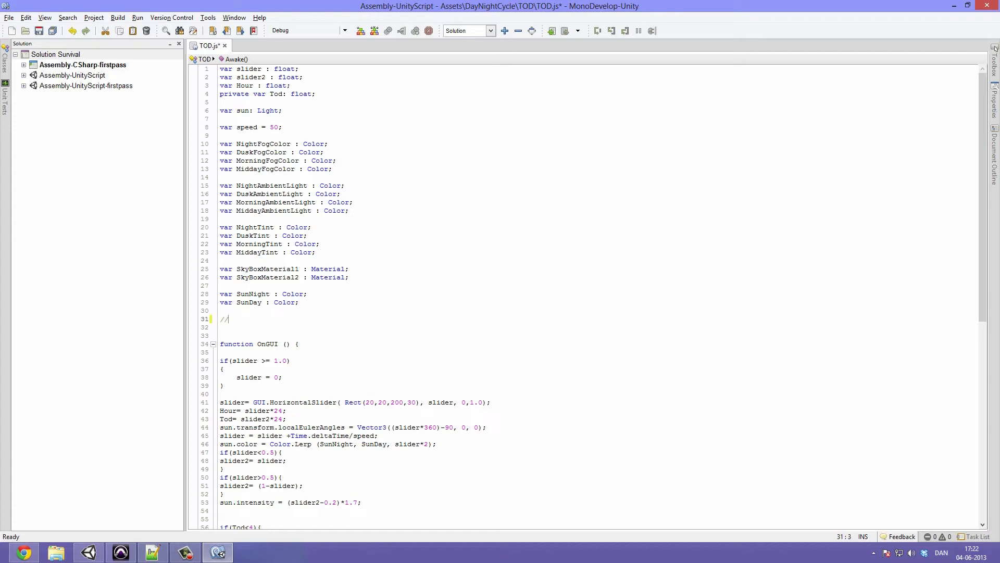
text(THIS WAS)
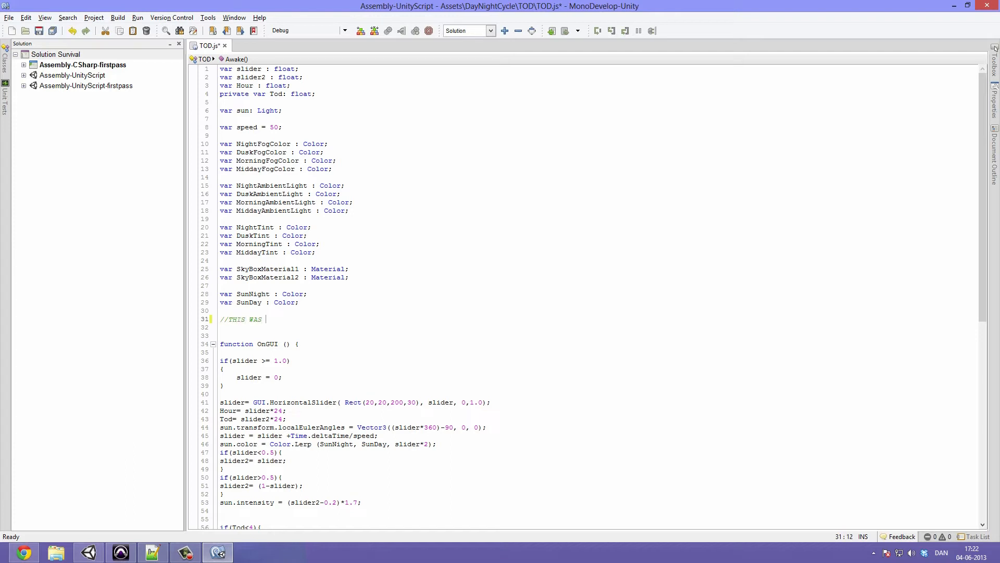
text(ADDED IN TUTORIAL NUMBER)
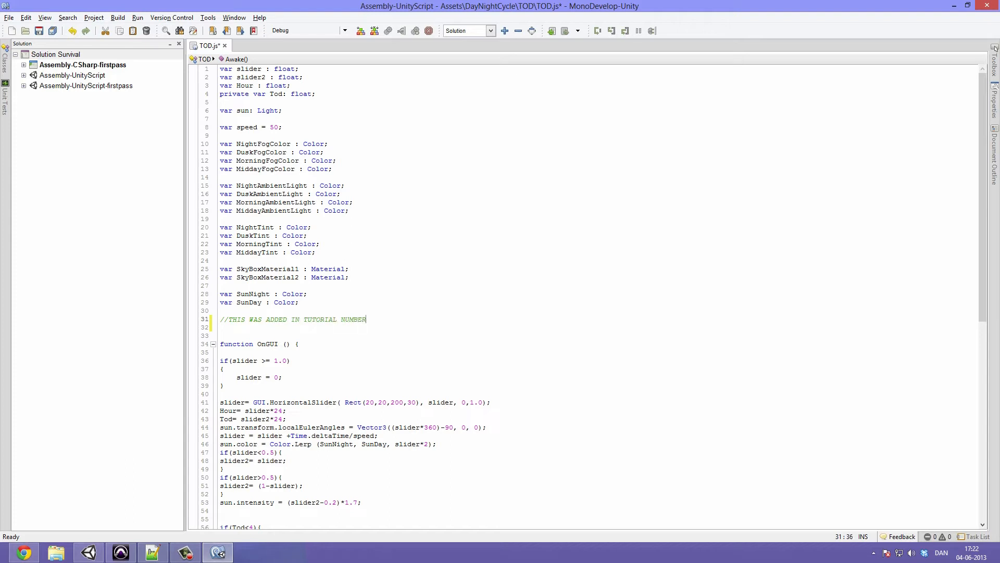
text(24. It a)
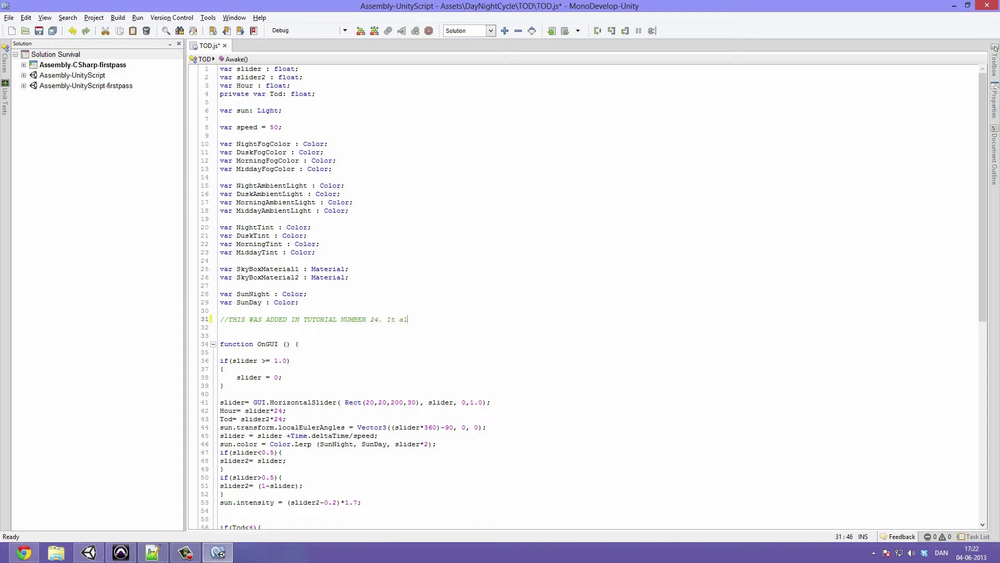
text(lows for chan)
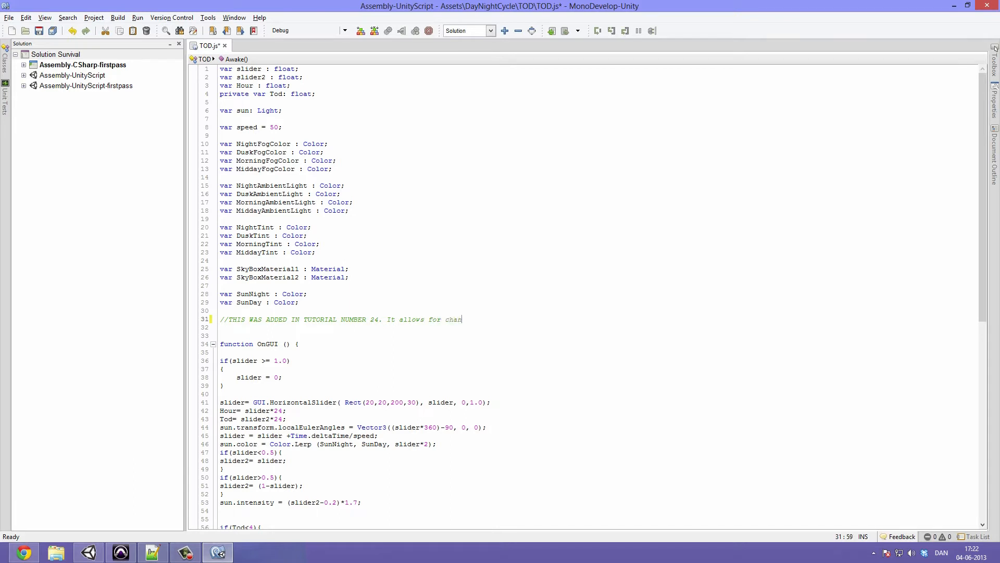
text(ging the color that reflects of t)
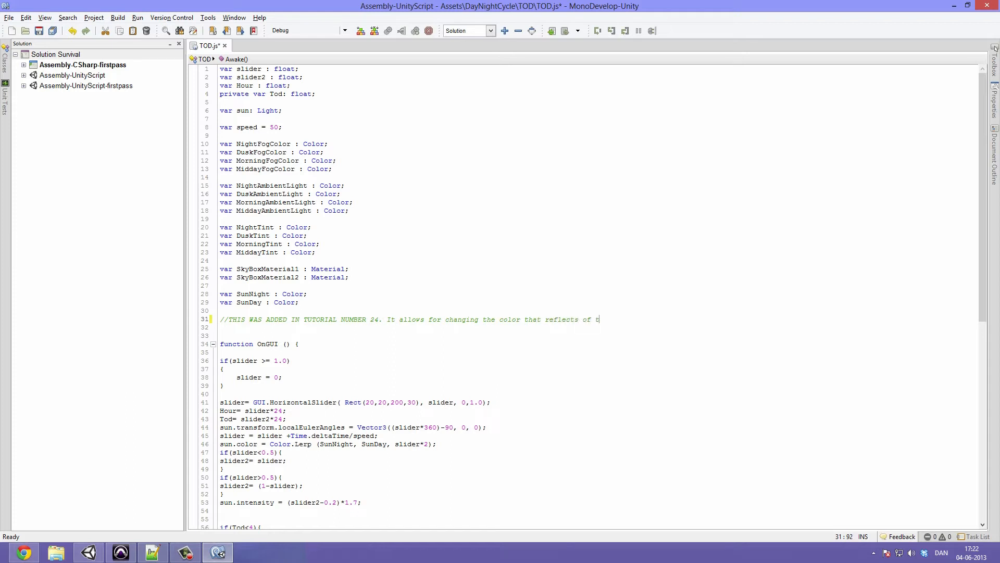
text(a wat)
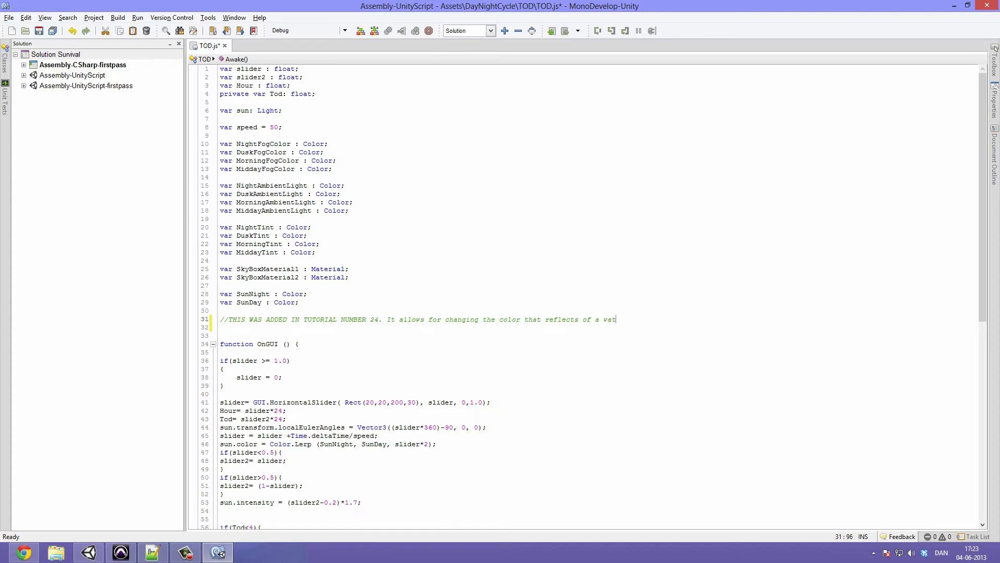
text(er object.)
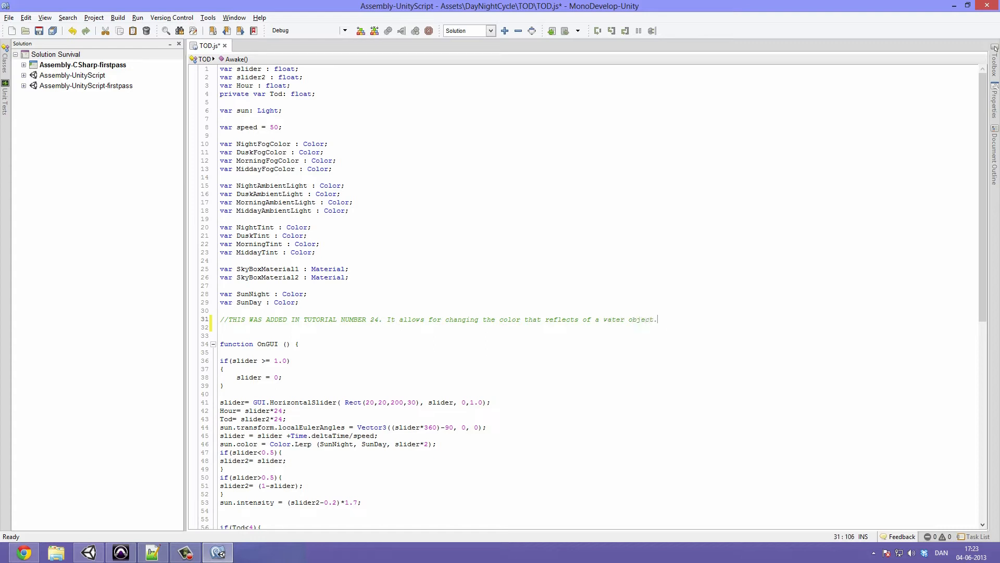
text(%%)
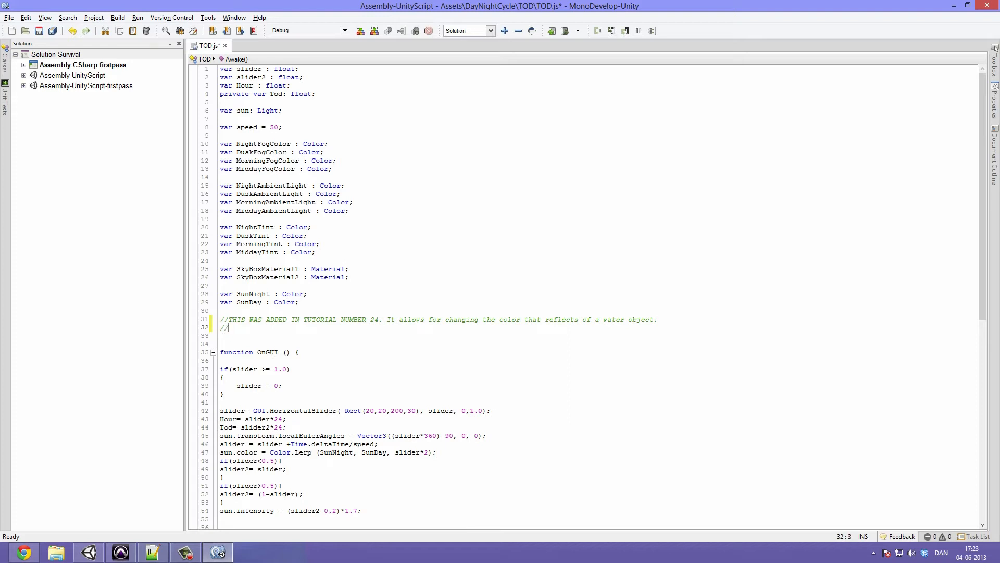
text(Uncheck)
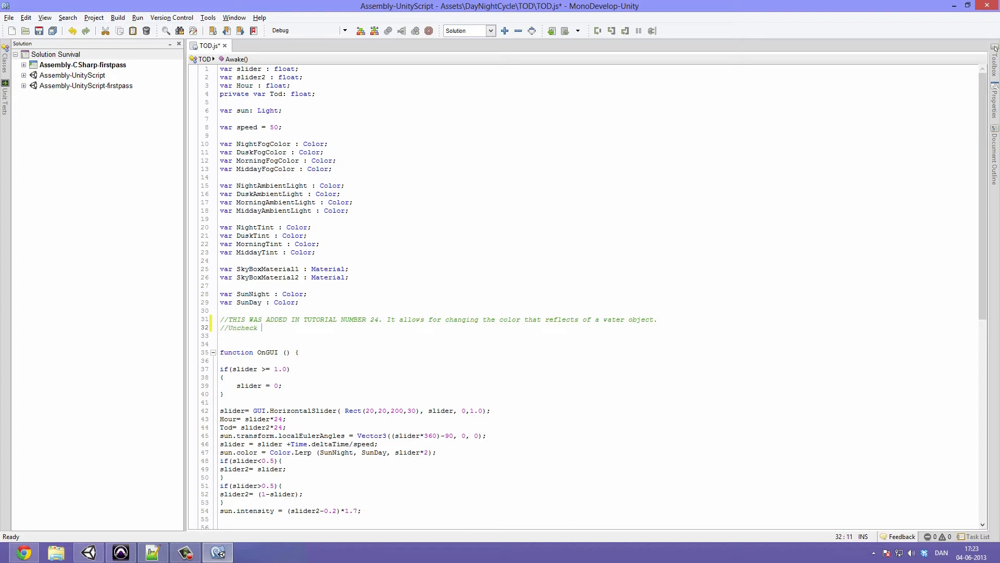
text(IncludeWater)
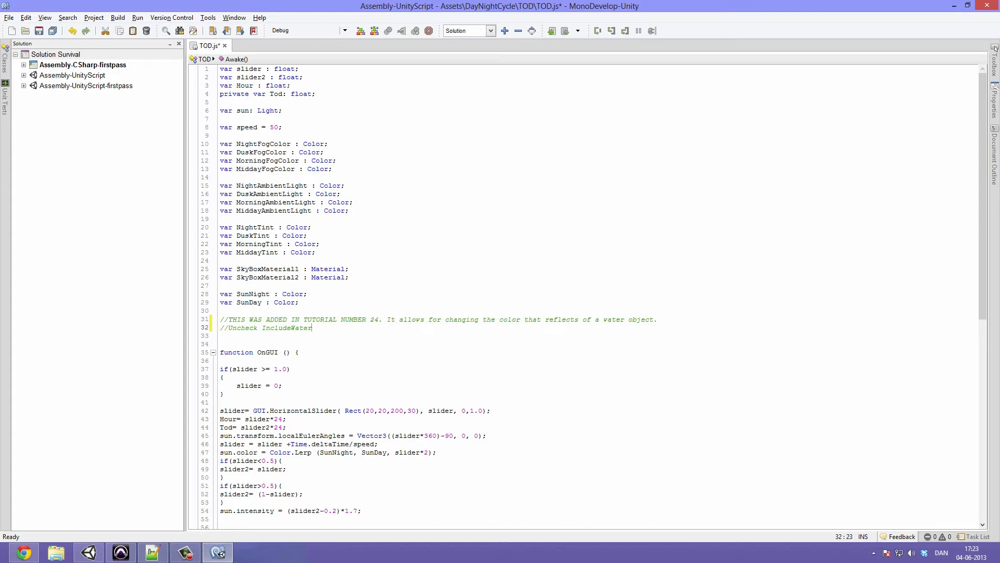
text(if you are)
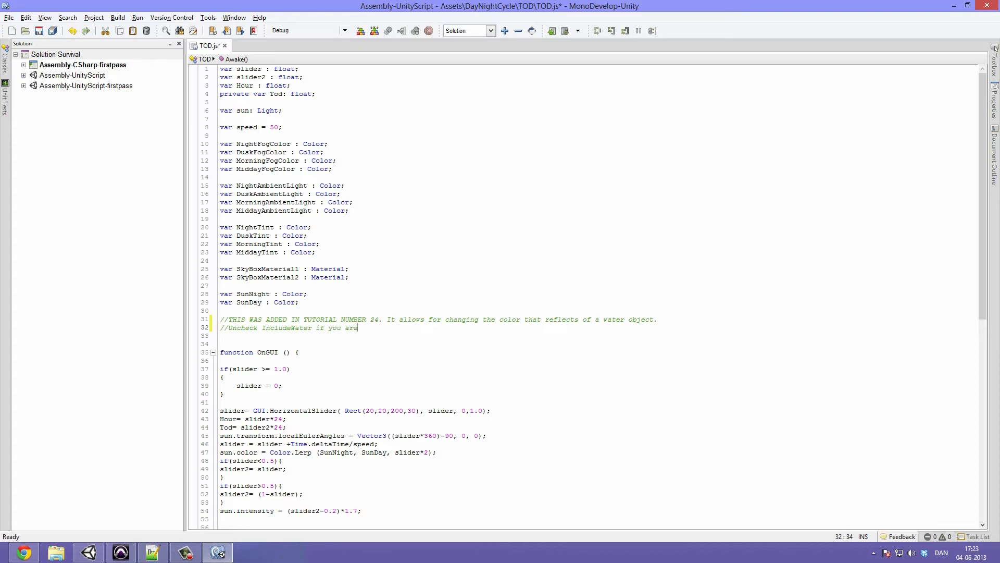
text(not interr)
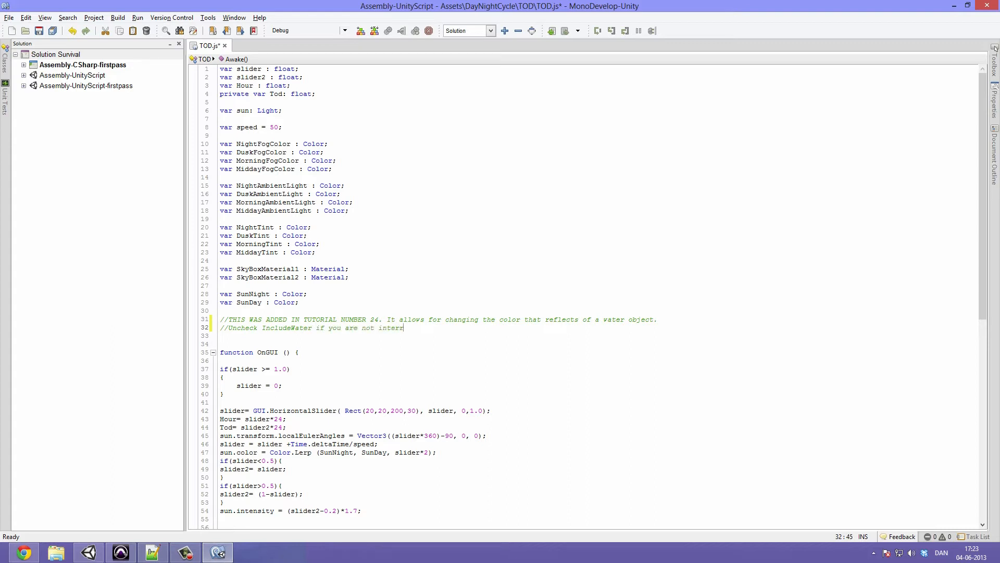
text(ested in)
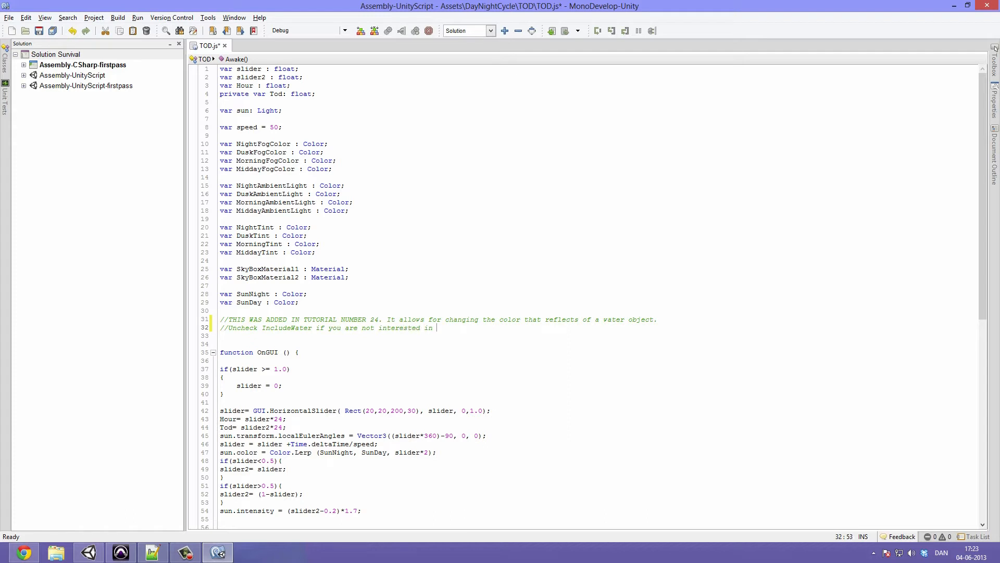
text(using this.)
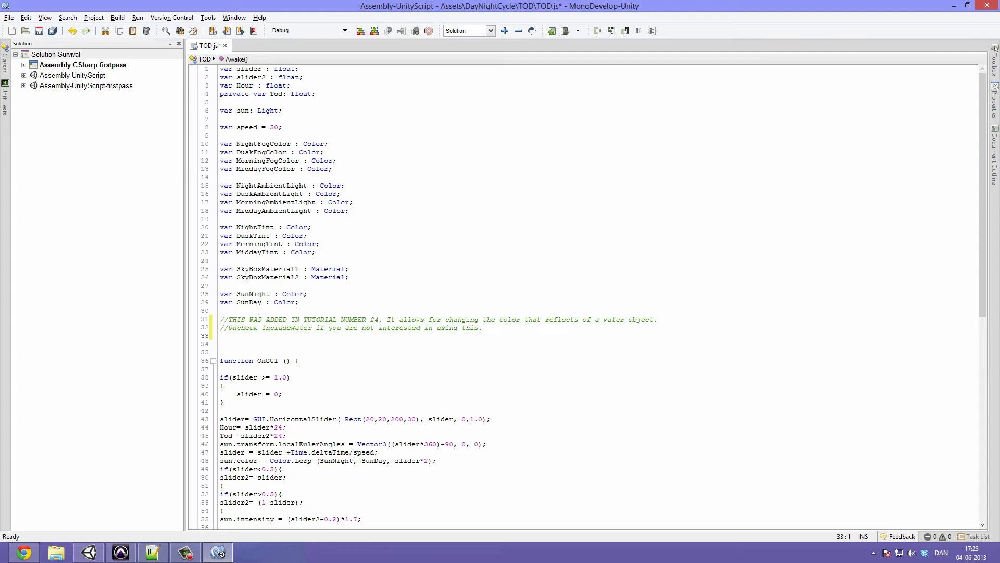
Declare var Water : GameObject; and var IncludeWater = false; in TOD.js
text(var)
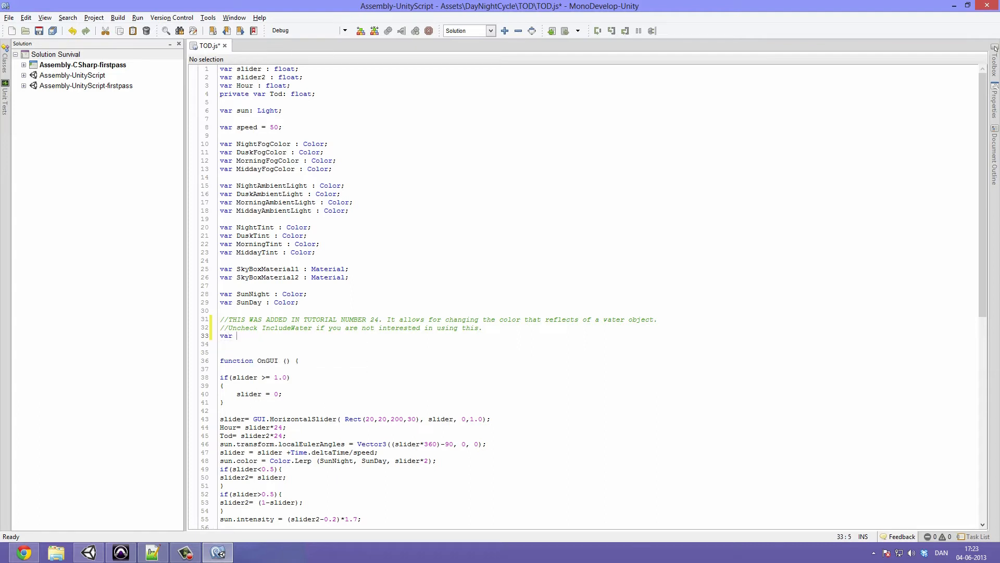
text(Water)
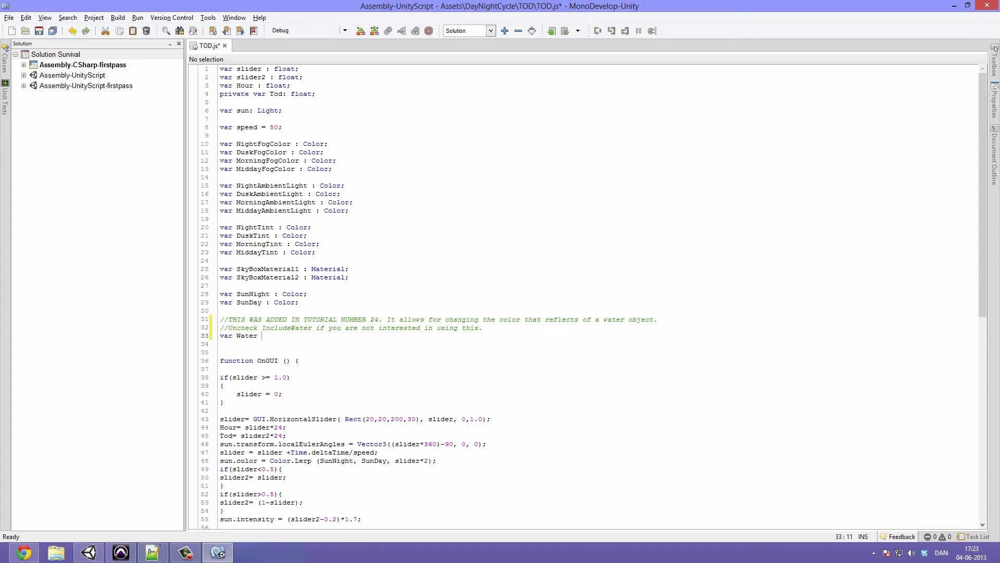
text(: Gem)
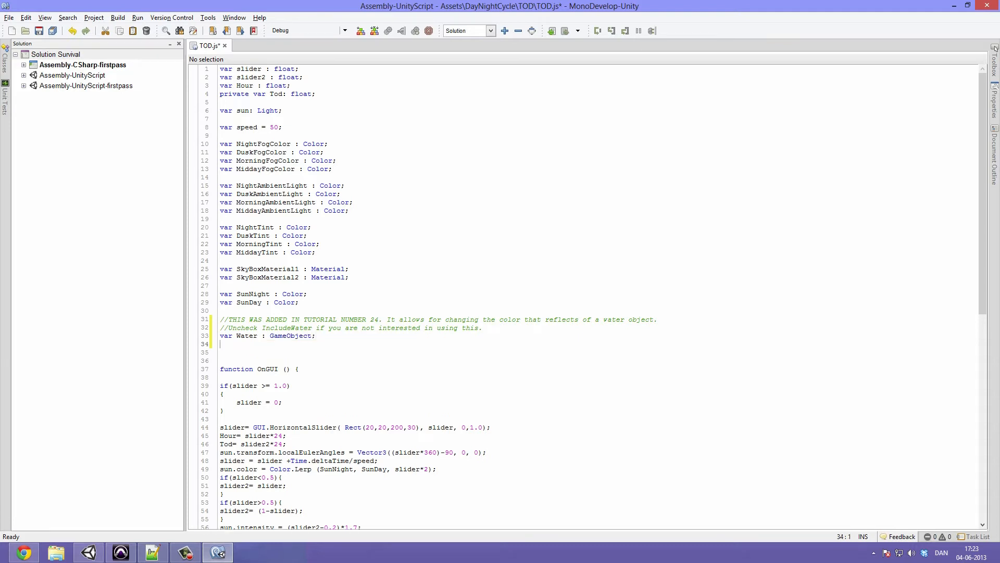
text(var Wat)
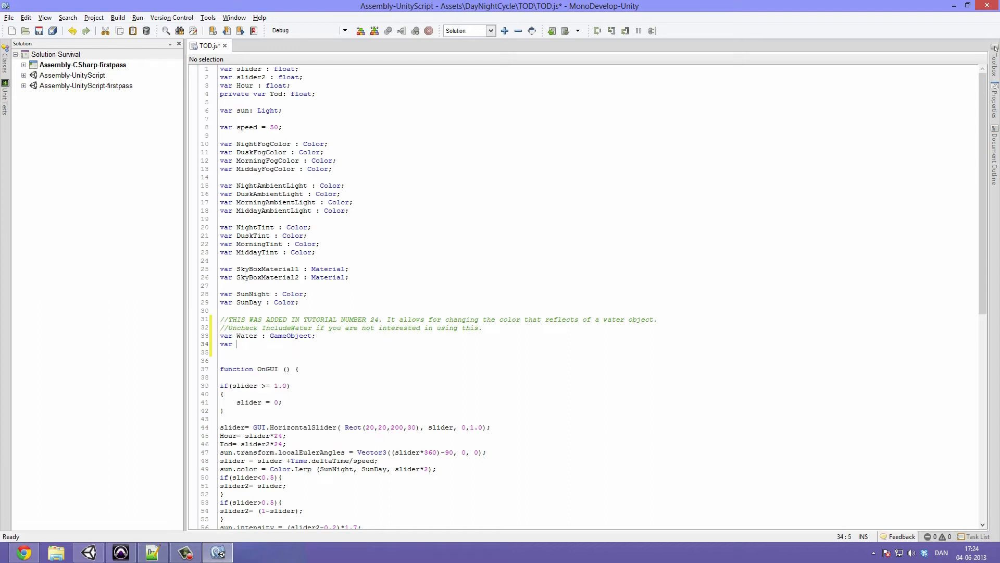
text(IncludeWater =)
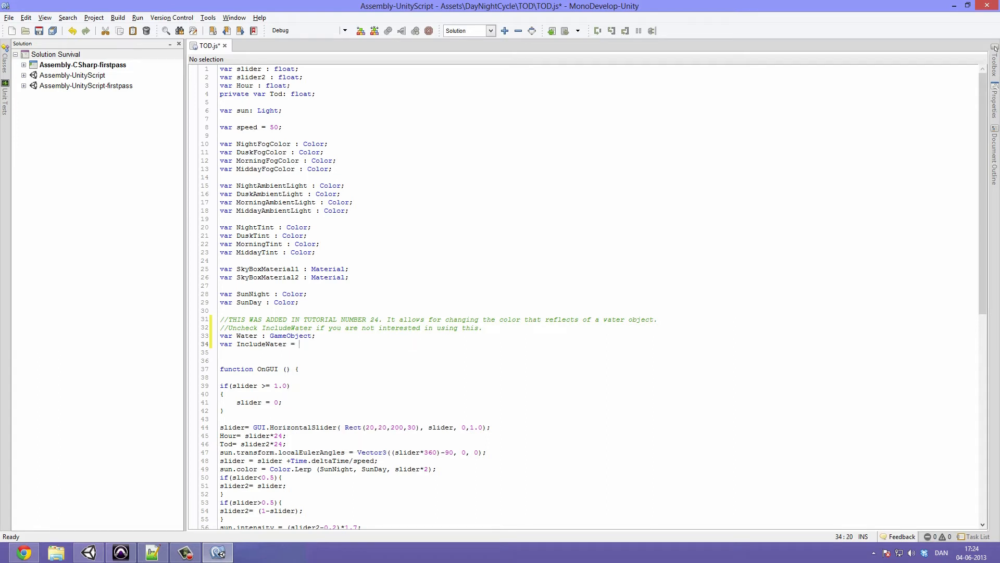
text(false;)
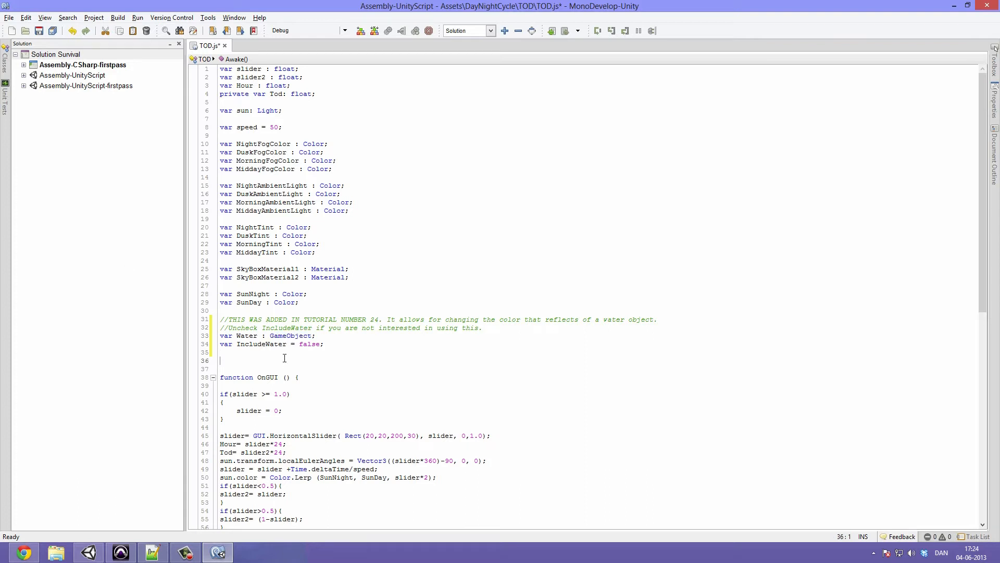
Declare var WaterNight : Color; and begin the WaterDay colour variable
double_click(289, 335)
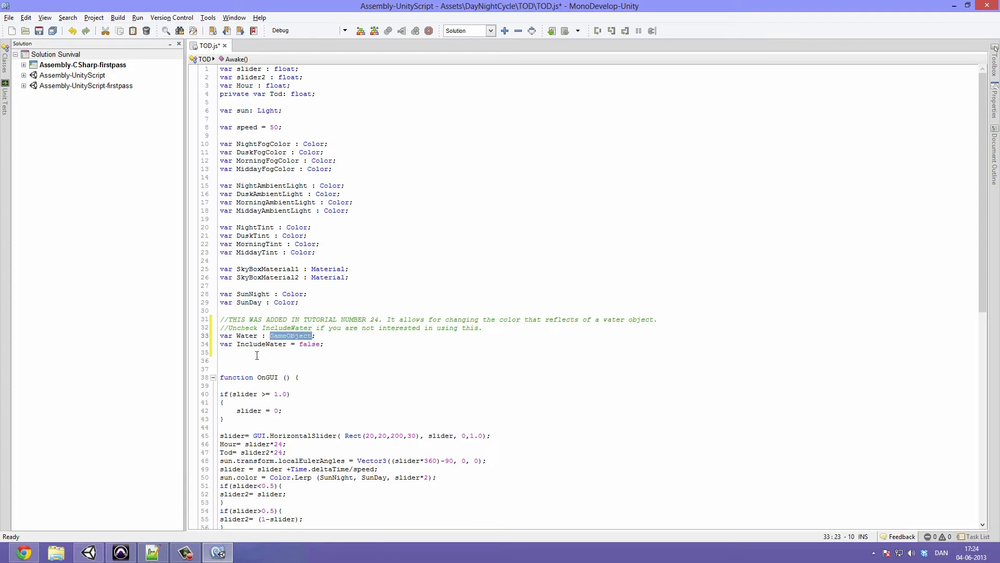
text(var W)
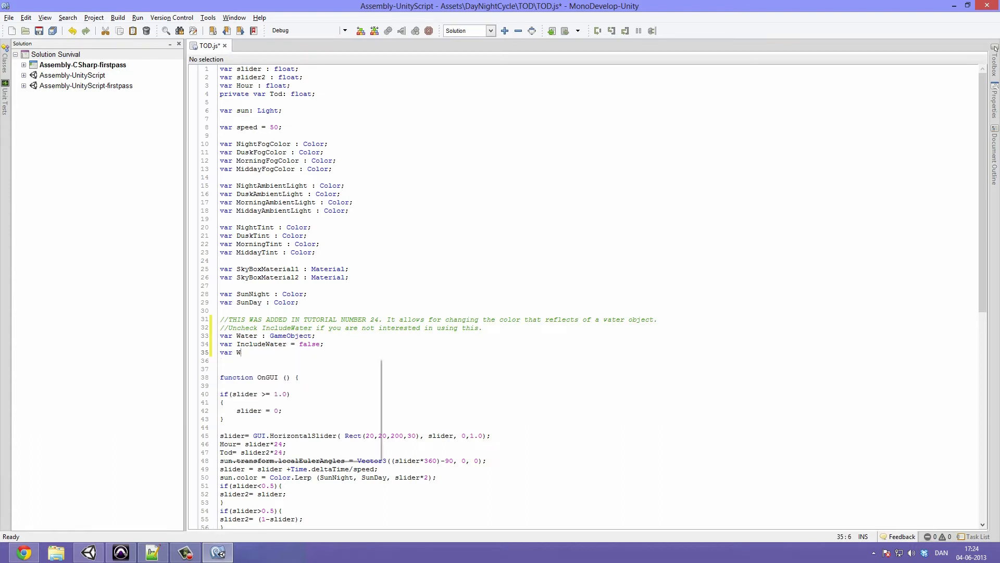
text(aterNight)
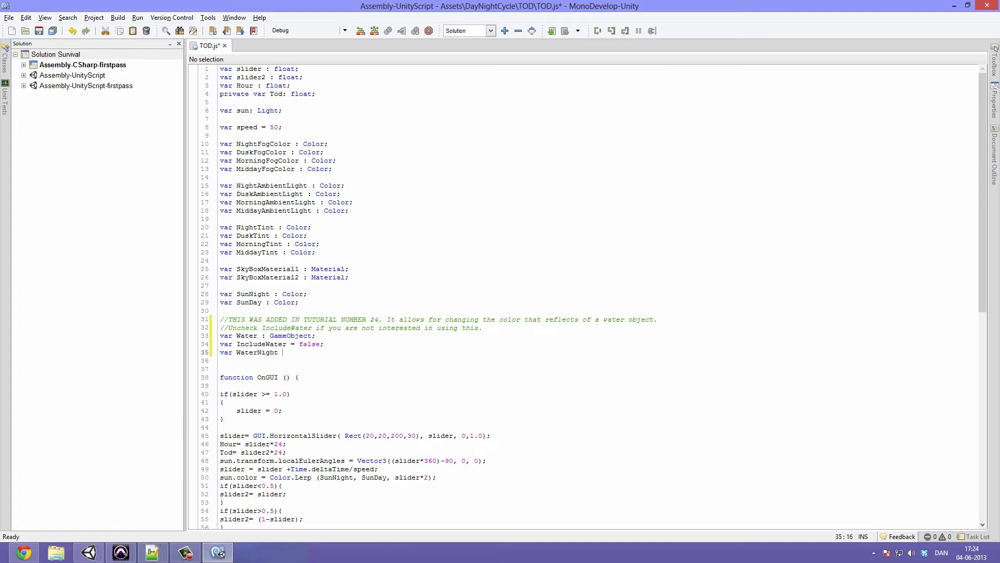
text(: Color;)
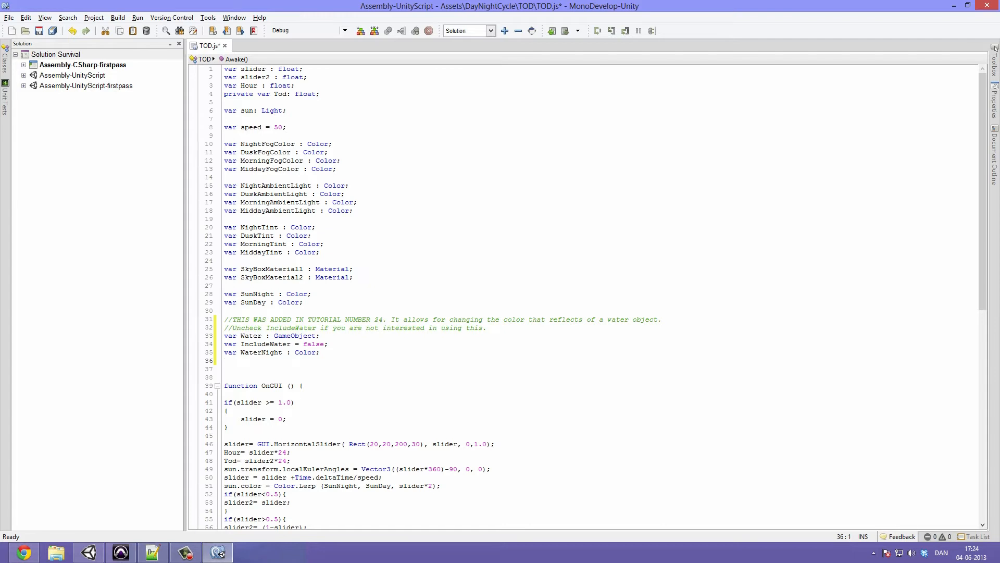
text(var Water)
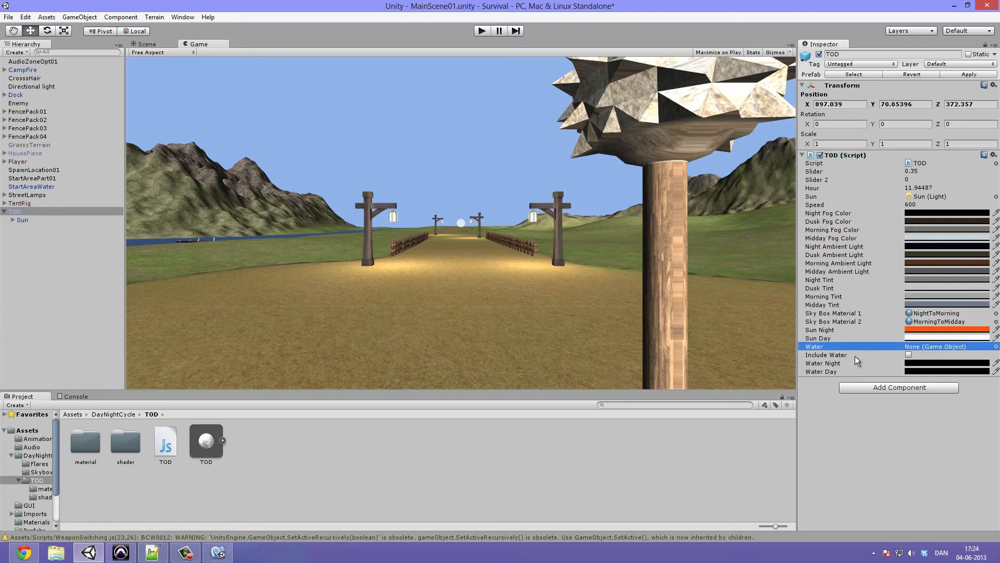
mouse_move(893, 356)
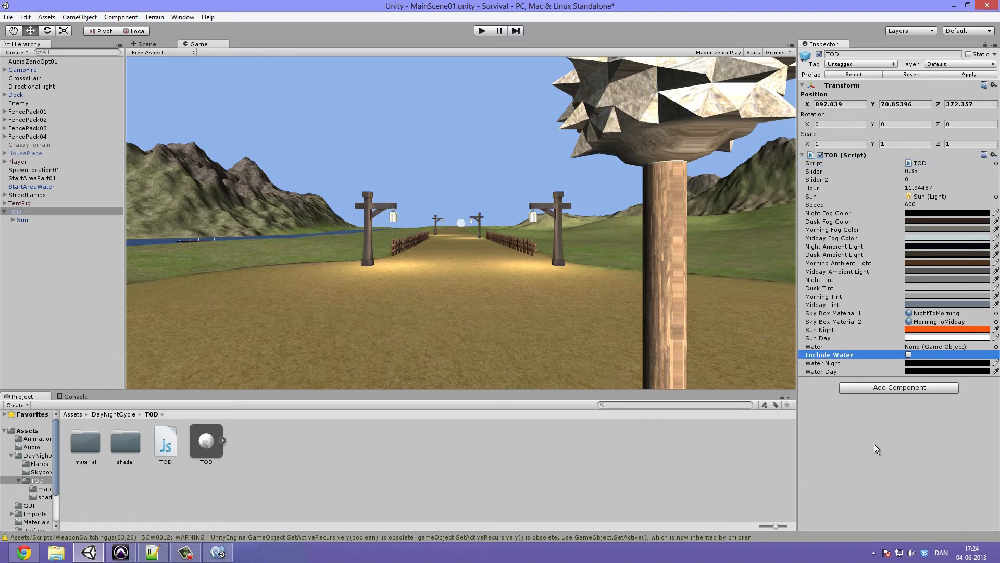
click(823, 363)
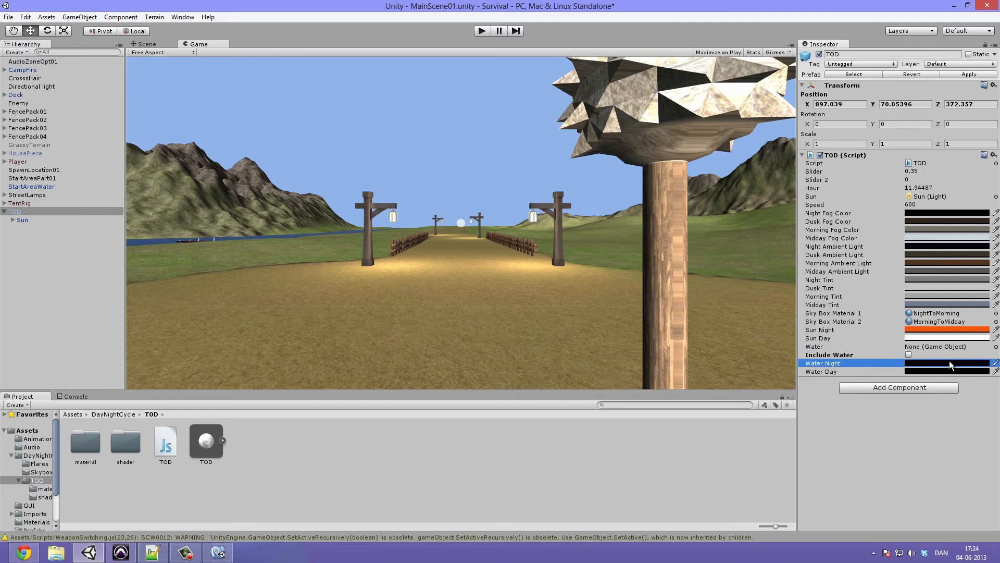
click(950, 363)
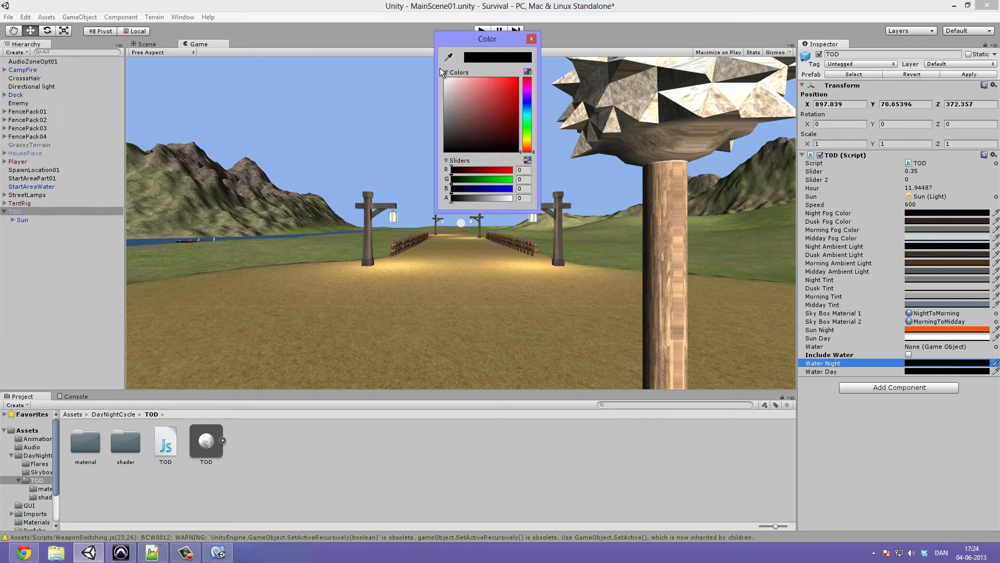
click(530, 39)
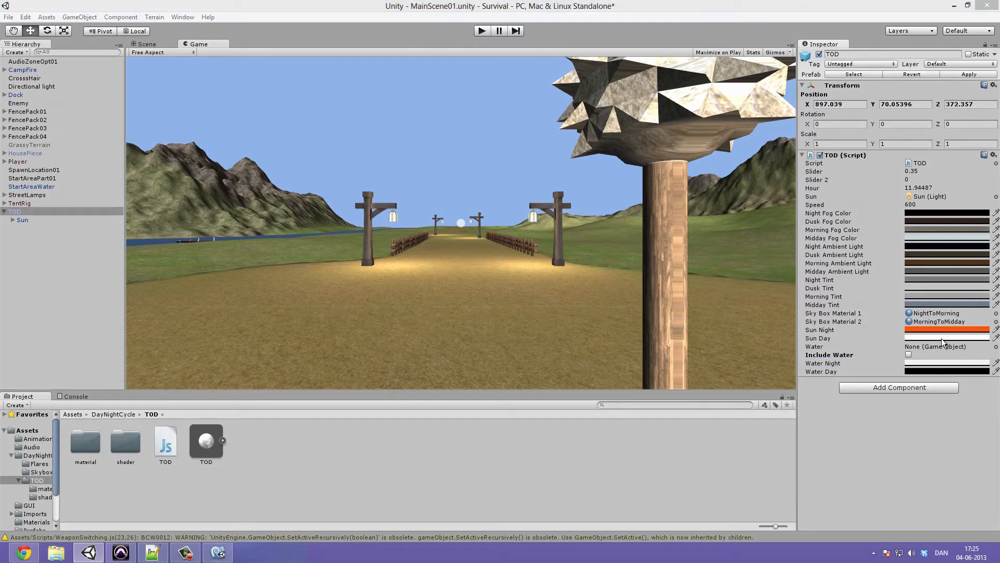
click(947, 371)
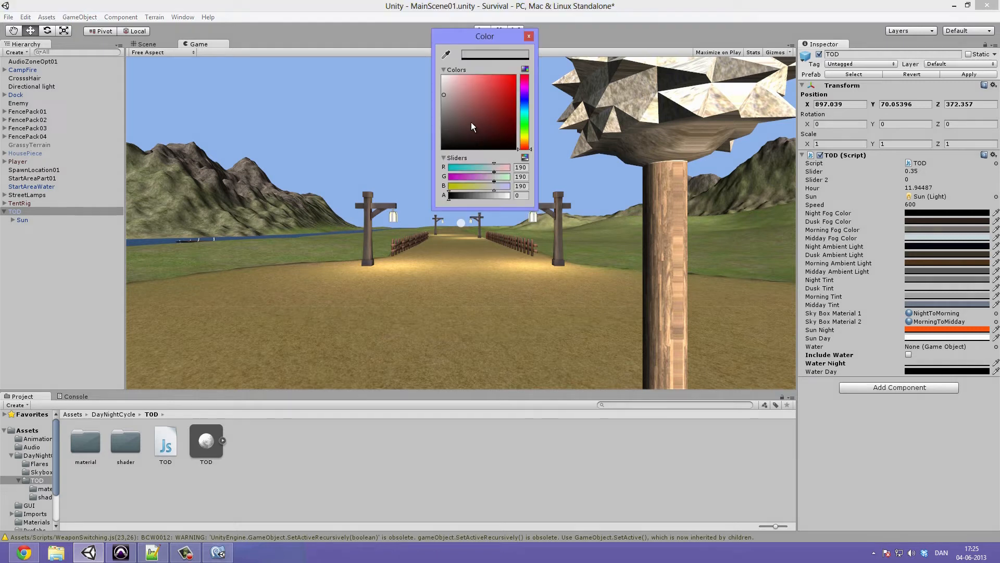
click(527, 36)
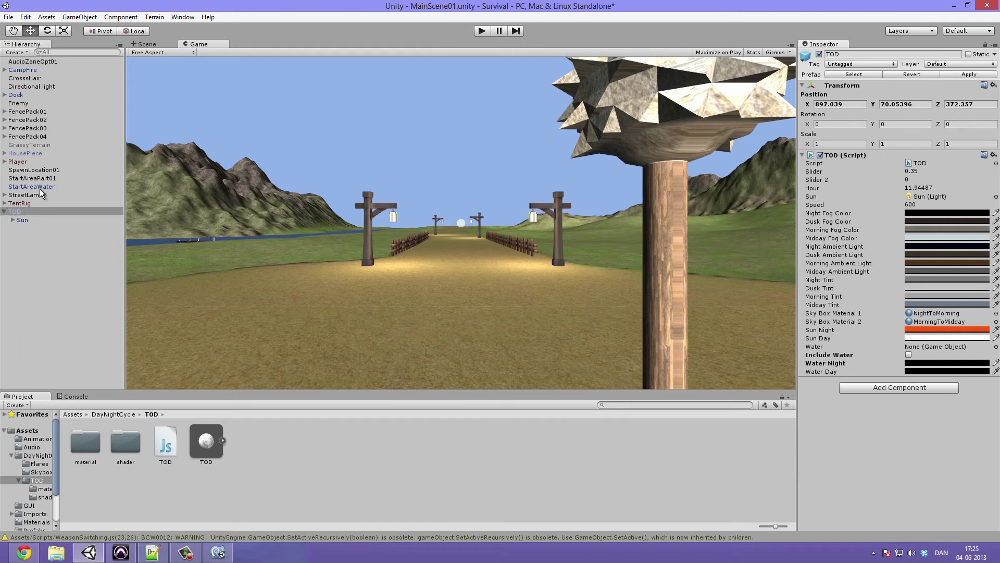
click(31, 185)
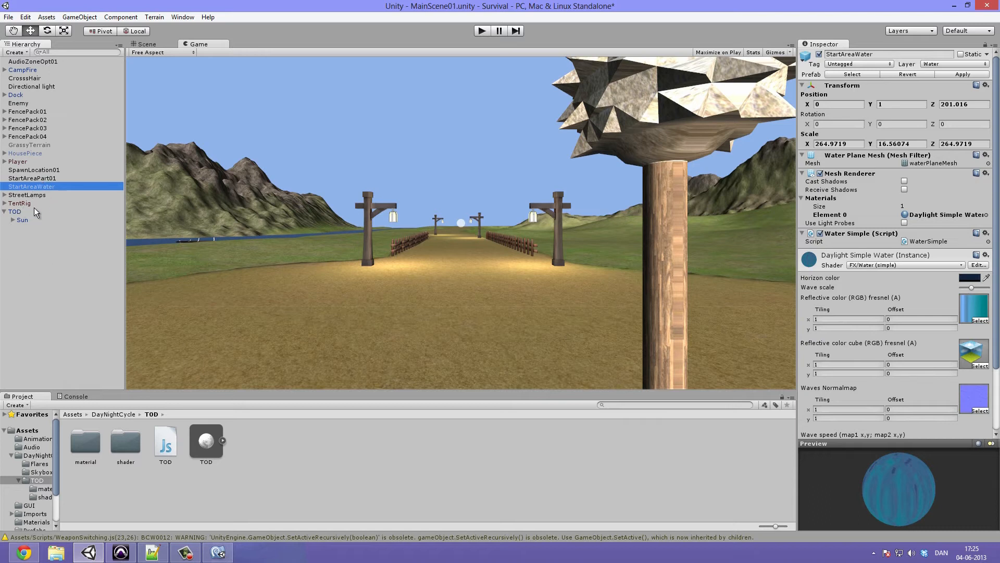
mouse_move(571, 337)
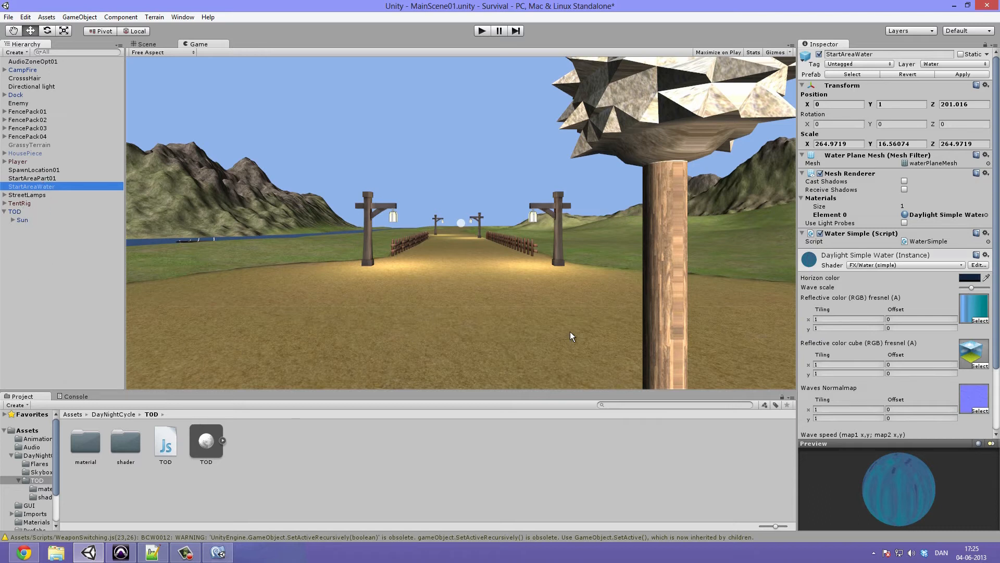
mouse_move(290, 148)
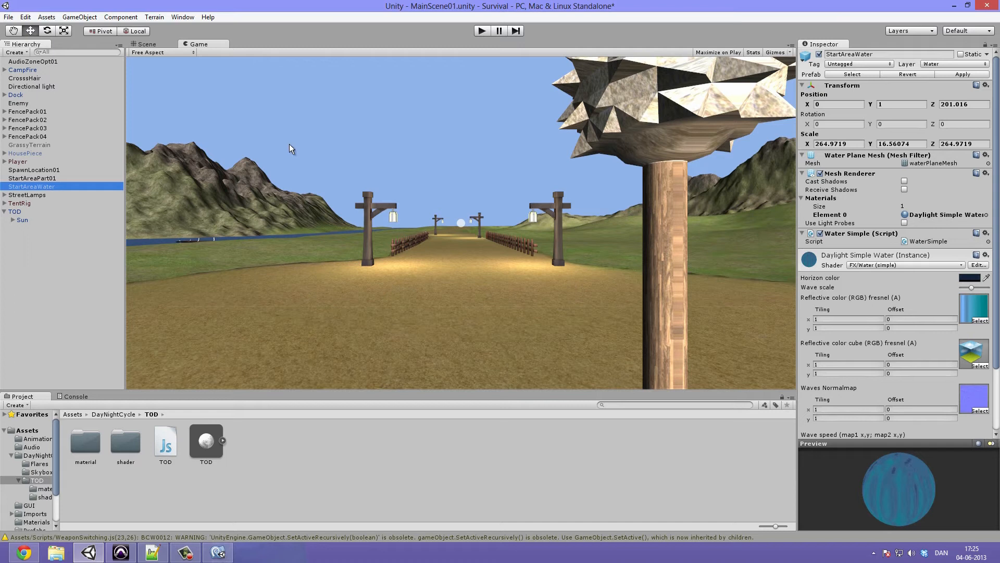
mouse_move(241, 185)
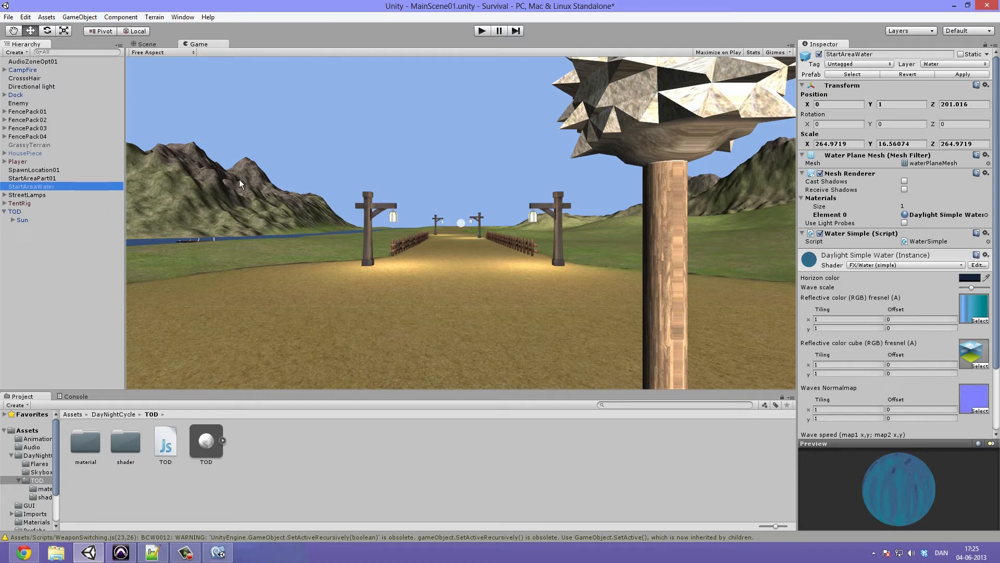
mouse_move(44, 201)
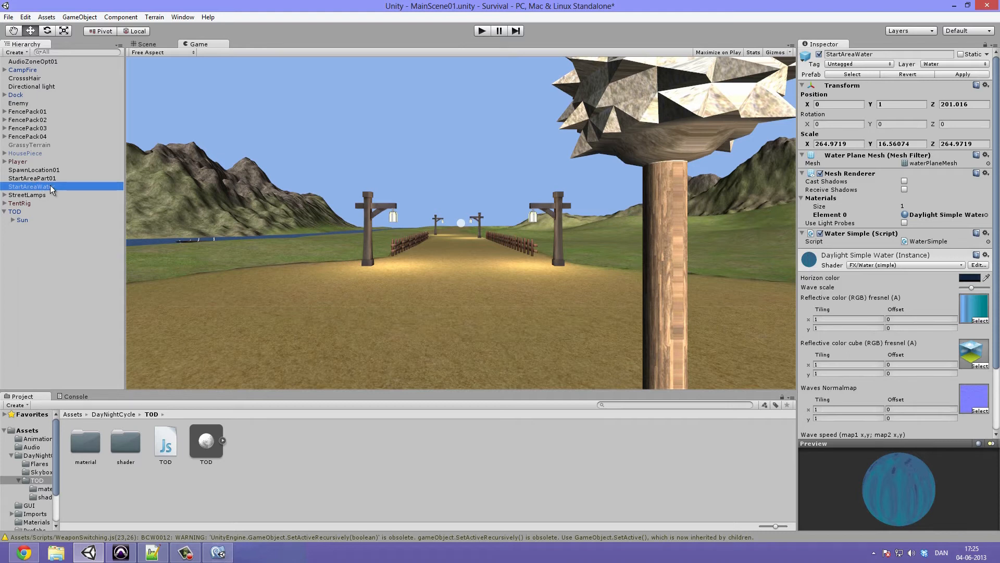
click(15, 210)
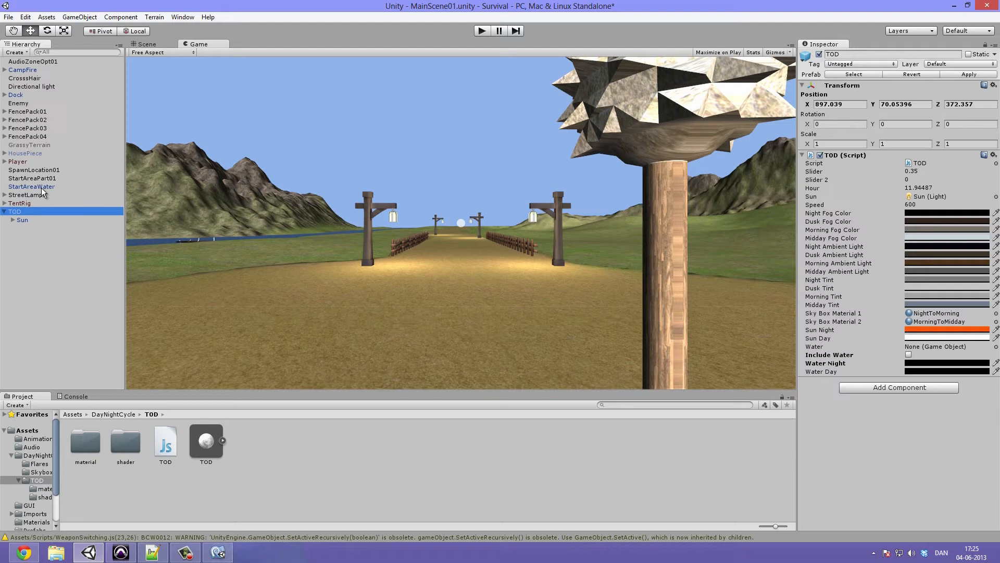
Assign StartAreaWater as the Water object and tick Include Water on the TOD component
click(947, 346)
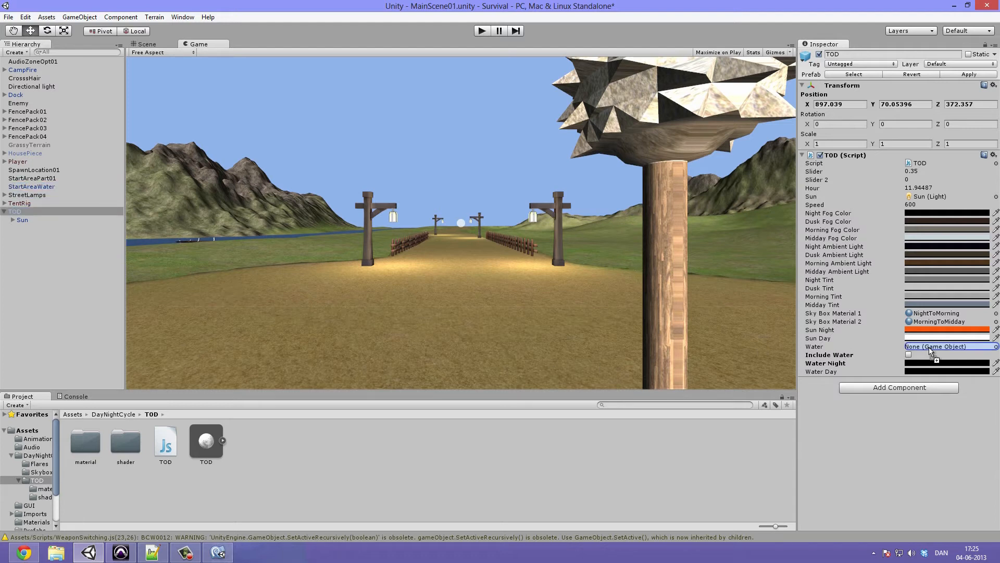
click(948, 346)
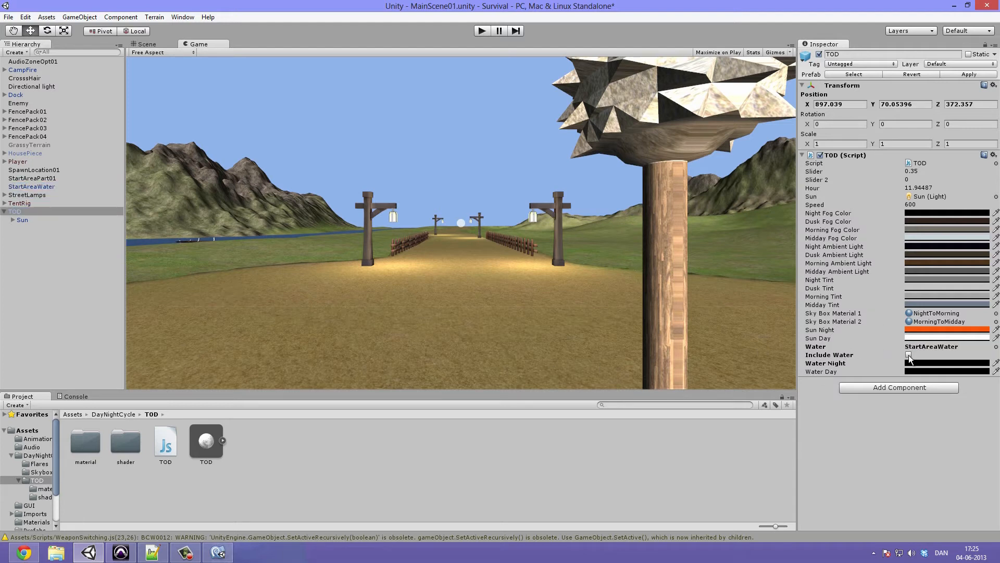
click(908, 354)
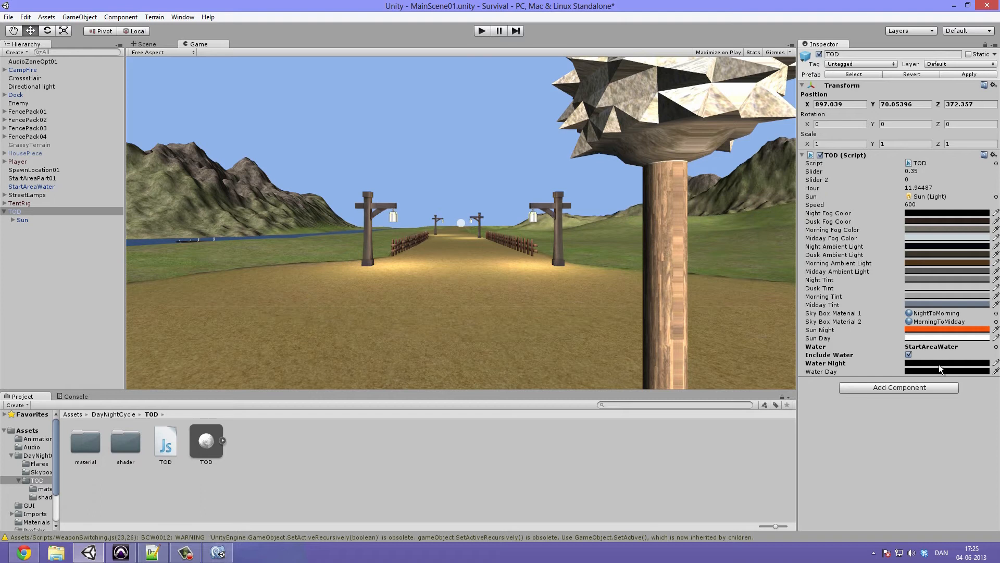
Set the Water Day colour to a light blue in the colour chooser
click(946, 362)
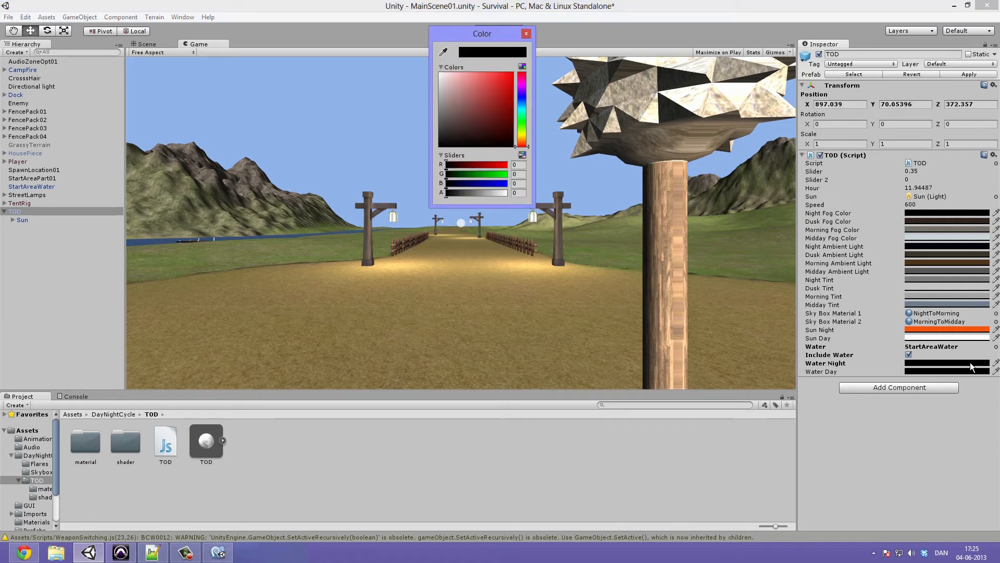
mouse_move(579, 65)
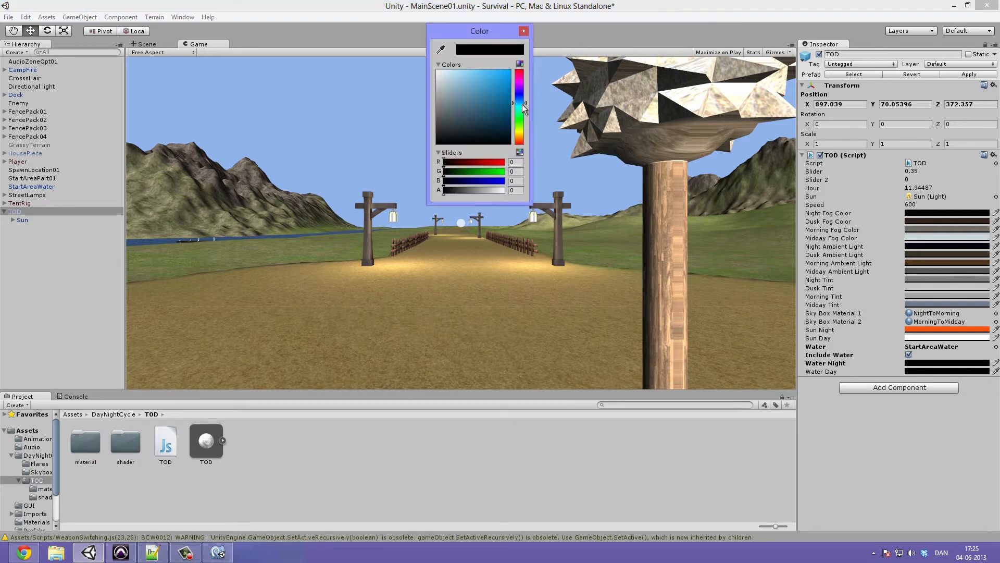
click(482, 77)
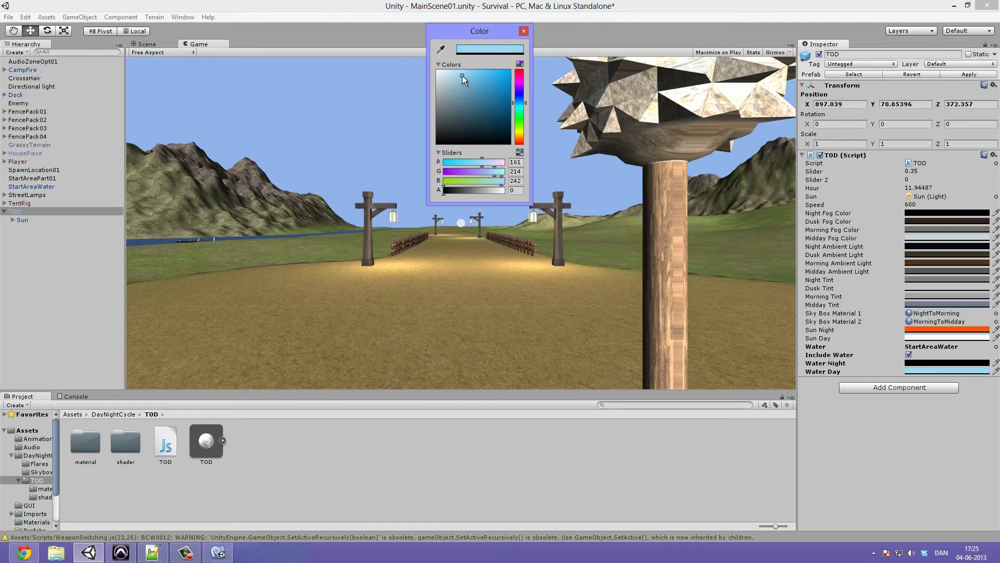
click(523, 31)
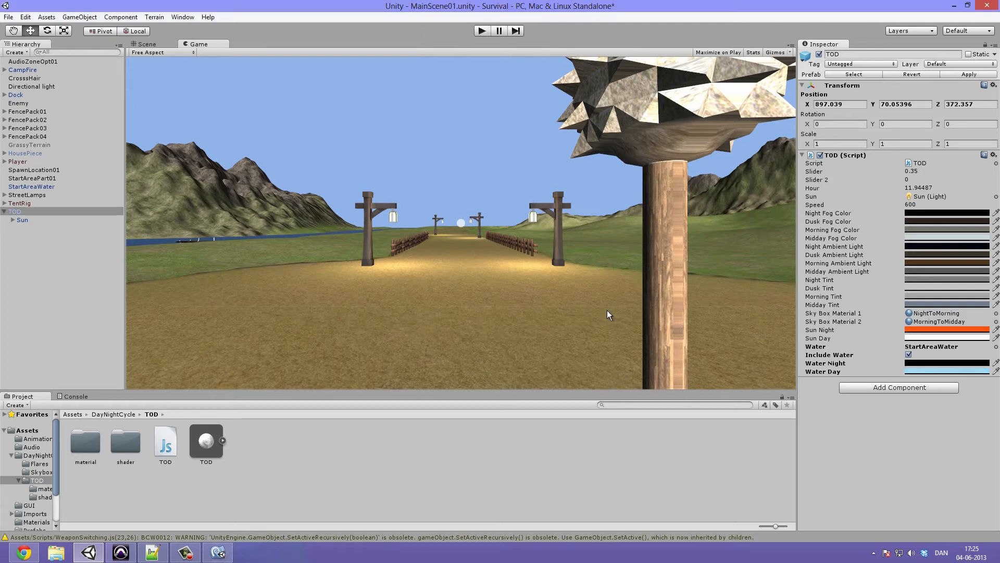
mouse_move(66, 235)
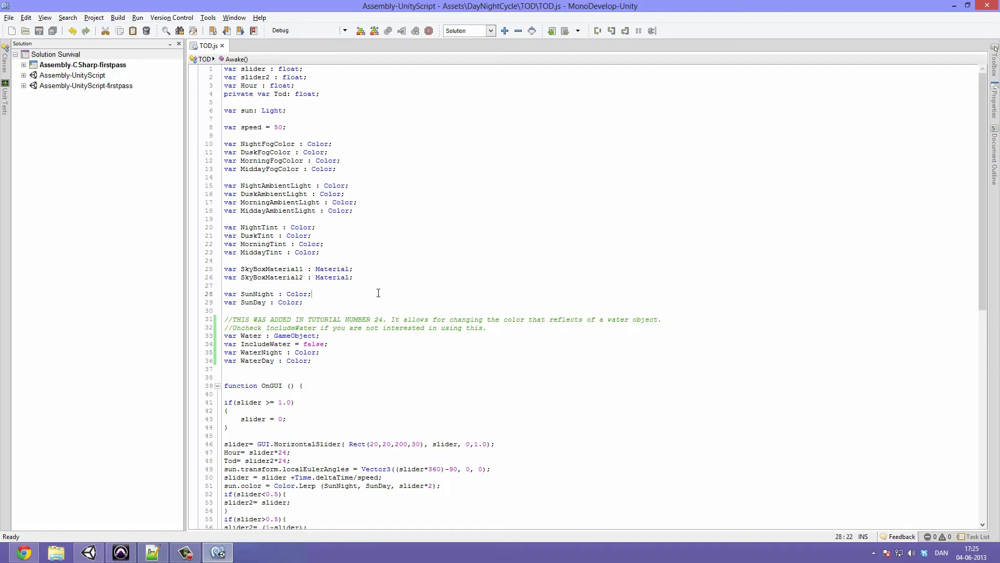
Scroll TOD.js to OnGUI and place the cursor at the end of the sun.color line
scroll(down, 3)
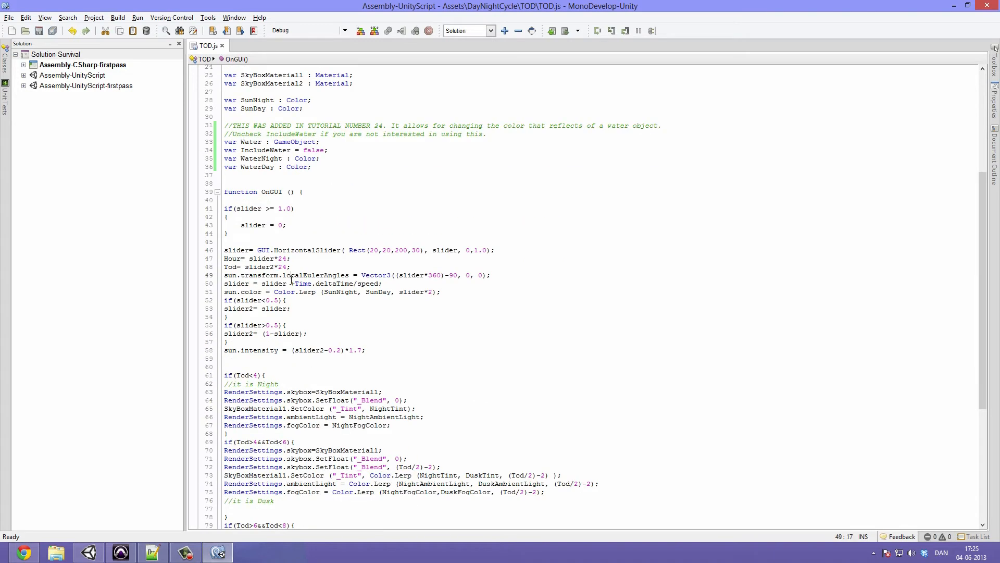
click(227, 358)
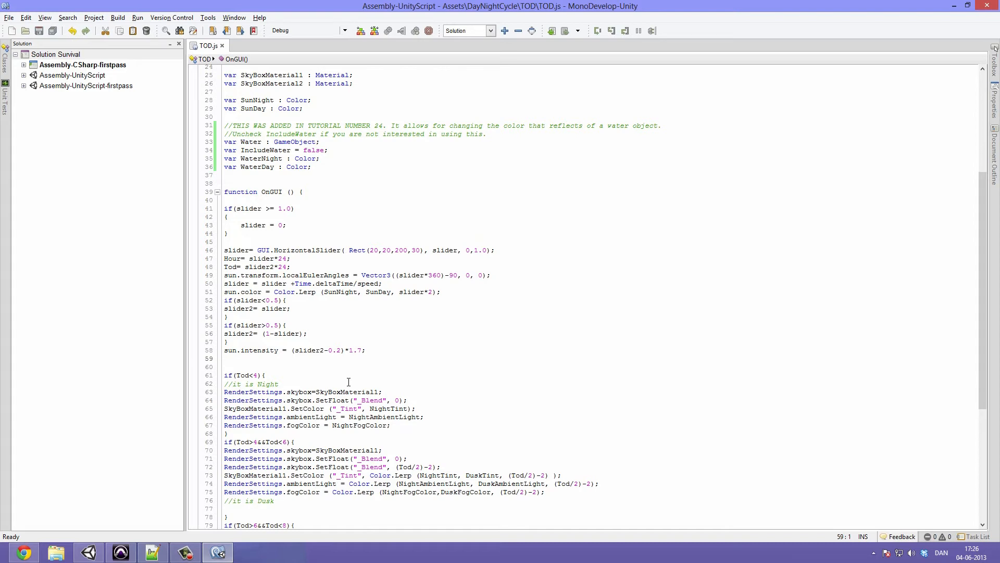
click(330, 291)
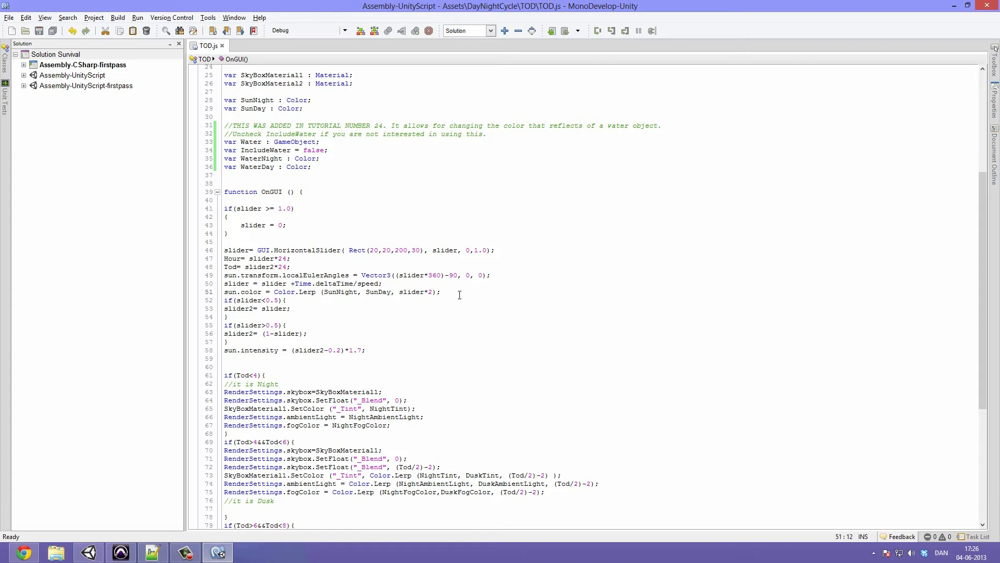
click(442, 292)
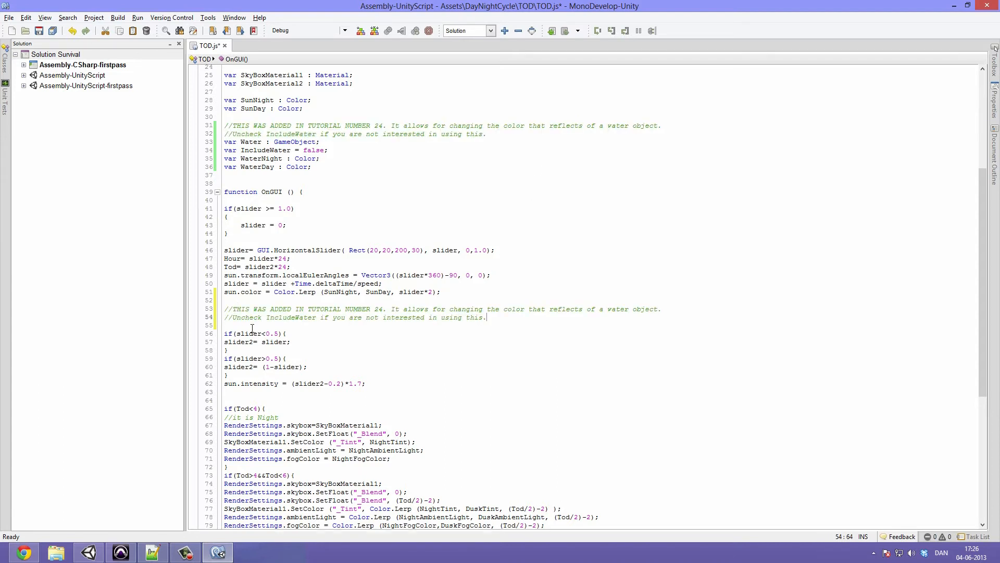
mouse_move(612, 331)
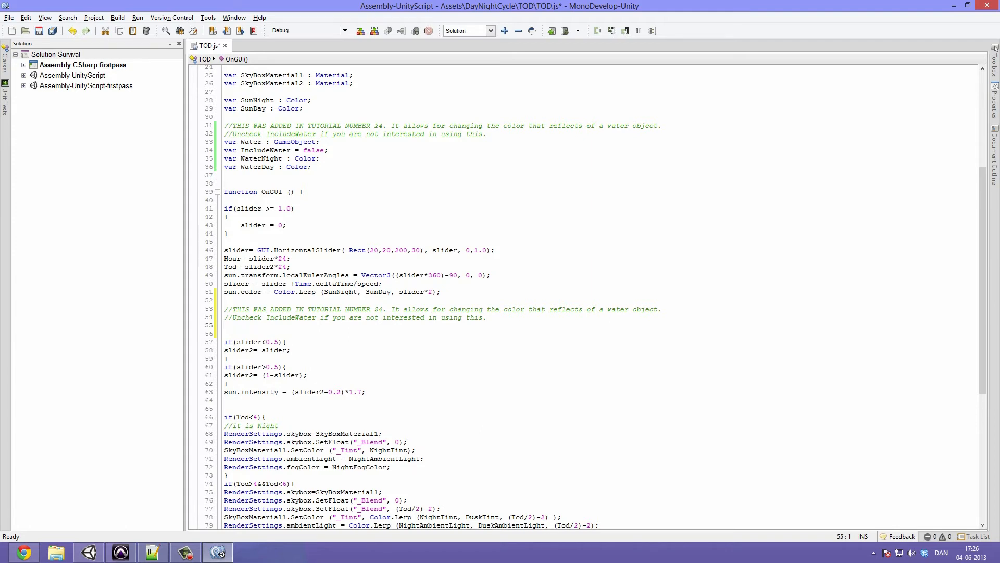
Write the if (IncludeWater == true) { } block in OnGUI
text(if ()
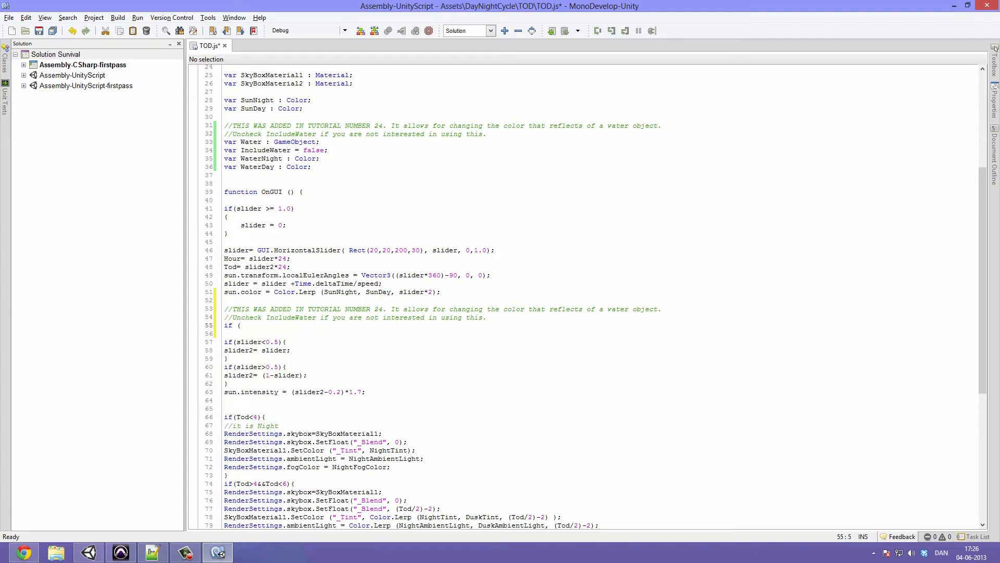
text(IncludeWate)
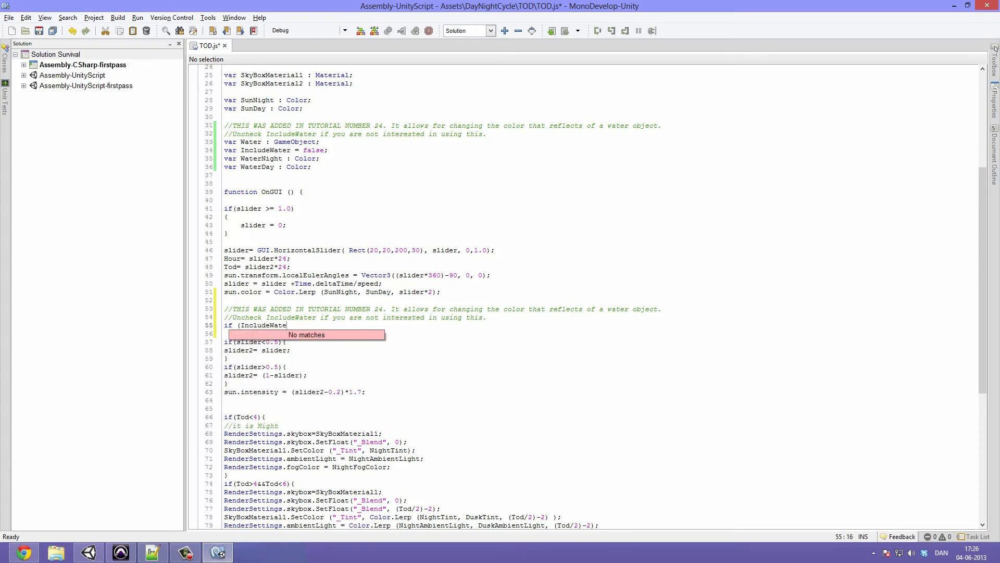
text(==)
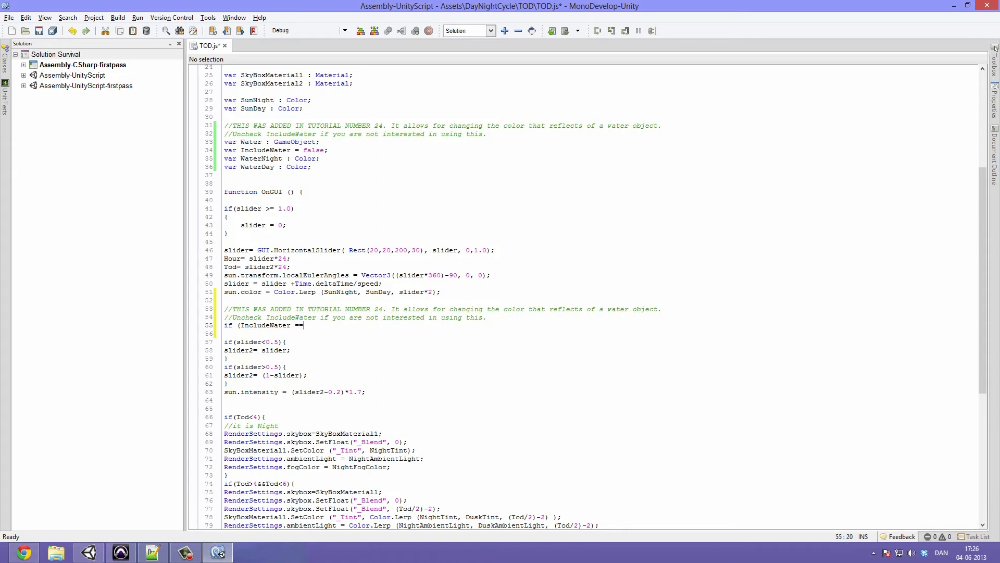
text(true)
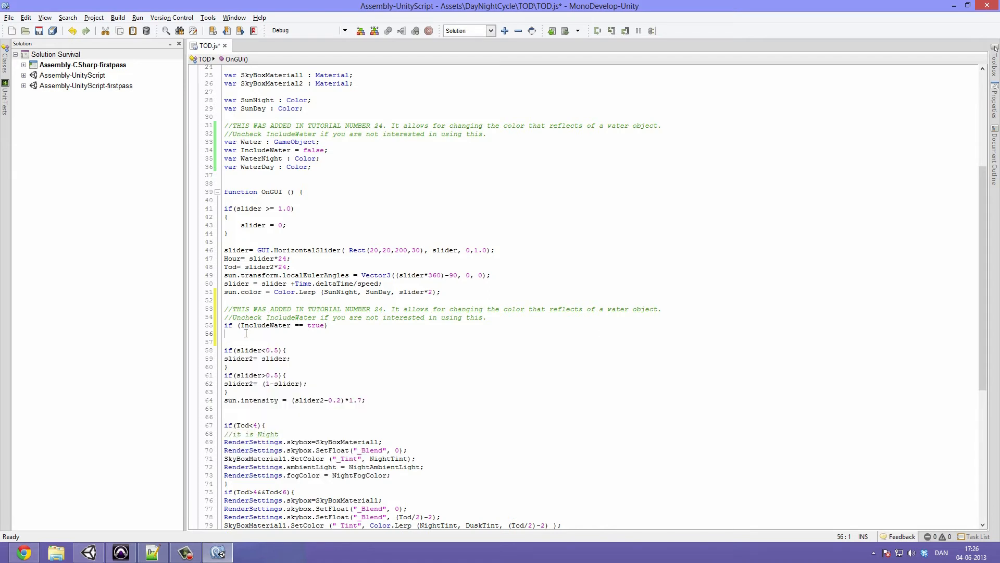
text({})
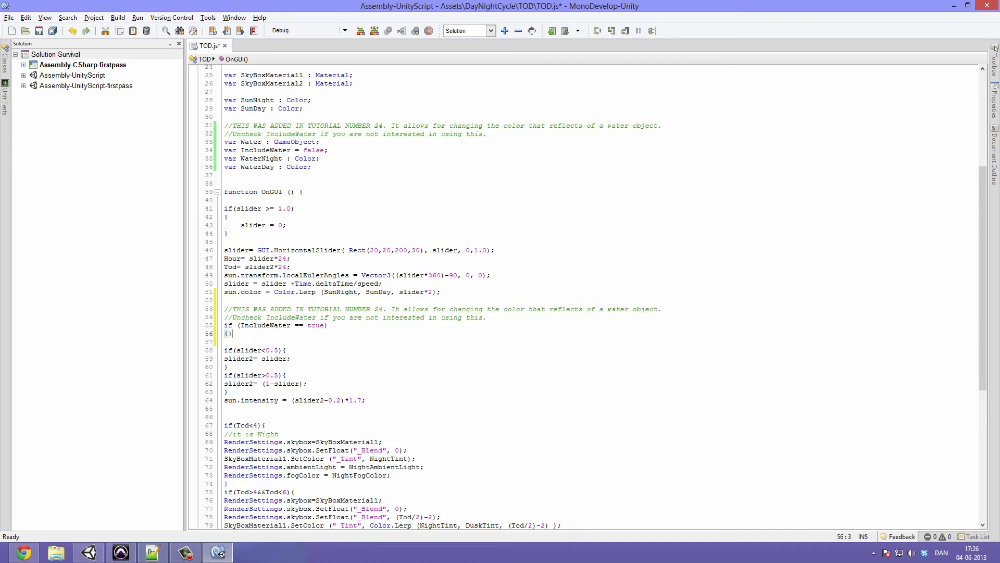
Start the Water.renderer.material.SetColor( call inside the block via autocomplete
text(q)
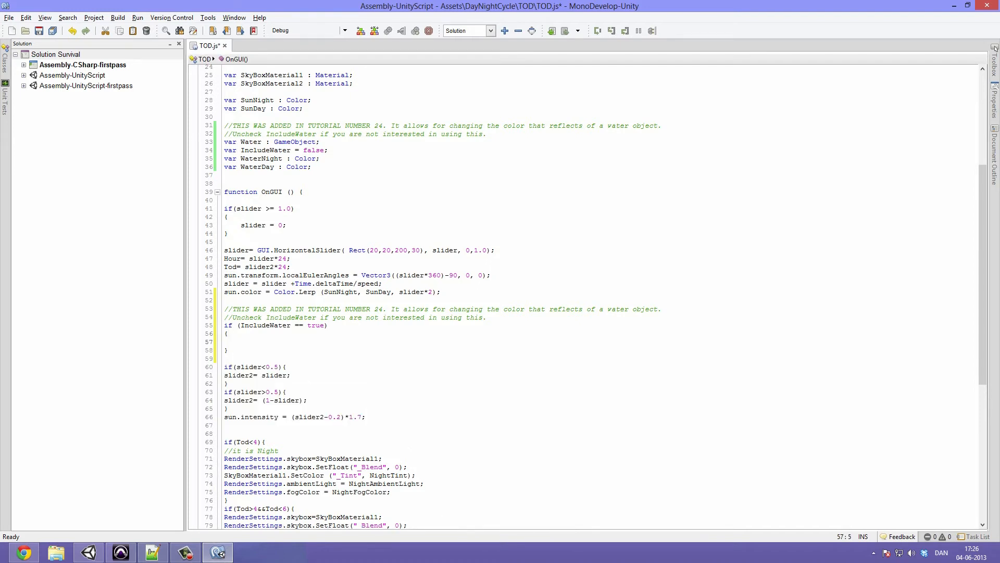
text(Water.renderer)
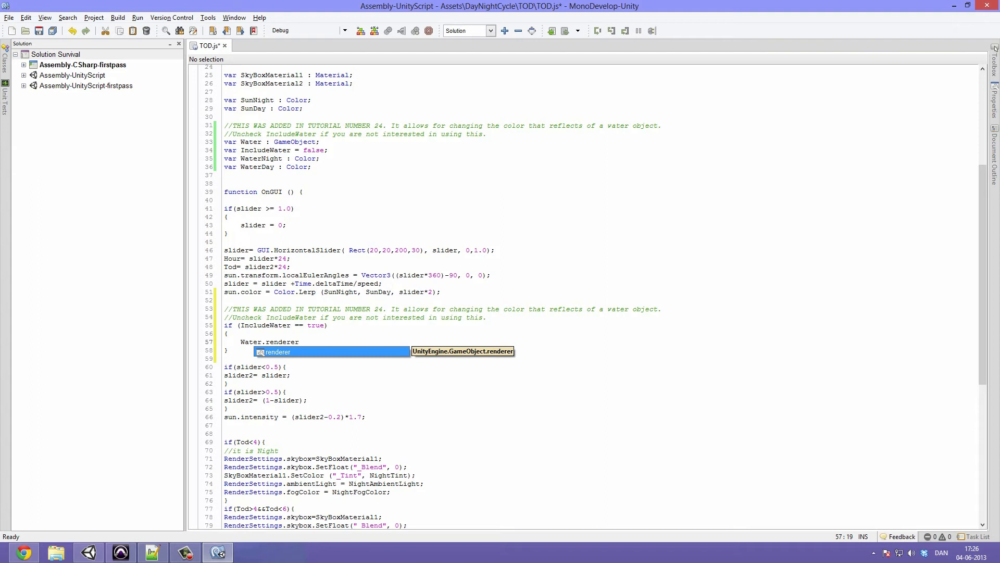
text(.material.)
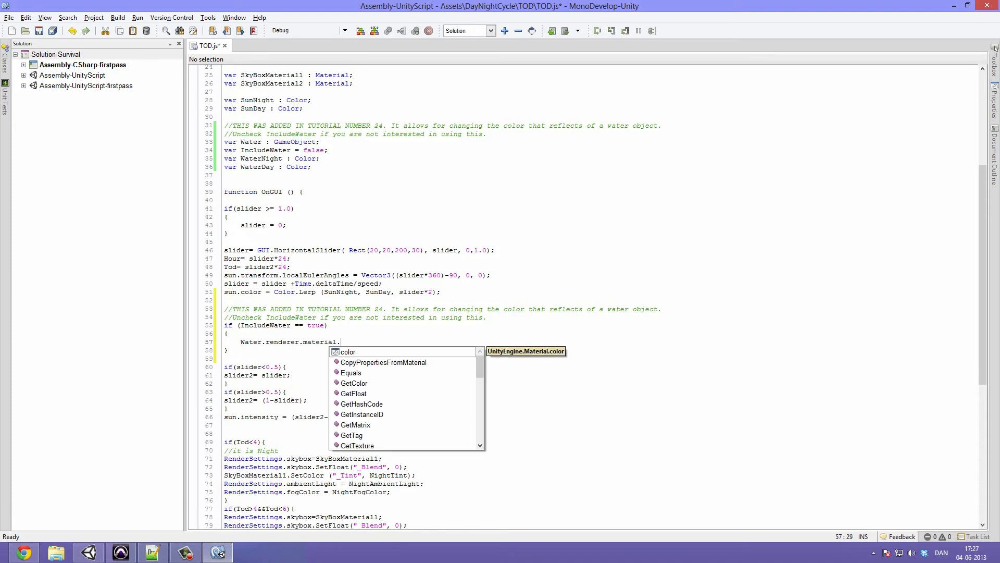
text(SetColor)
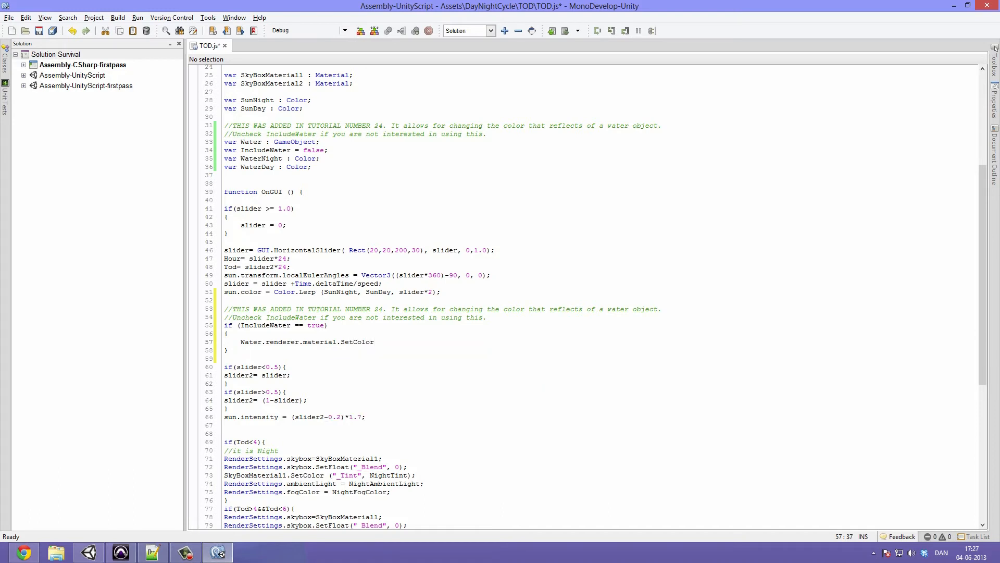
text(()
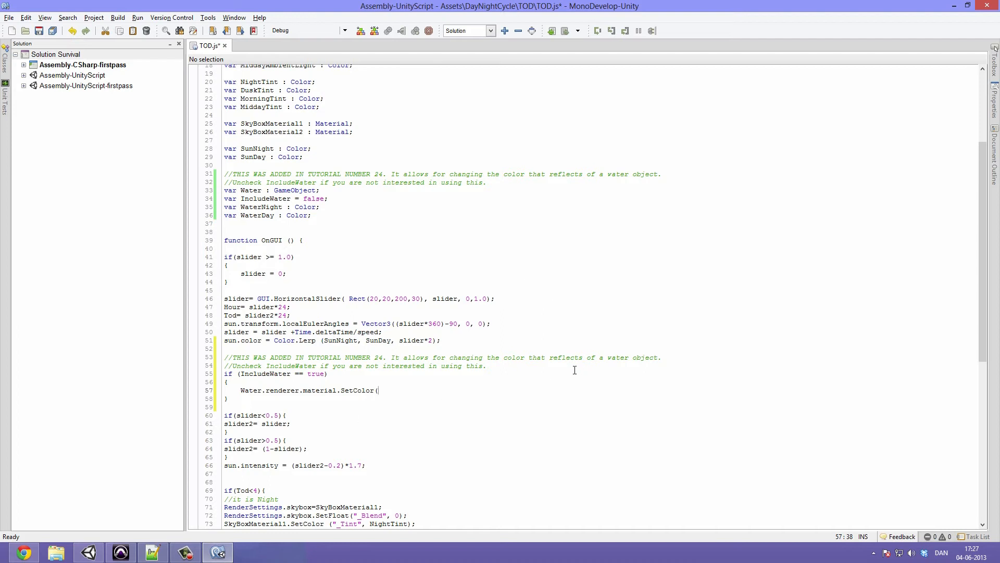
mouse_move(594, 382)
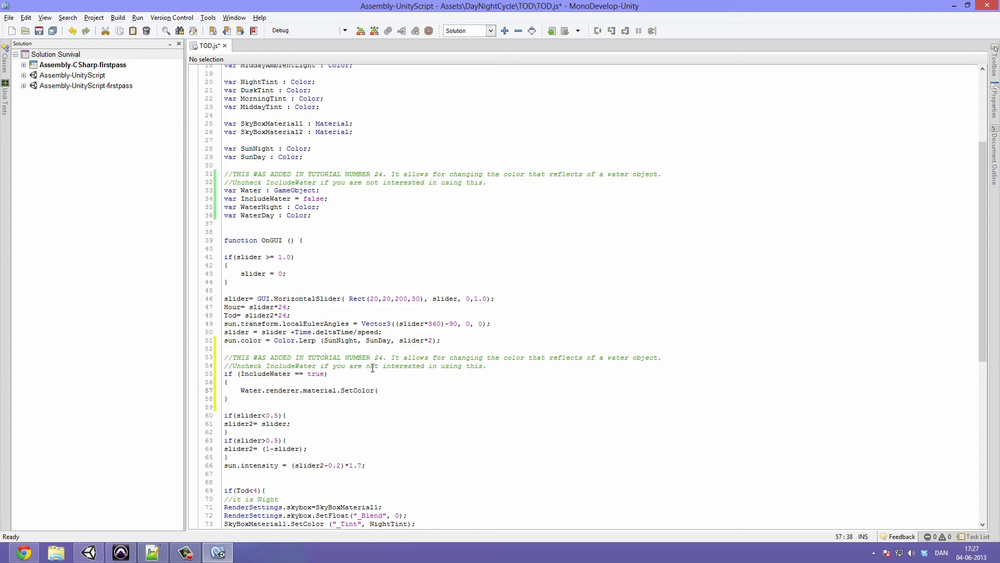
Pass "_horizonColor" as SetColor's first argument and save TOD.js
text(")
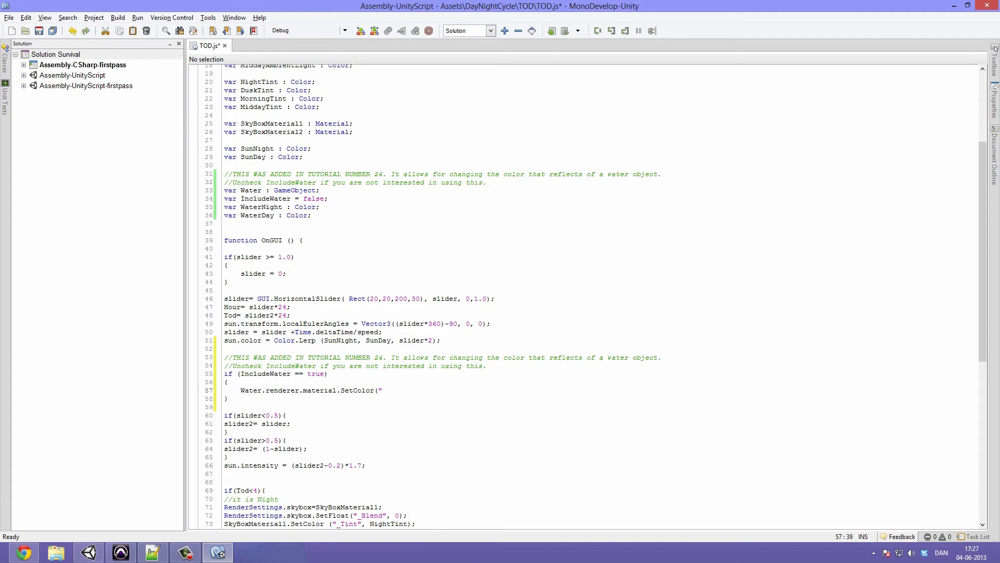
text(_)
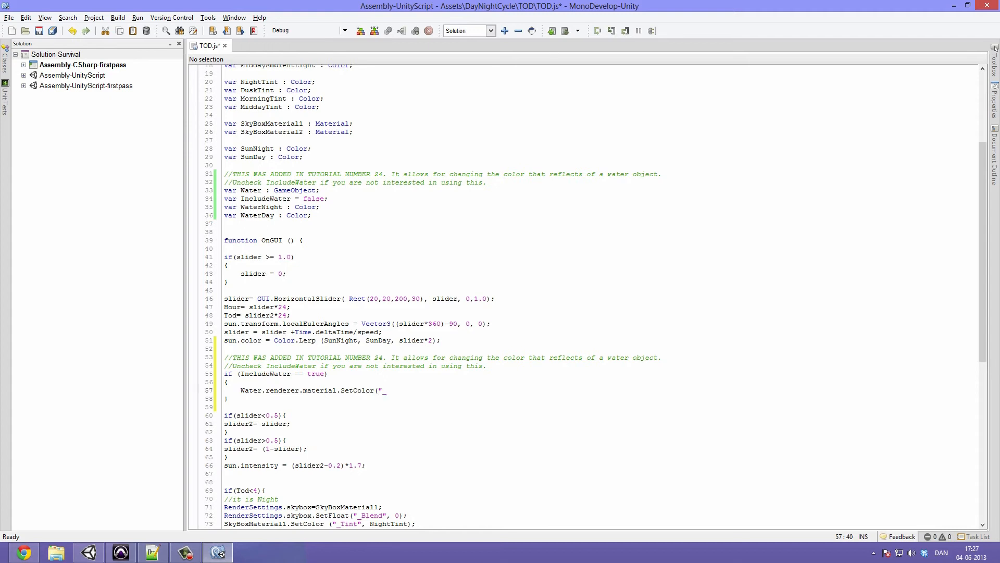
text(horizon)
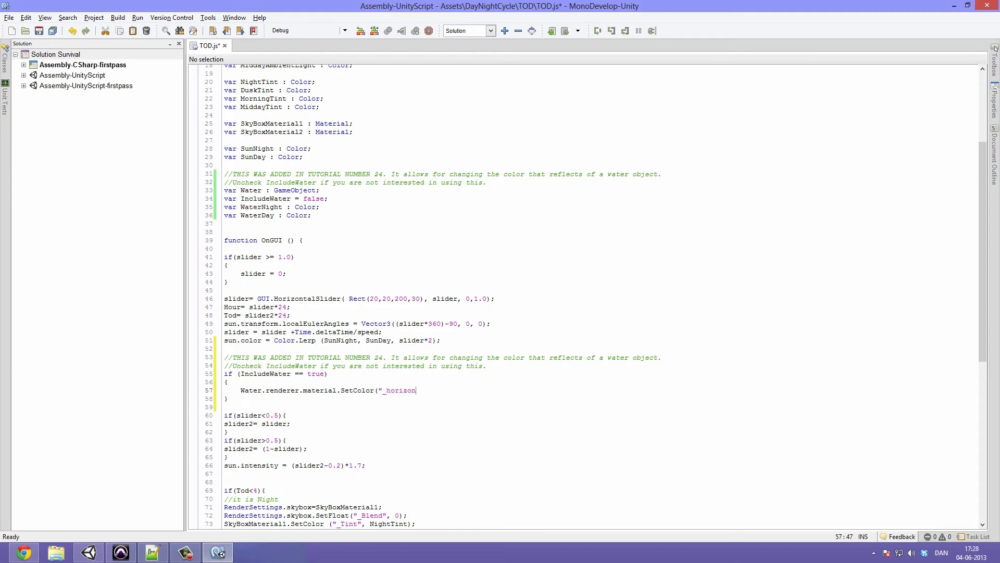
text(Color",)
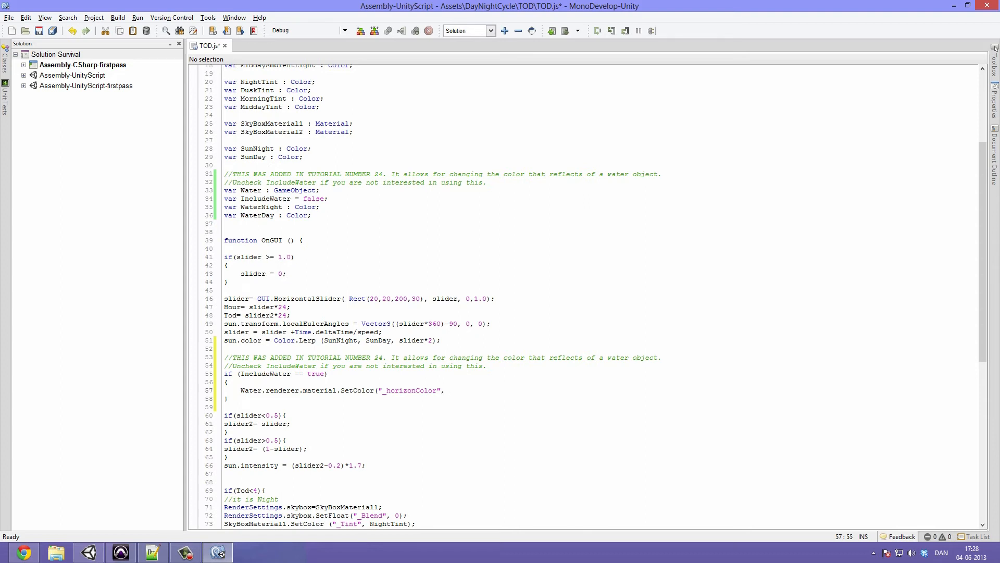
double_click(430, 389)
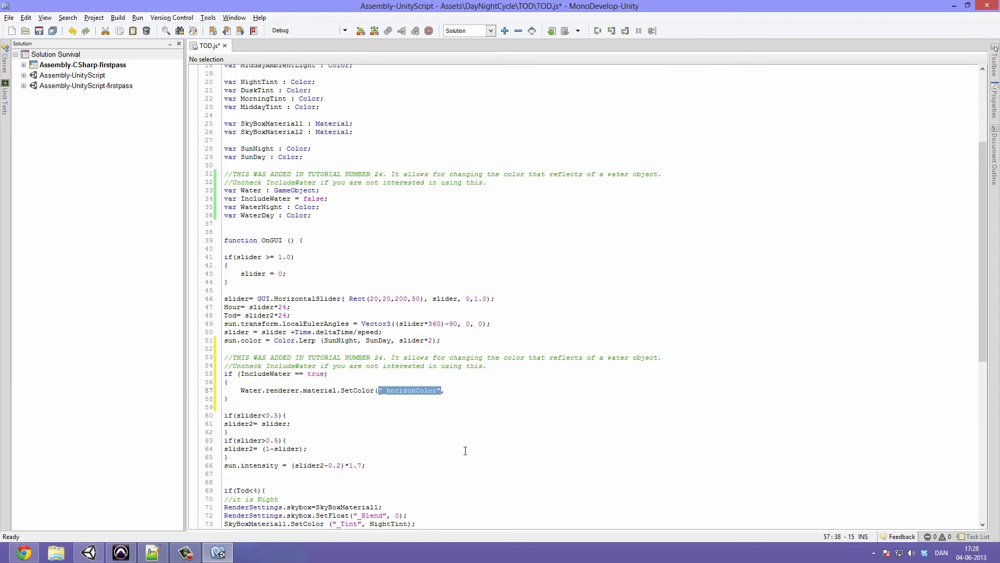
key(ctrl+s)
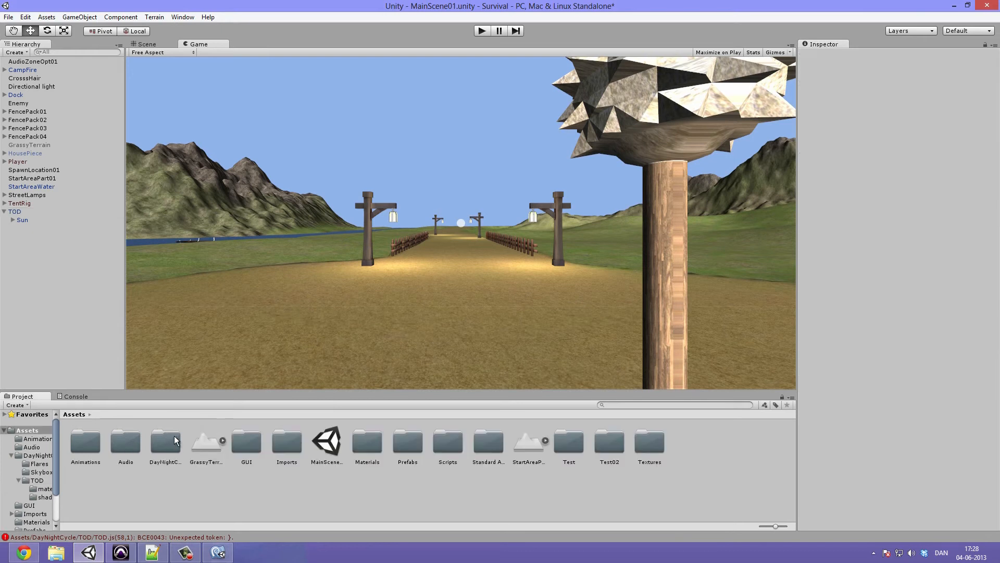
Import the Water (Pro Only) standard package, confirming all its files
click(165, 441)
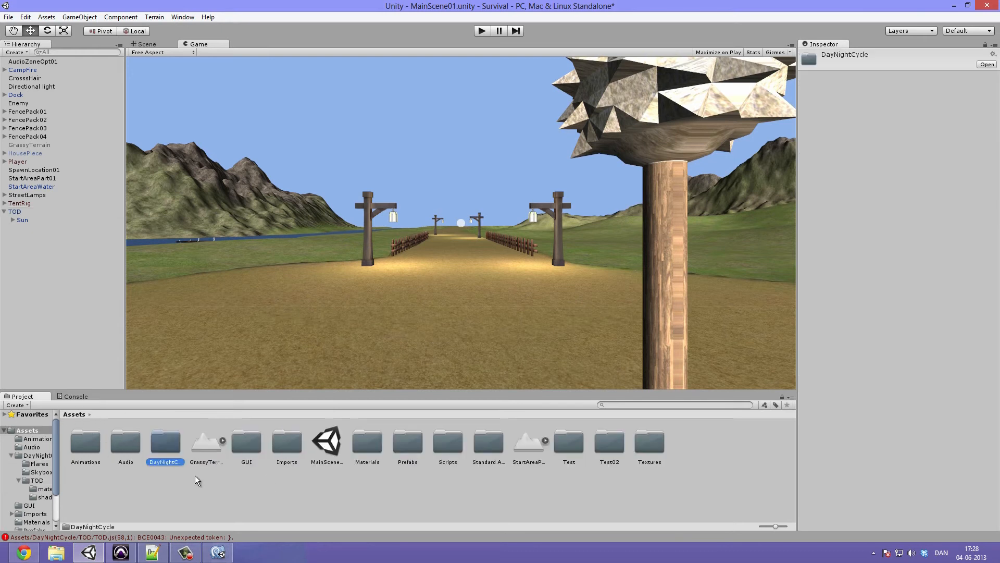
double_click(488, 441)
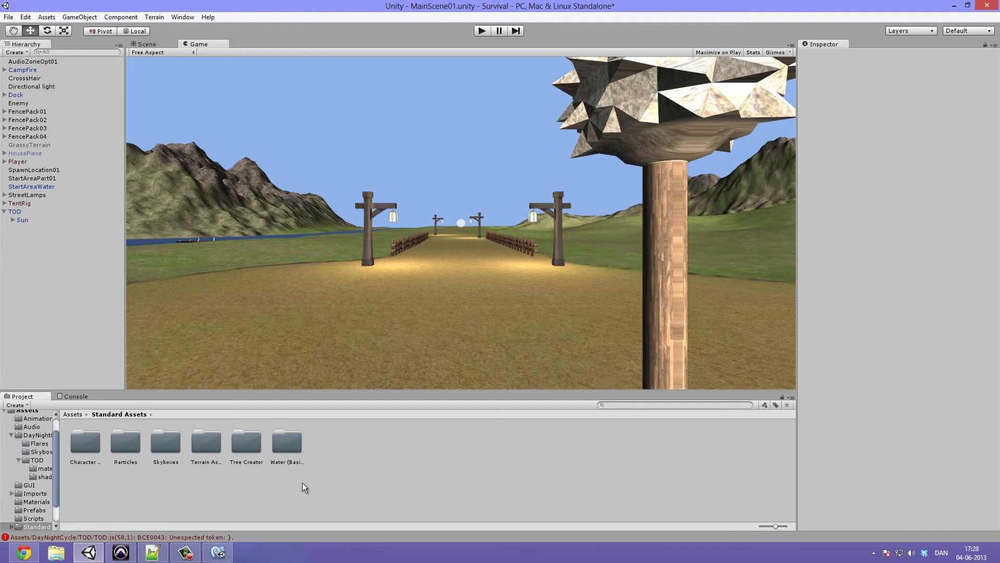
mouse_move(194, 435)
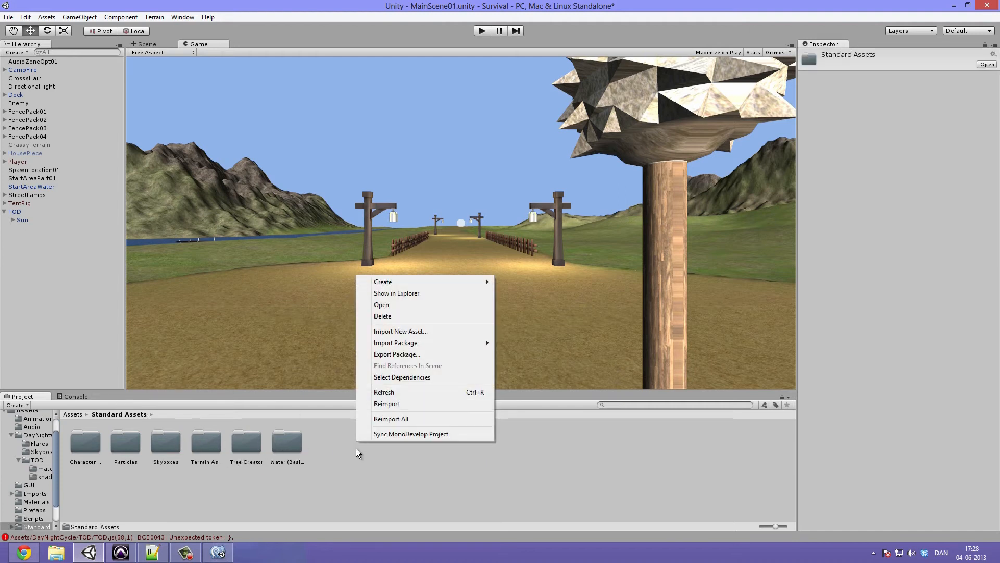
mouse_move(417, 343)
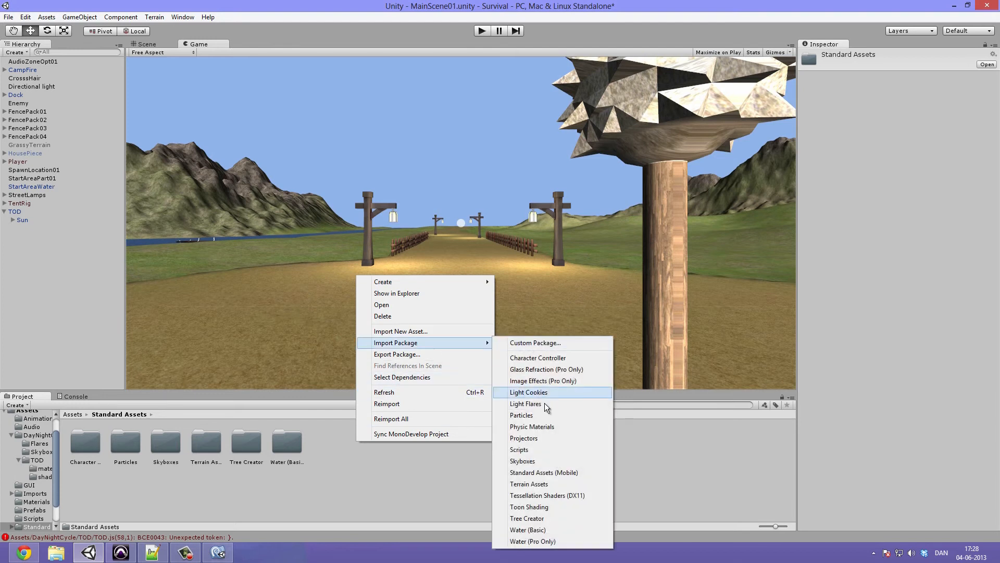
mouse_move(554, 532)
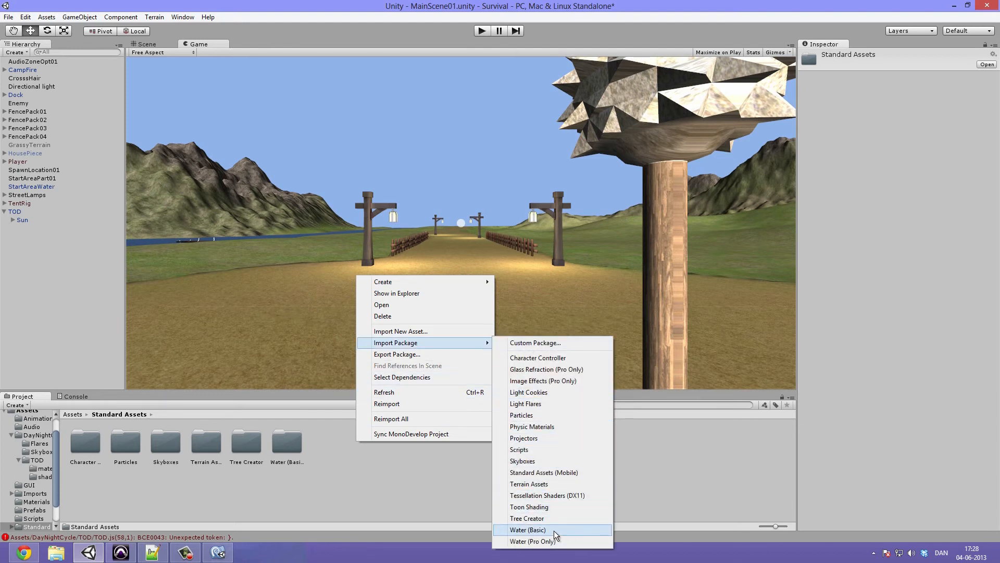
click(524, 530)
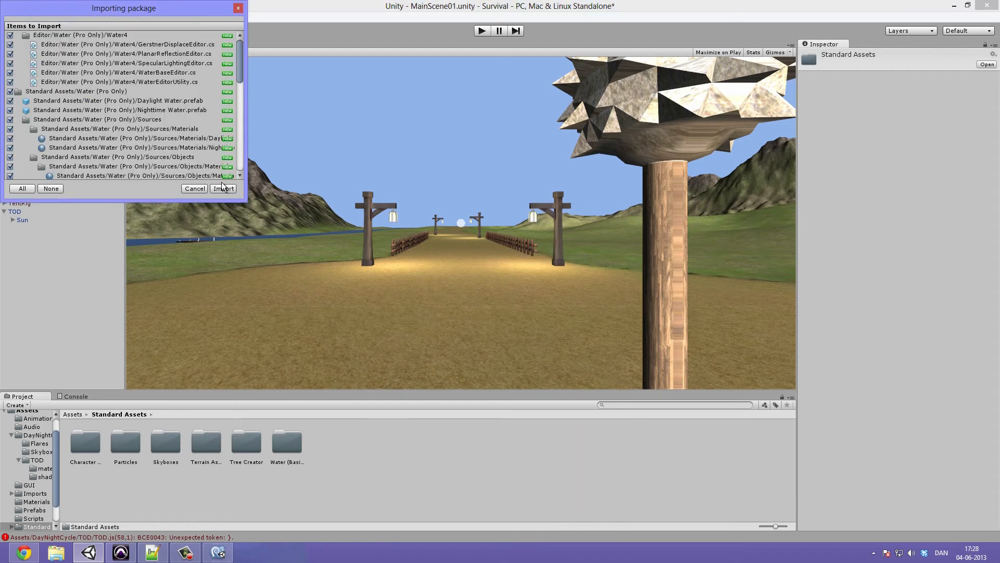
mouse_move(173, 149)
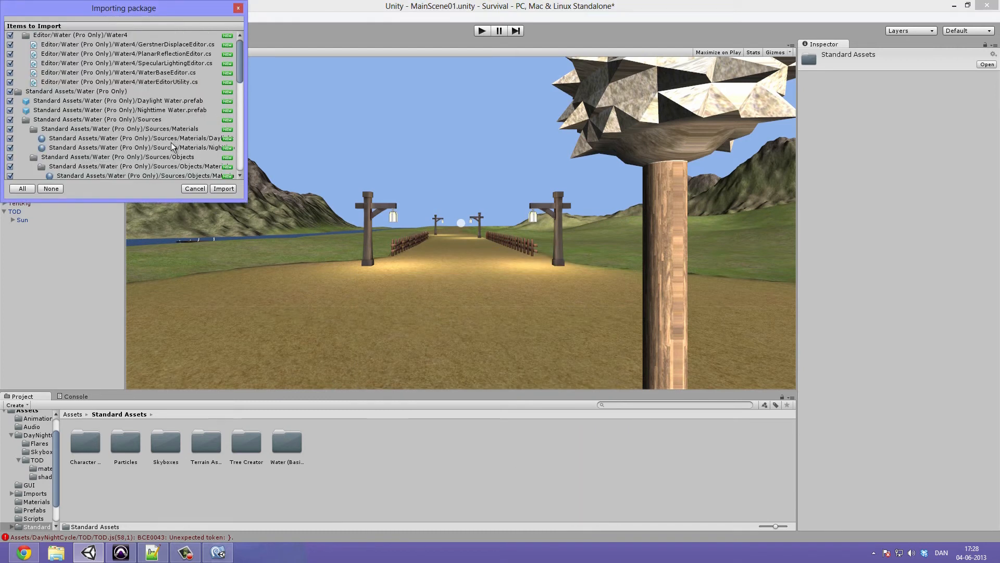
click(223, 188)
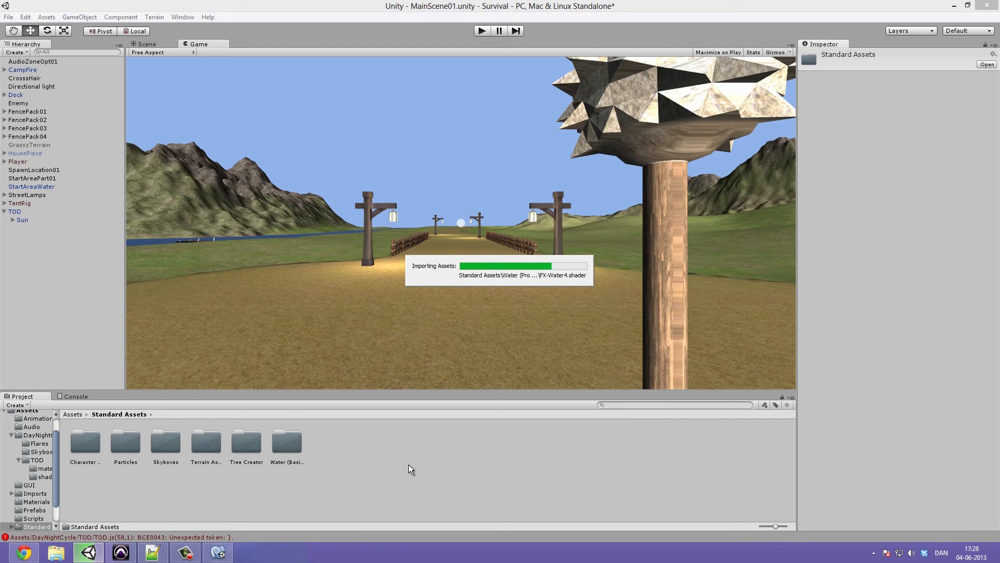
mouse_move(339, 450)
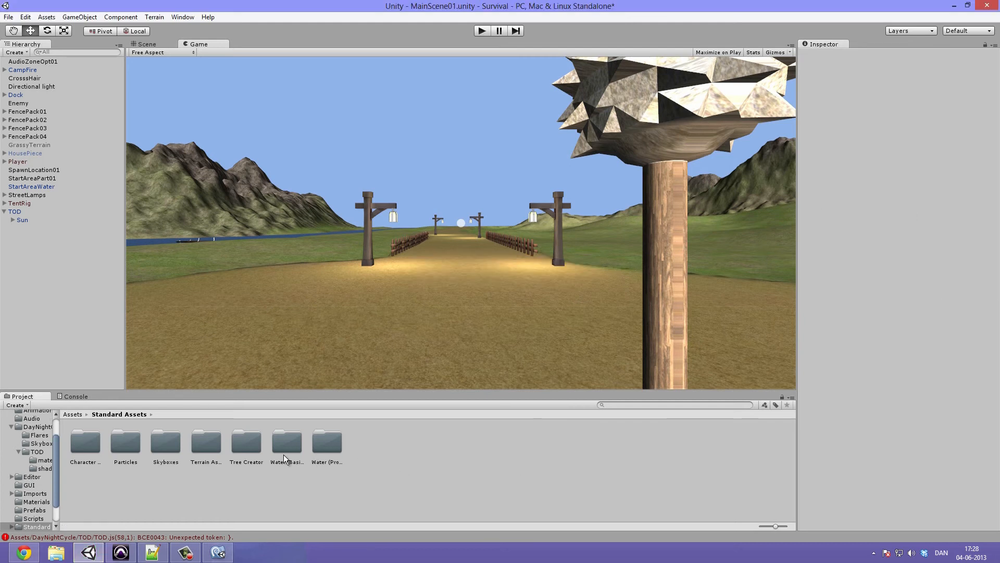
click(286, 441)
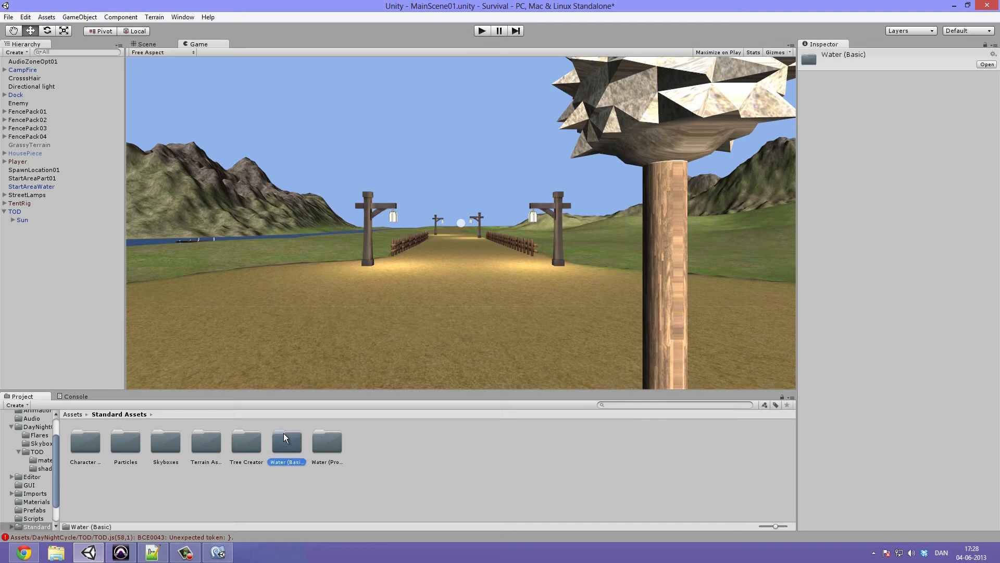
double_click(286, 441)
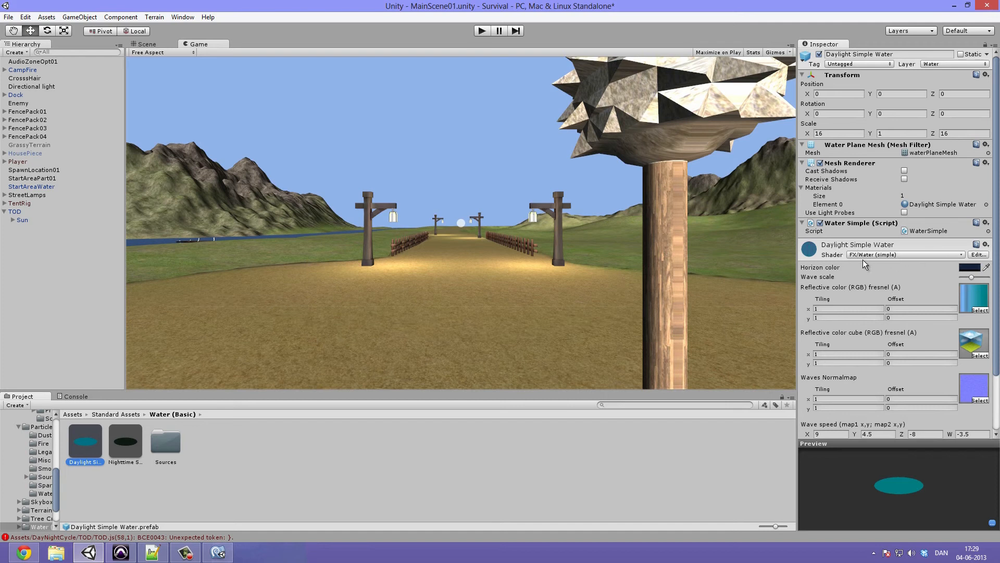
mouse_move(881, 272)
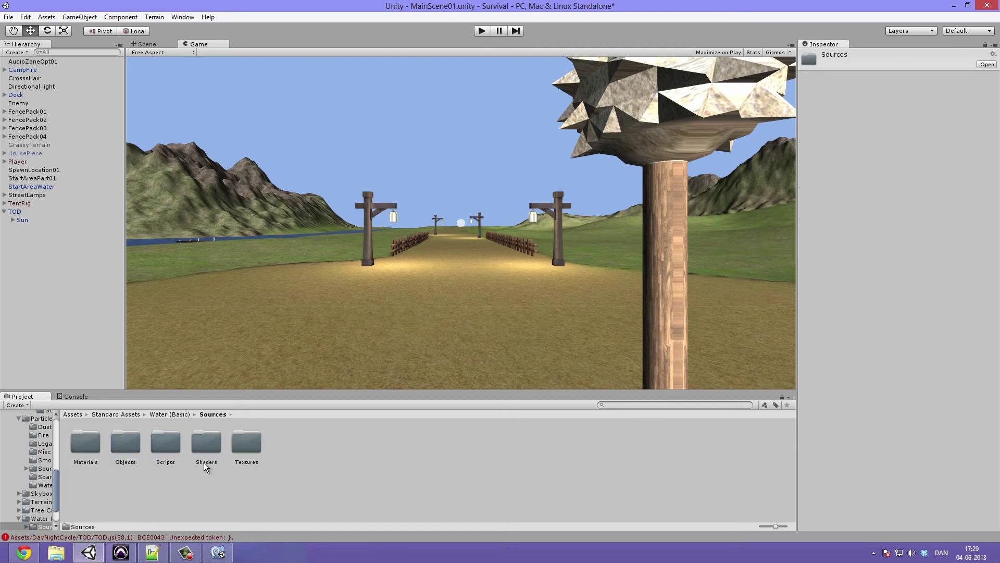
double_click(207, 444)
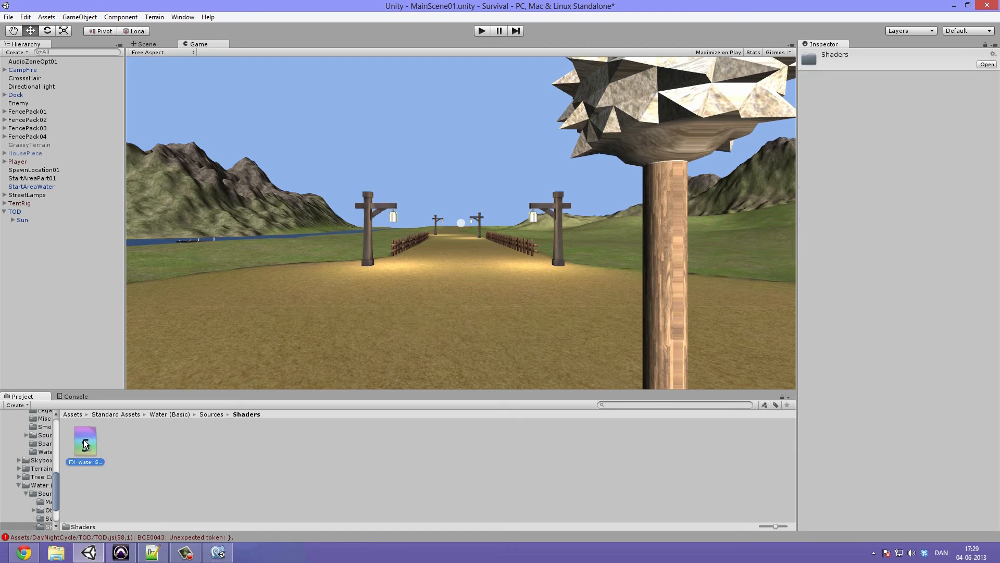
click(84, 441)
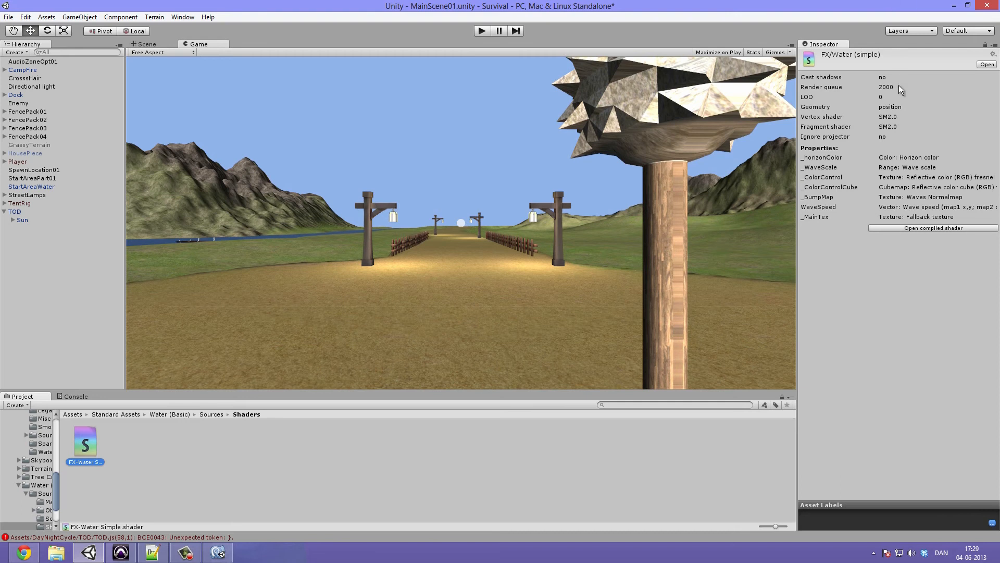
mouse_move(825, 154)
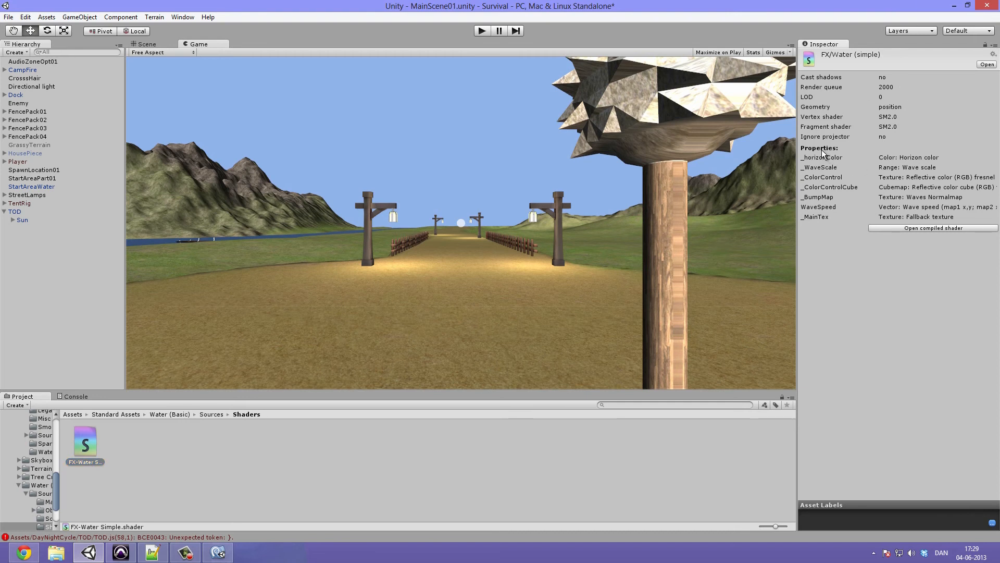
mouse_move(836, 152)
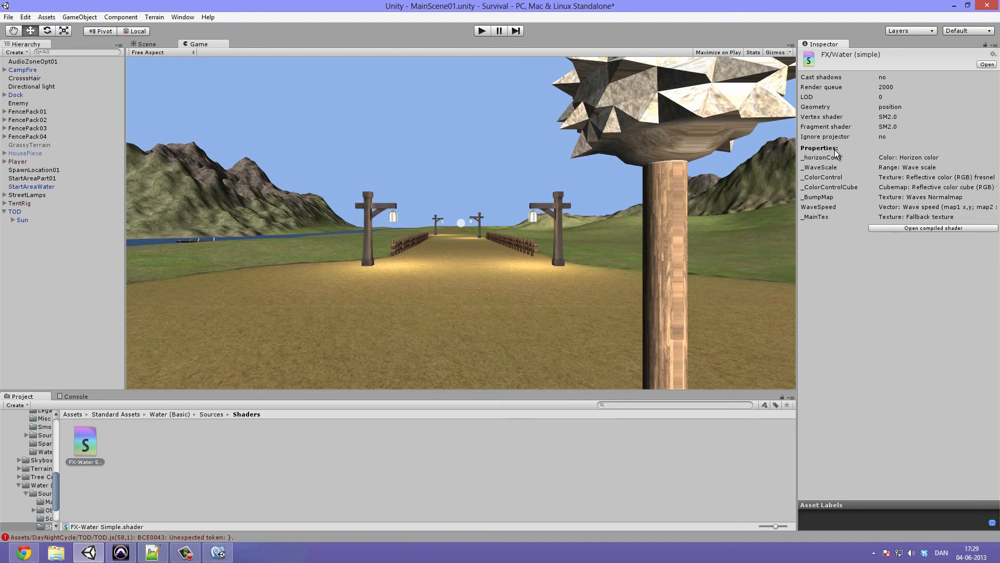
mouse_move(842, 158)
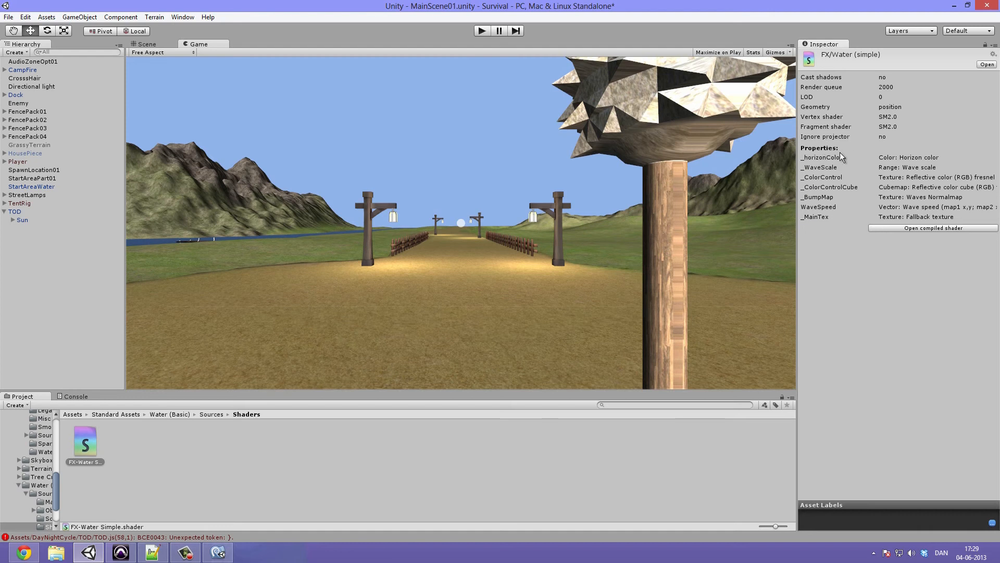
mouse_move(817, 162)
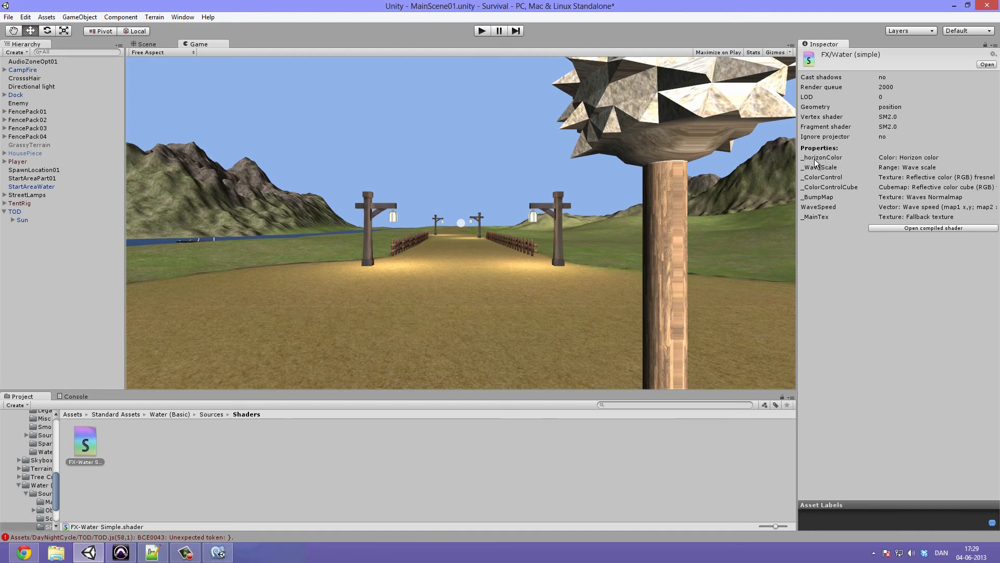
mouse_move(903, 160)
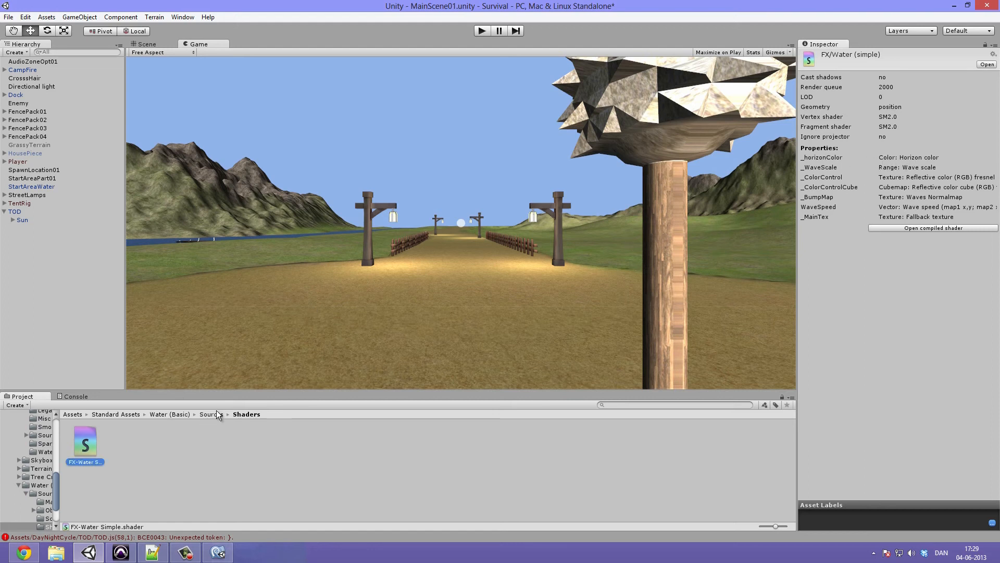
click(125, 440)
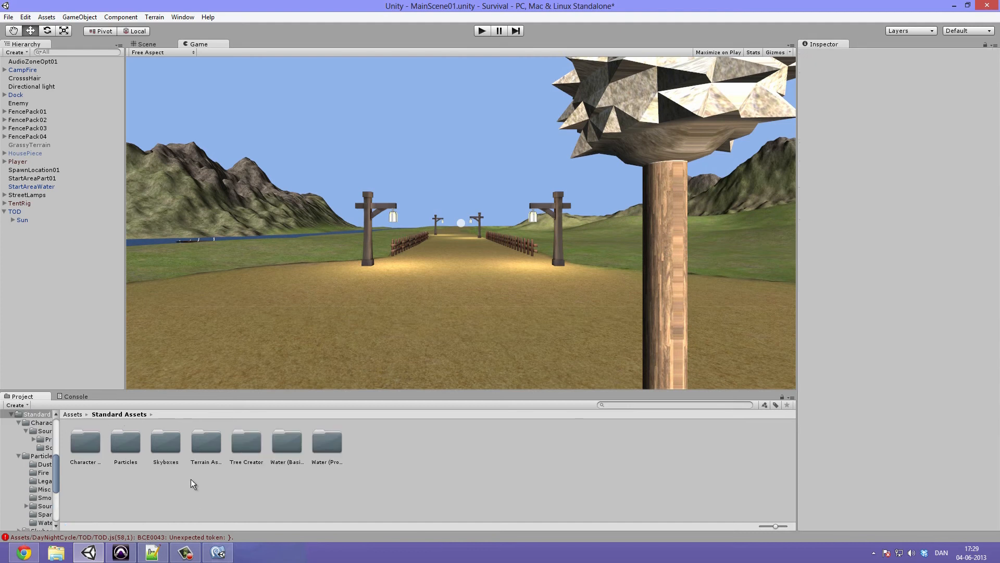
Inspect the Daylight and Nighttime Water prefabs and open the Pro water Sources/Shaders folder
double_click(327, 442)
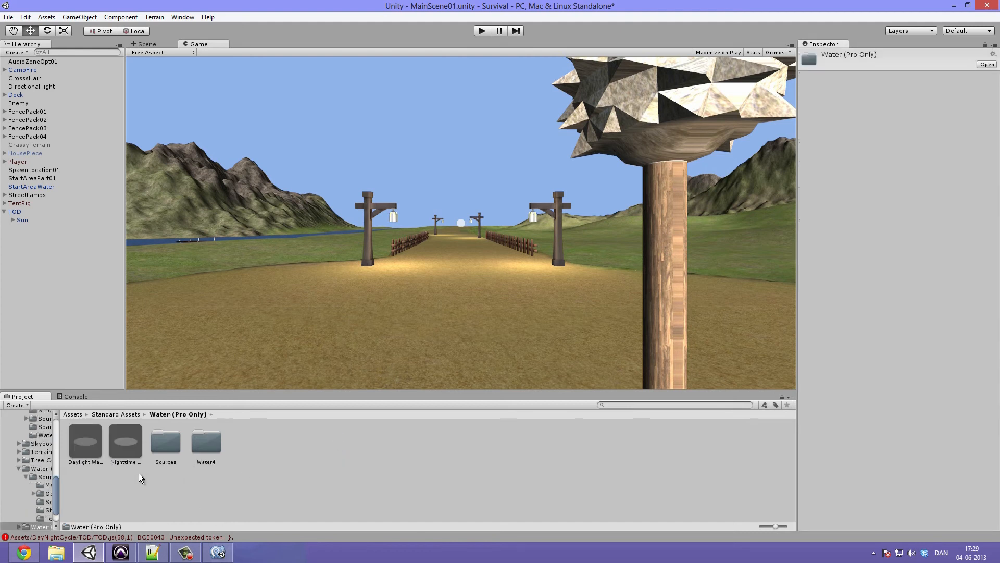
click(85, 441)
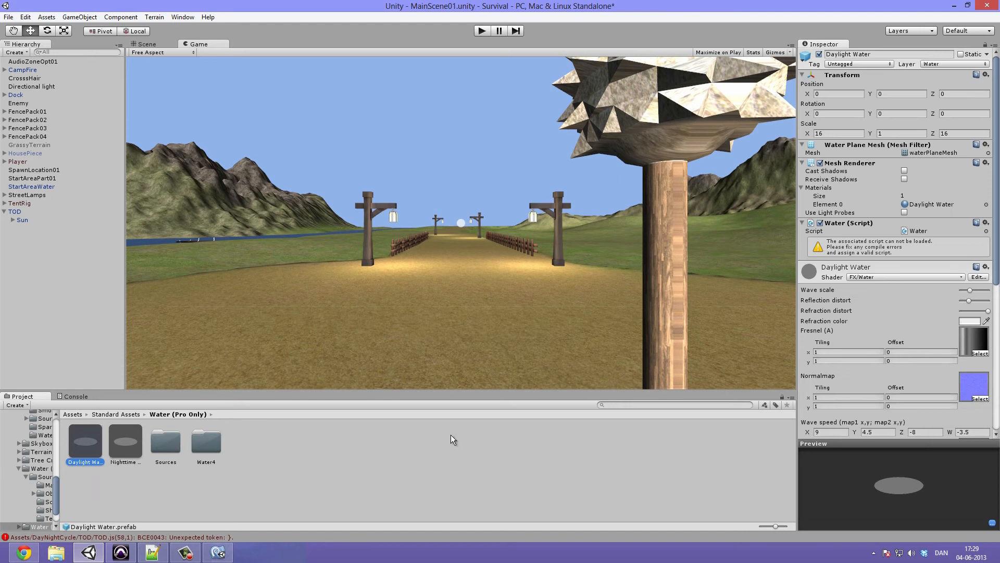
mouse_move(893, 277)
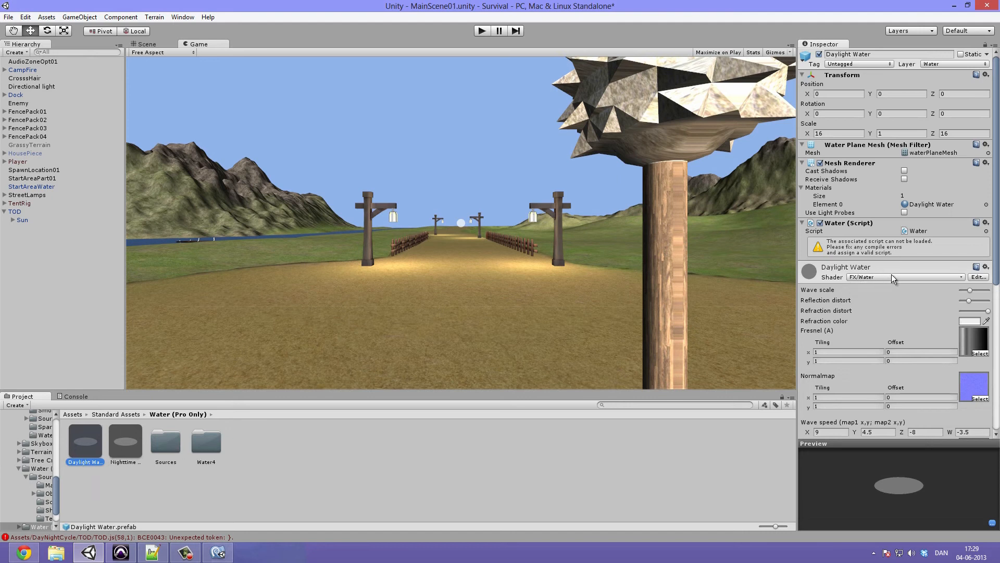
click(125, 442)
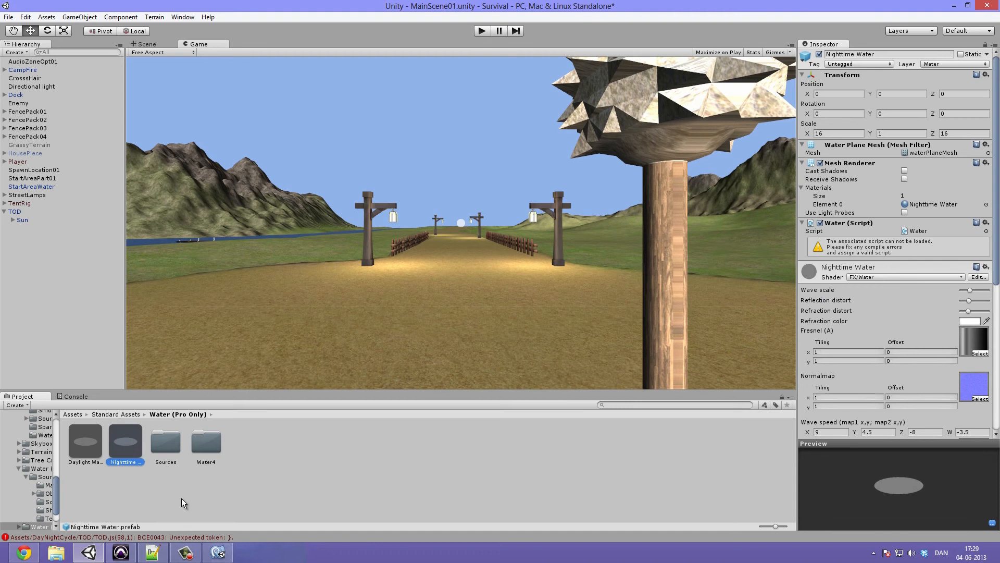
double_click(166, 442)
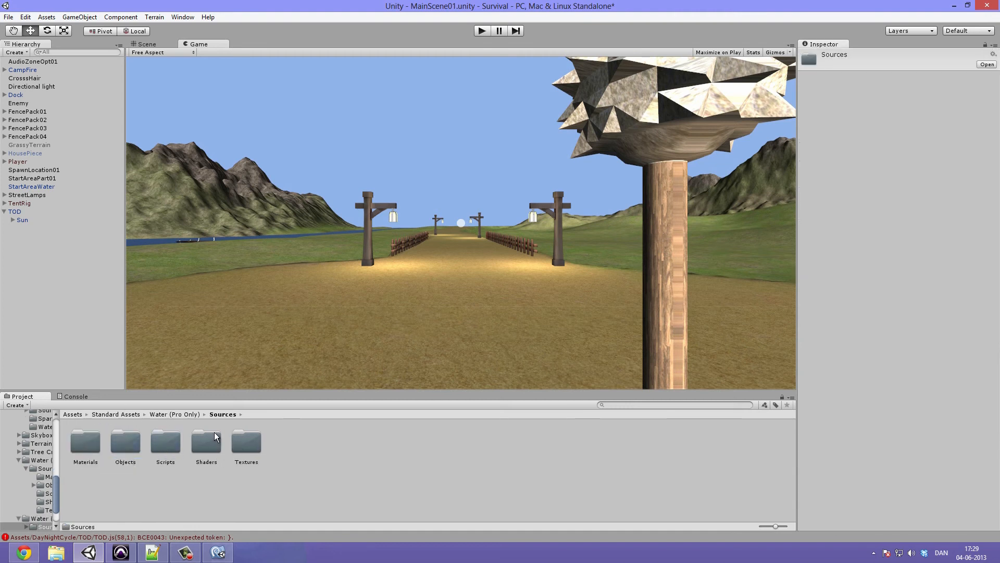
double_click(206, 442)
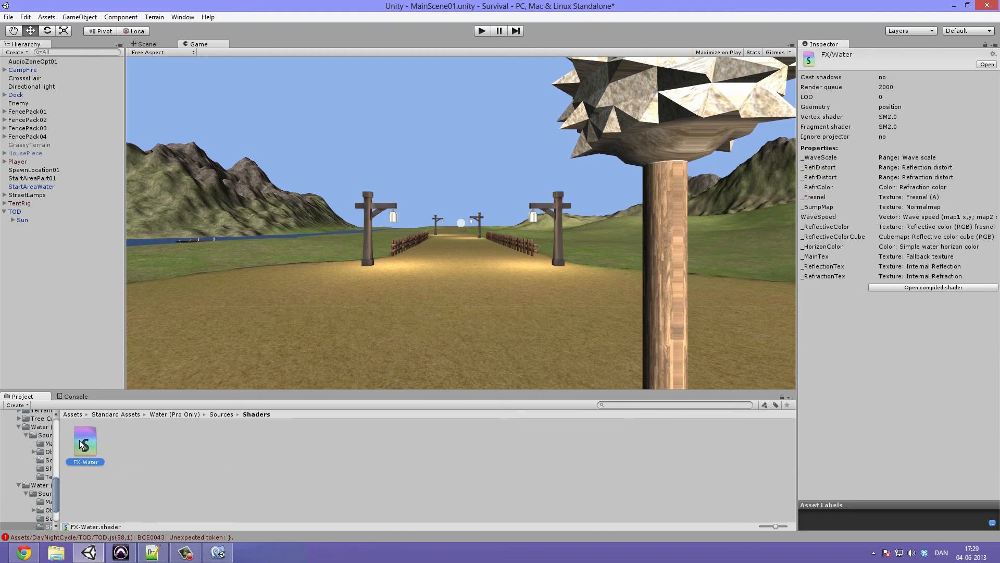
mouse_move(821, 160)
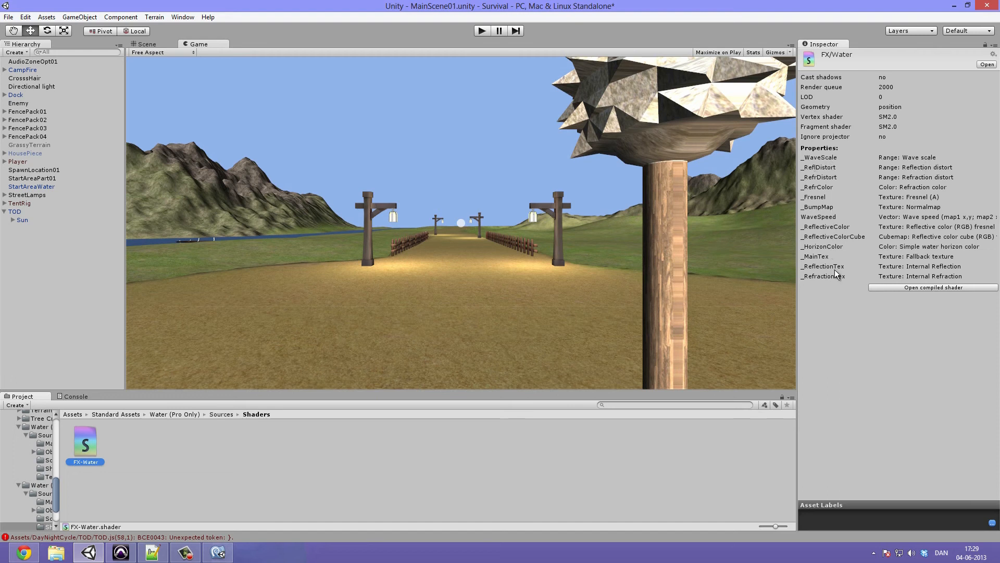
mouse_move(831, 253)
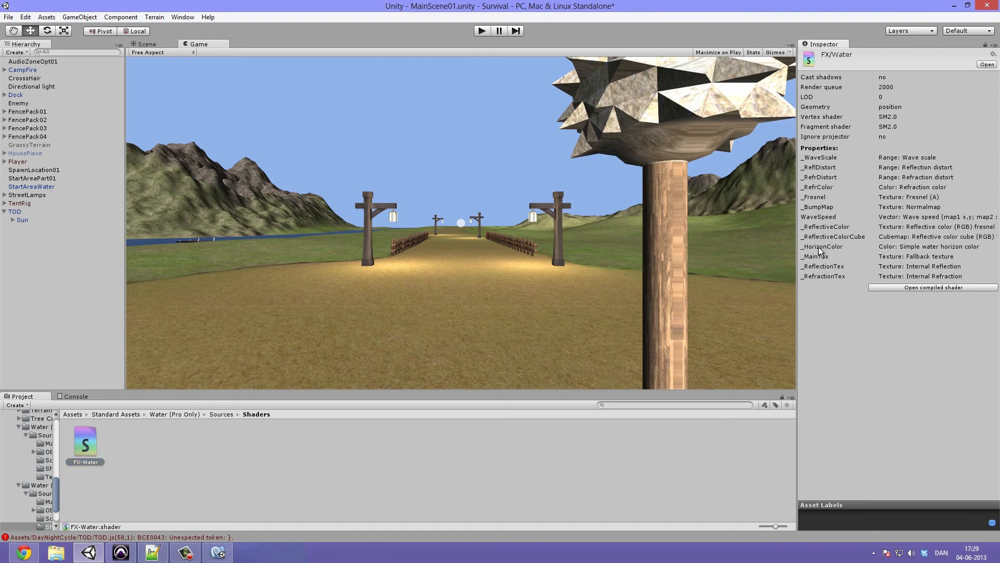
mouse_move(231, 438)
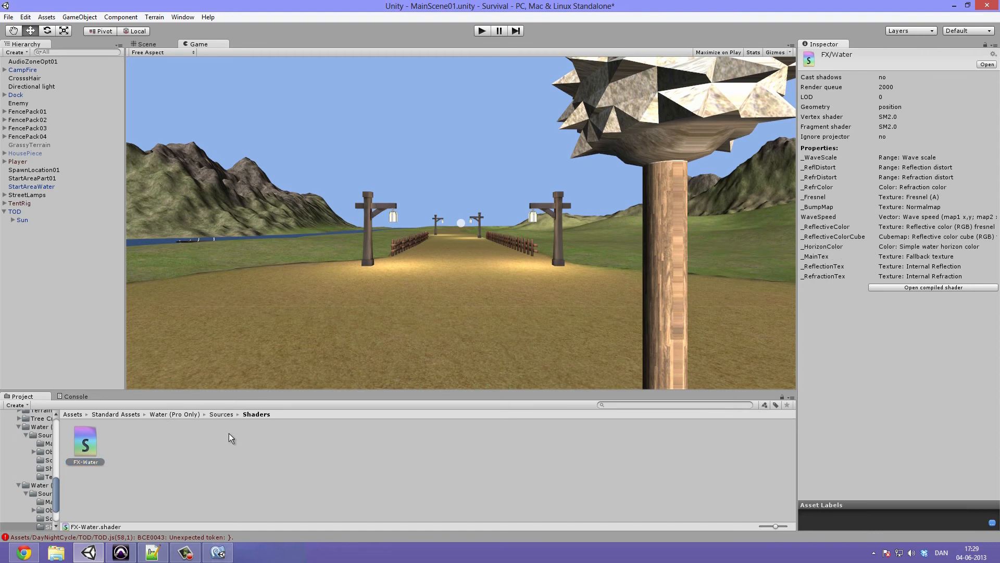
View the FX-Water4 and FX-SimpleWater4 shader property lists in the Water4 sources
click(221, 415)
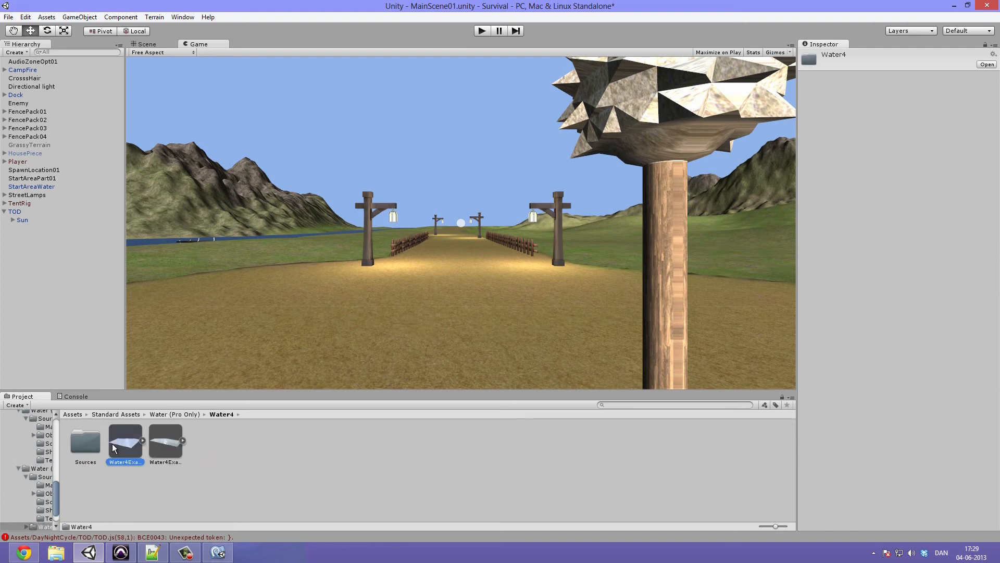
double_click(85, 442)
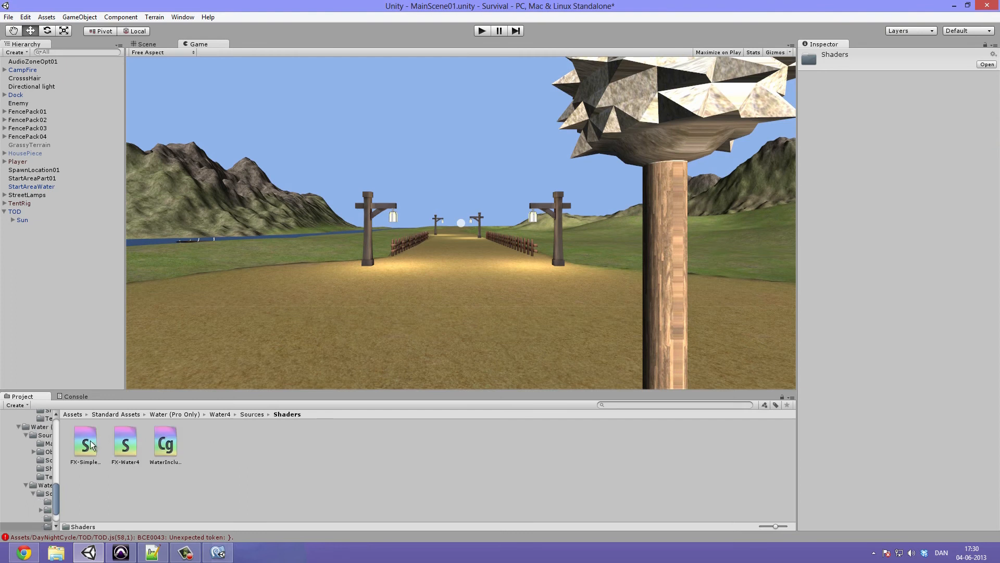
click(86, 441)
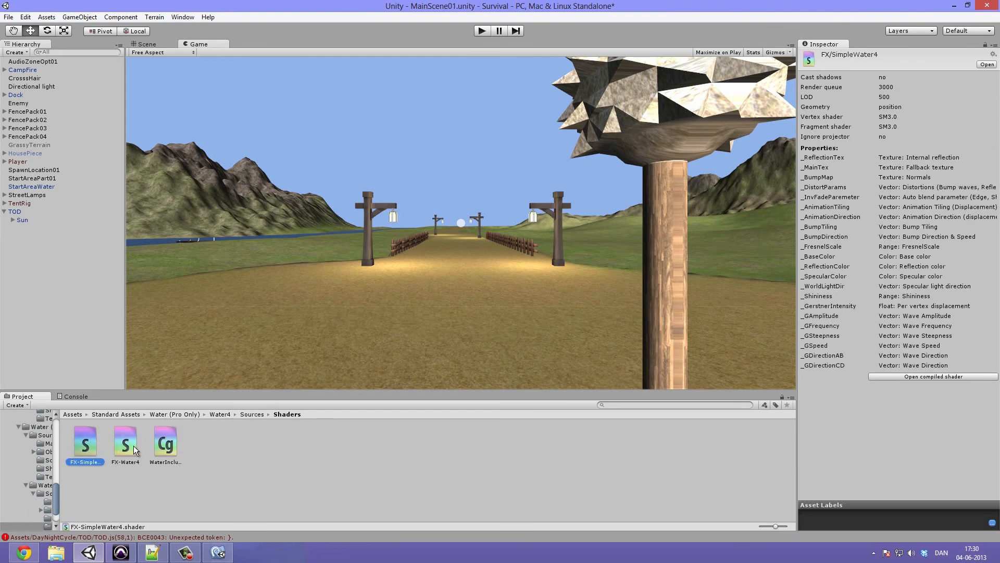
click(125, 442)
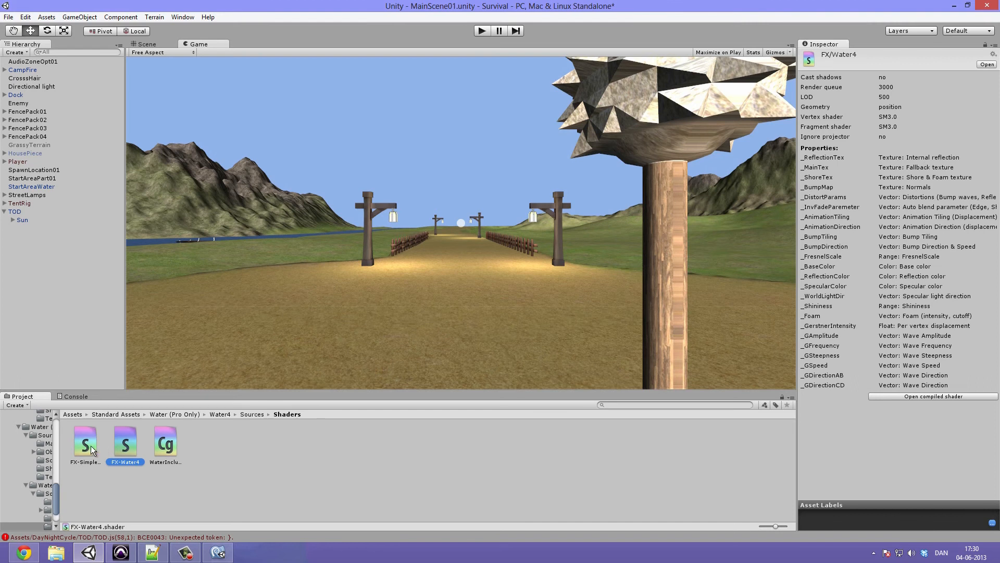
click(85, 442)
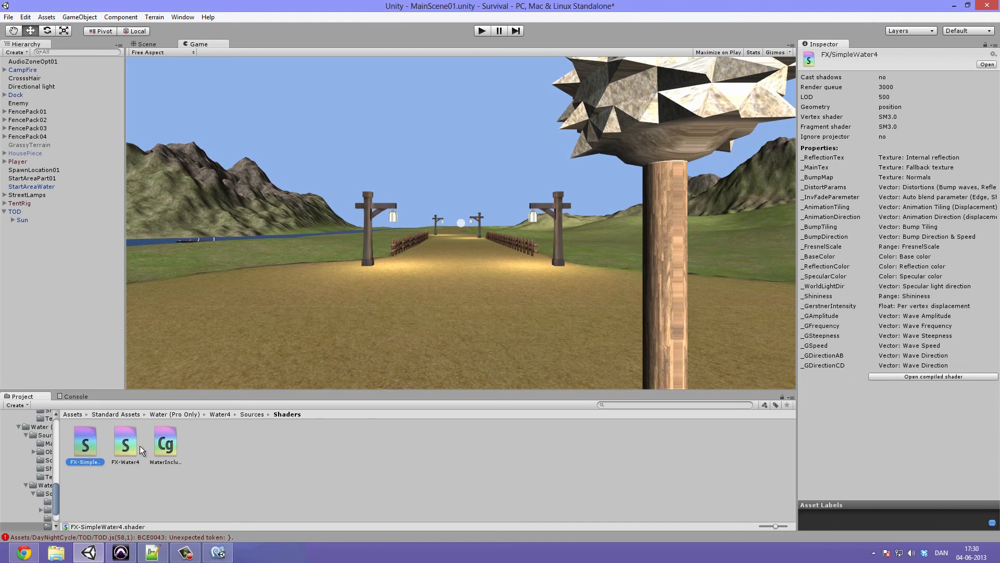
mouse_move(847, 247)
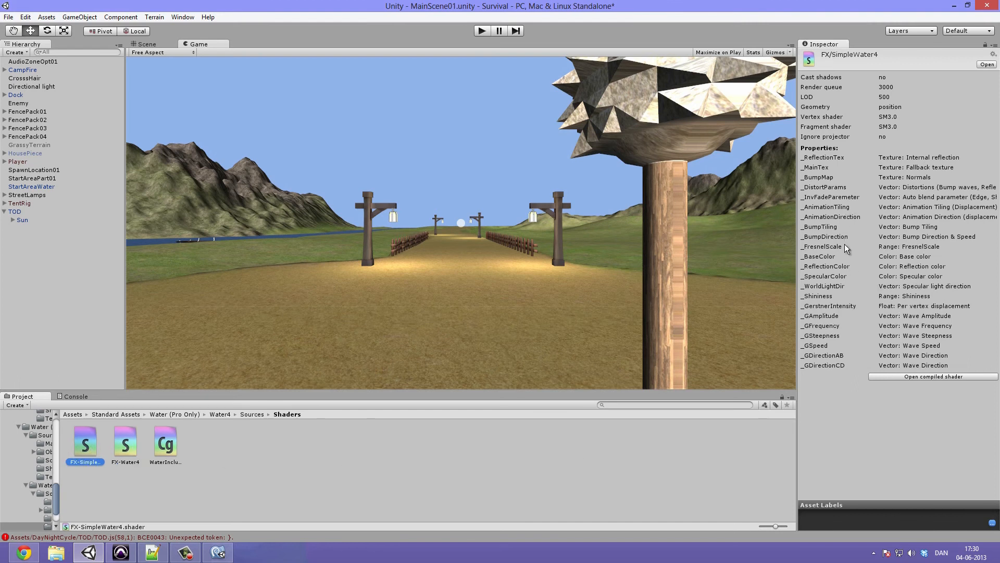
mouse_move(838, 162)
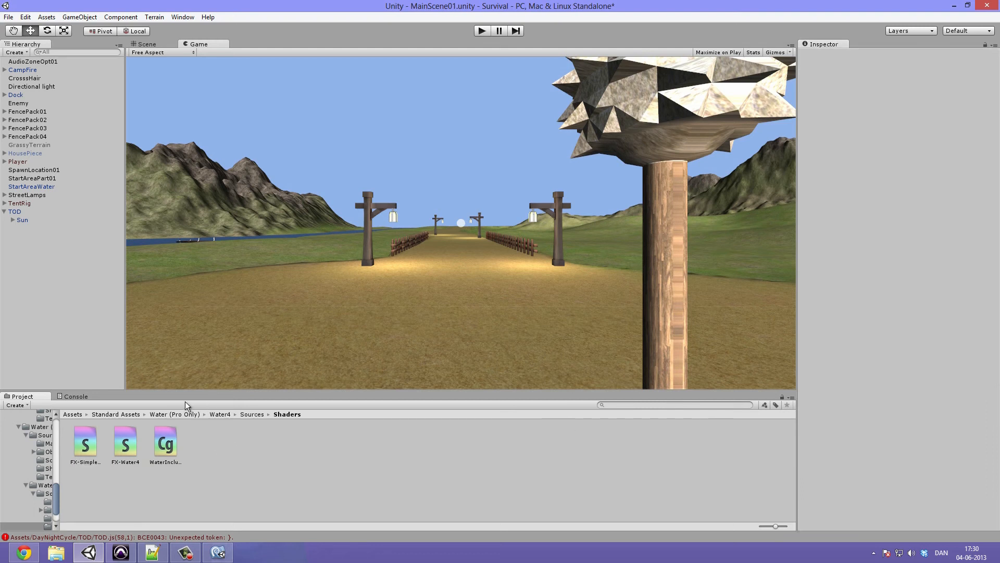
Return to Standard Assets and open the Water (Basic) folder with its prefabs and Sources
click(174, 415)
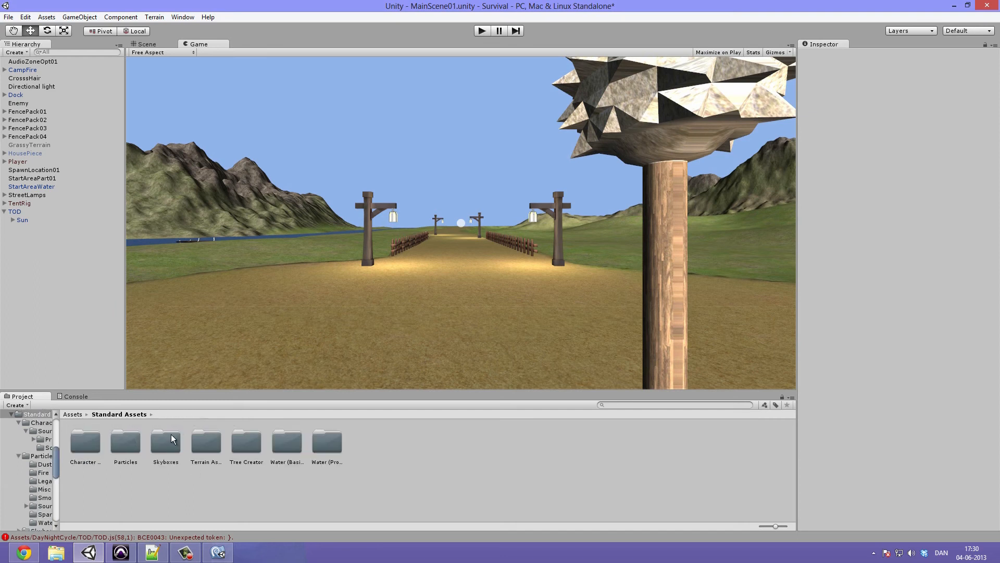
click(327, 442)
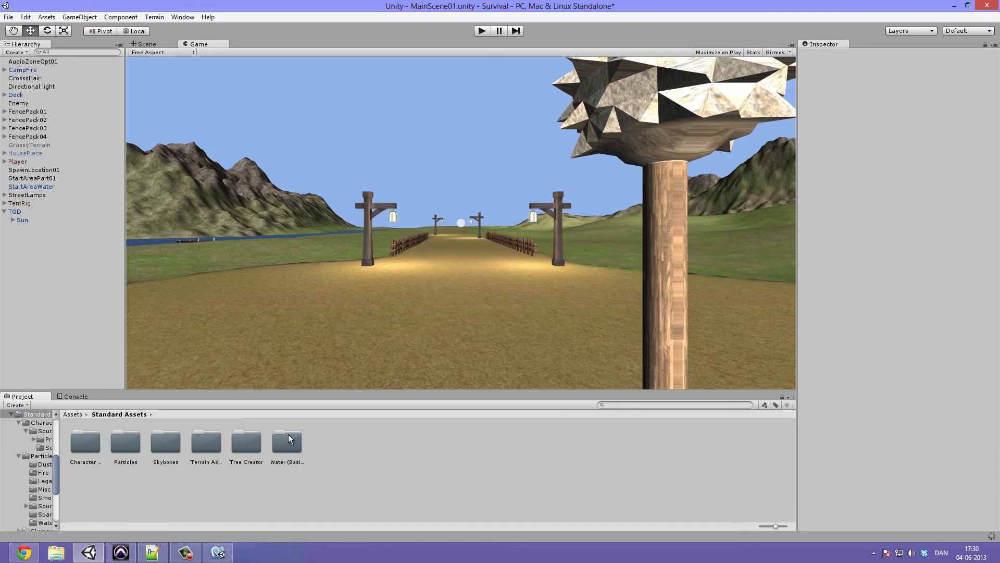
double_click(287, 442)
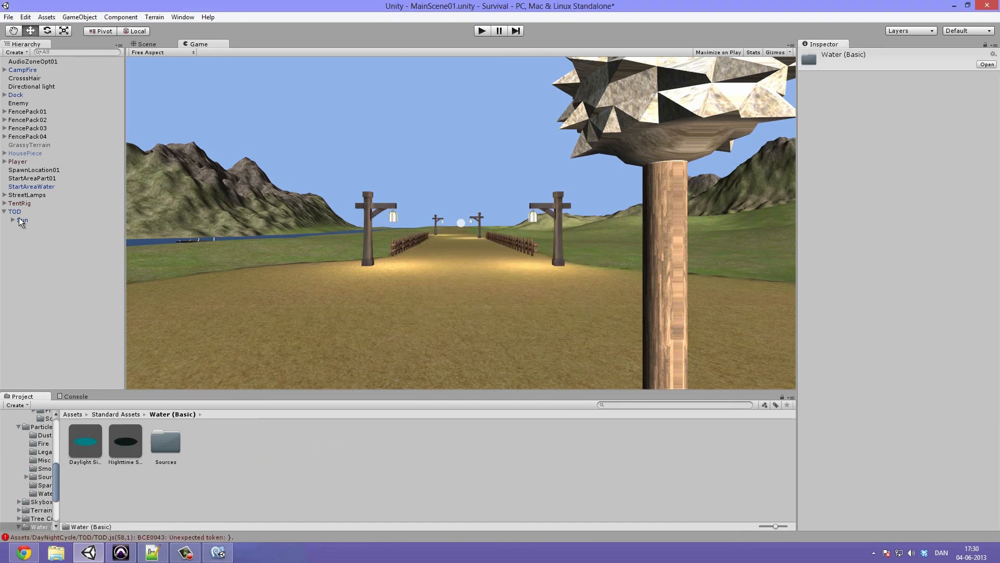
click(15, 212)
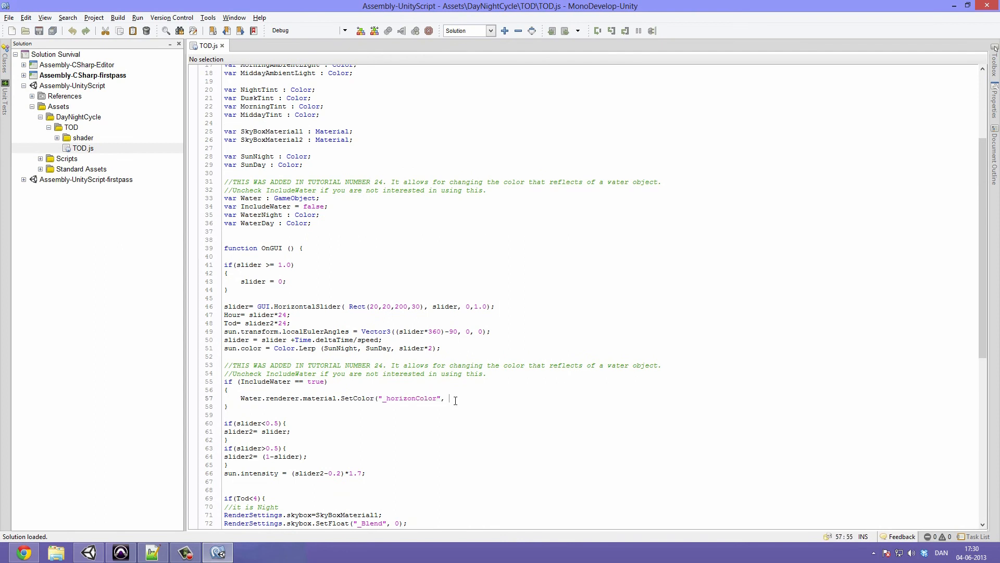
Complete SetColor with Color.Lerp(WaterNight, WaterDay, slider2*2-0.2) on line 57
text(Color.)
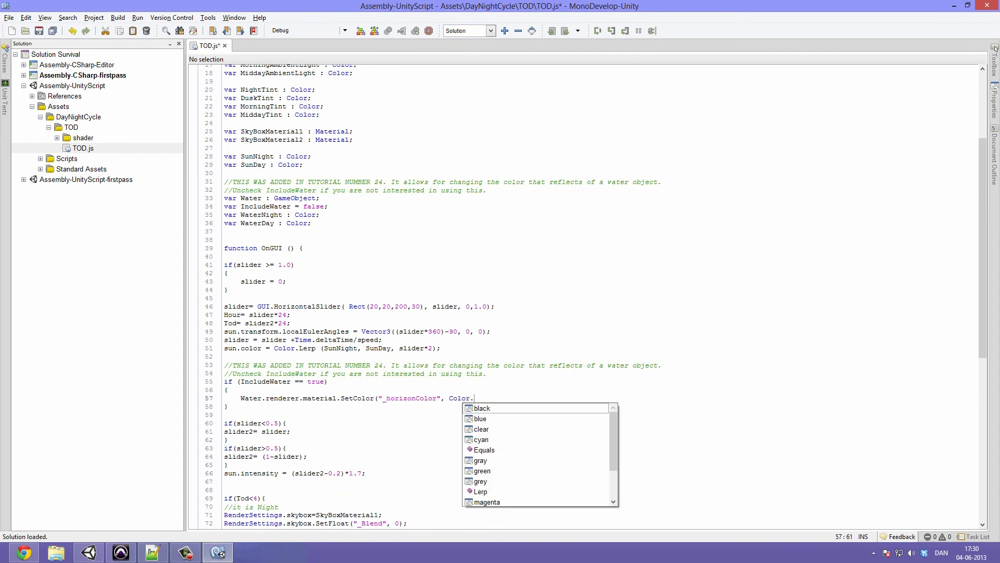
text(Lerp)
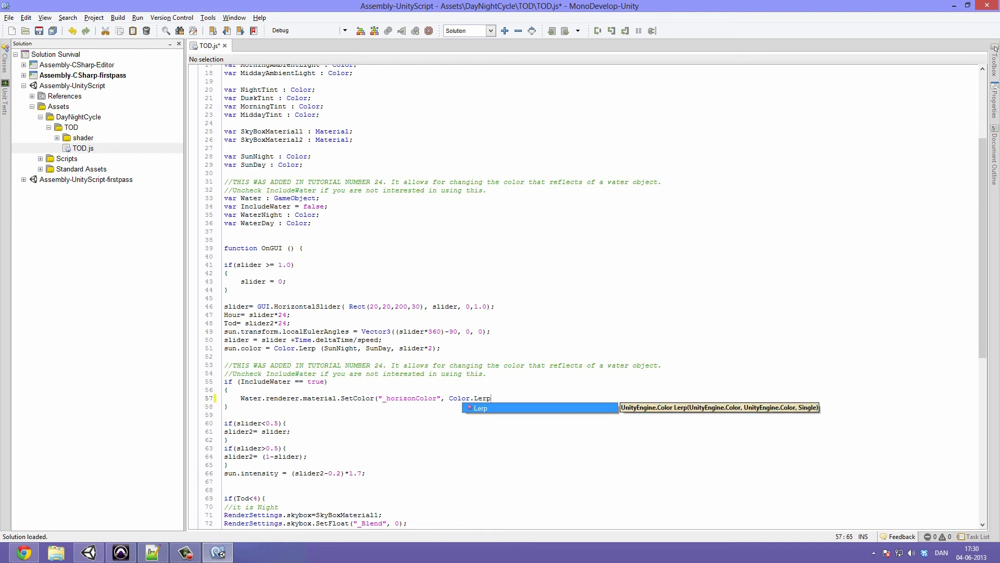
text(()
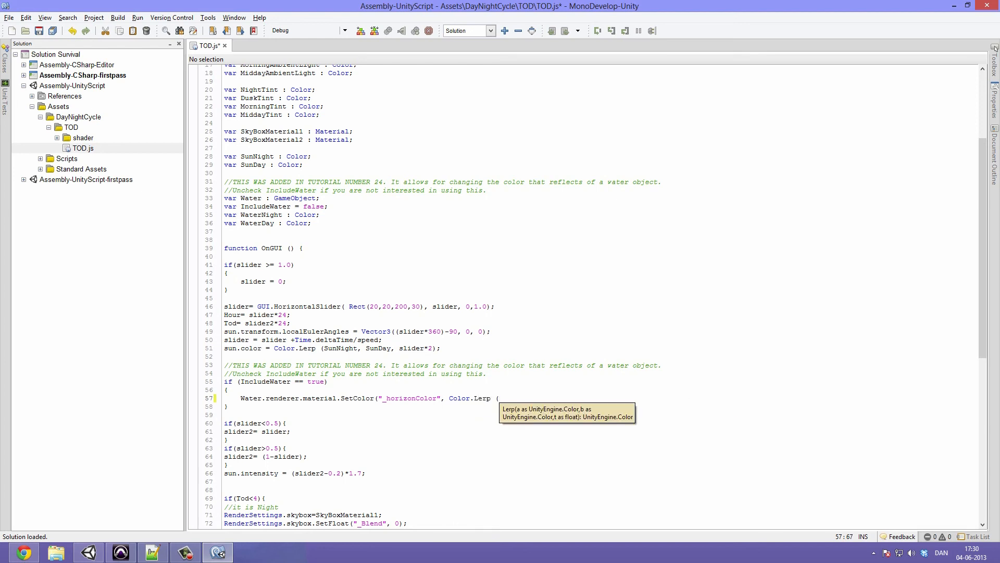
text(Water)
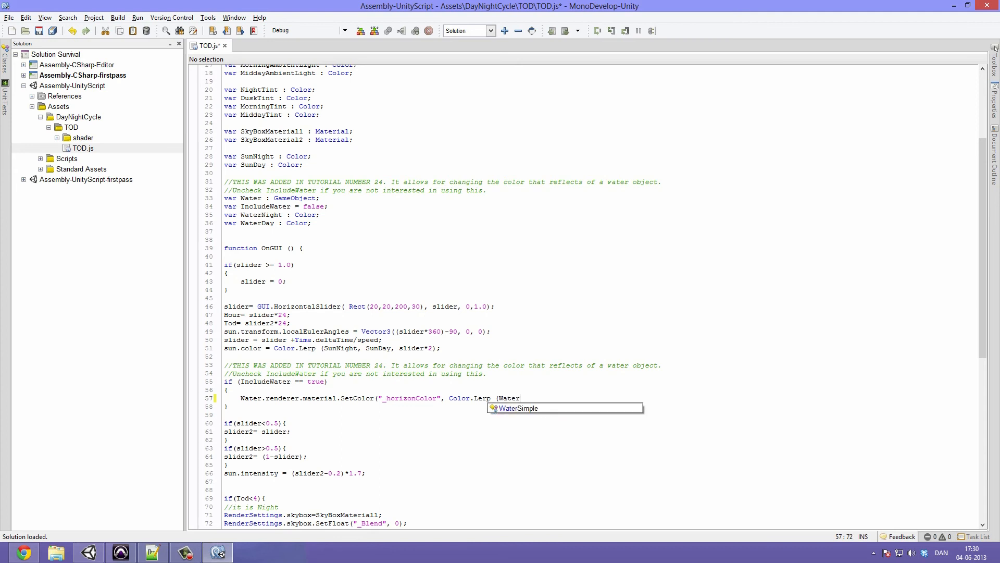
text(Night,)
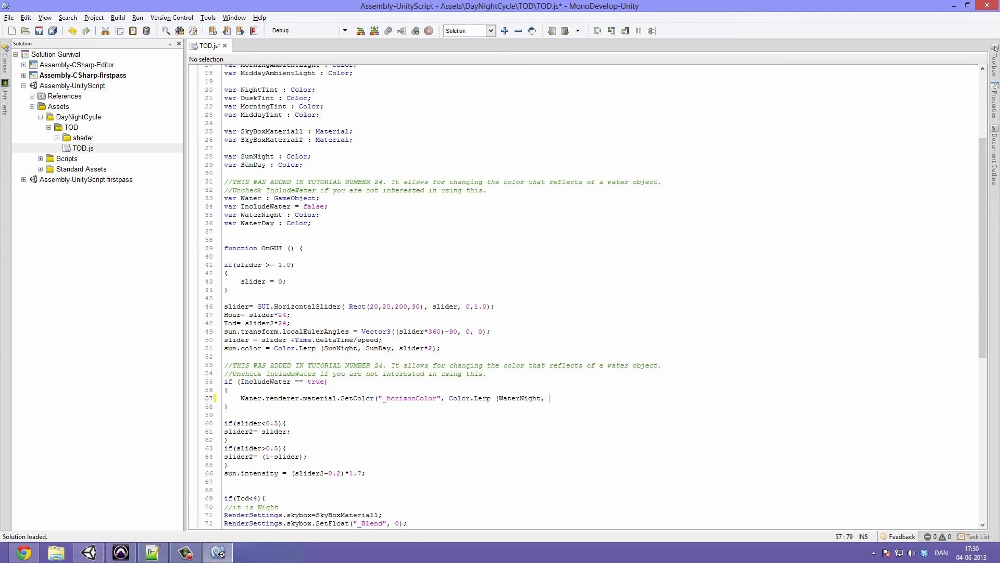
text(WaterDay)
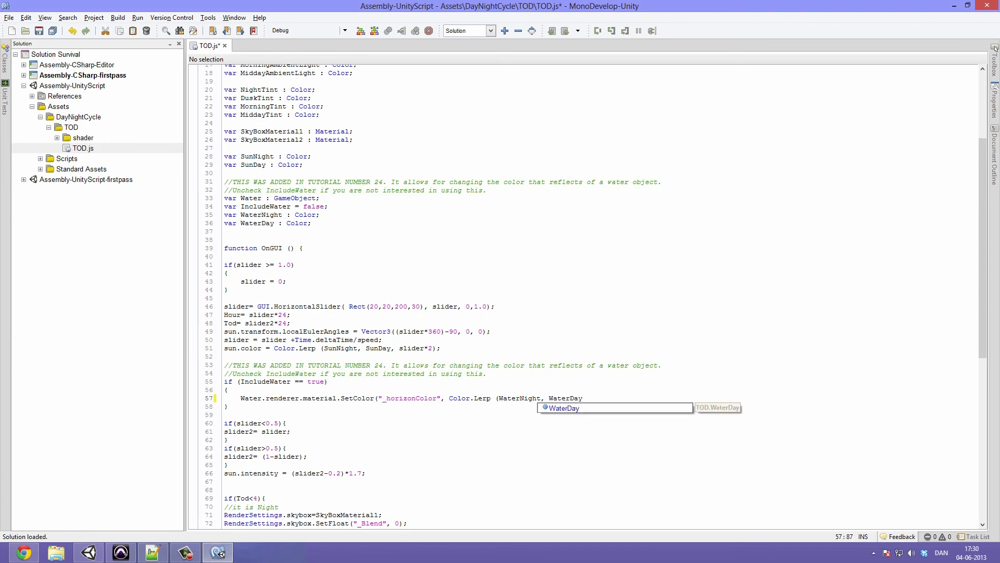
text(, slider2)
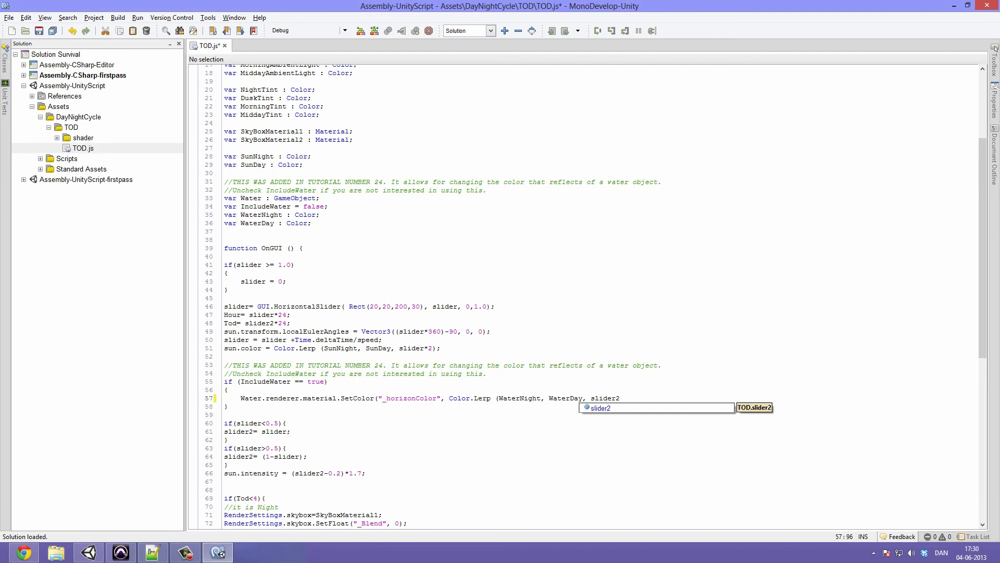
text(*2)
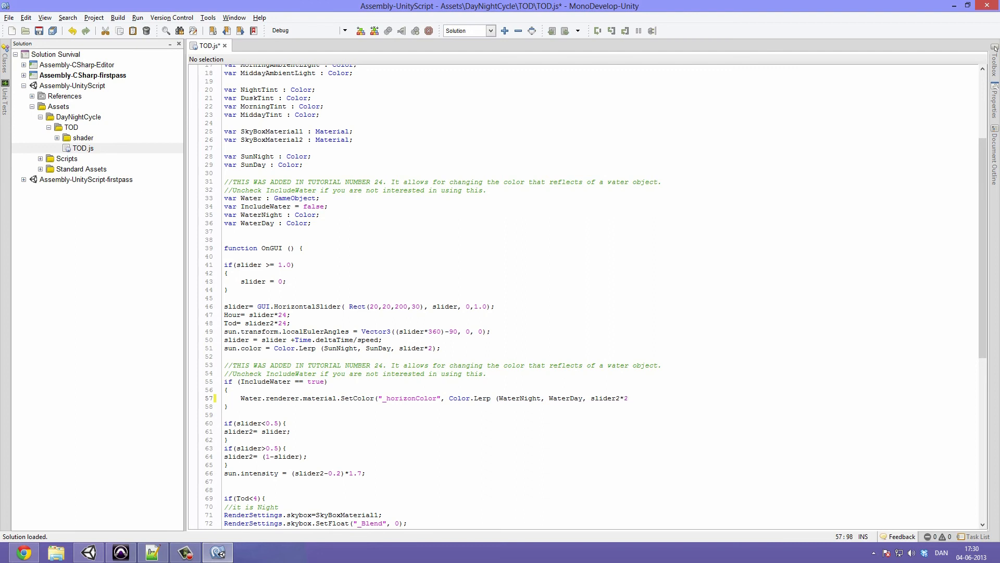
text(-0.2)
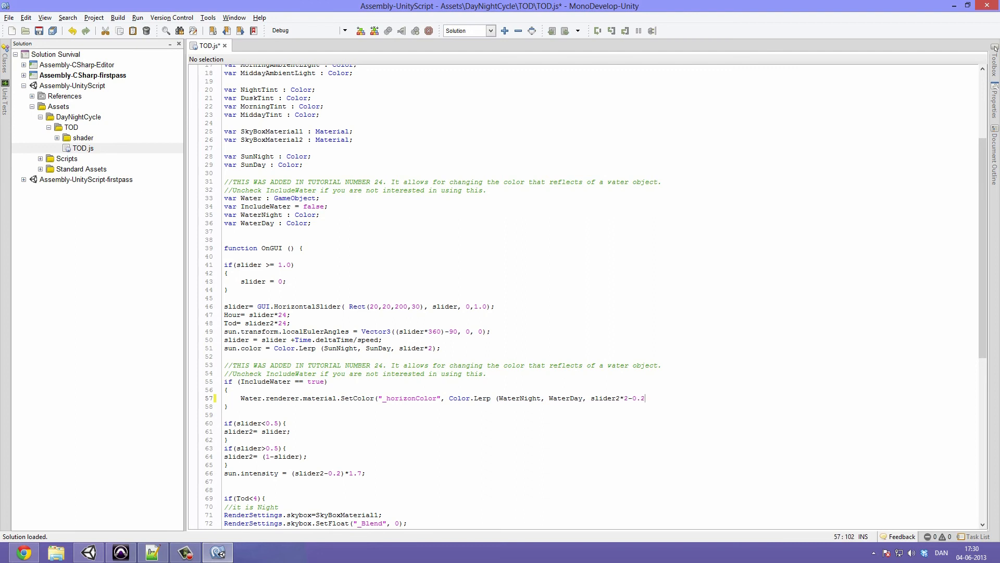
text());)
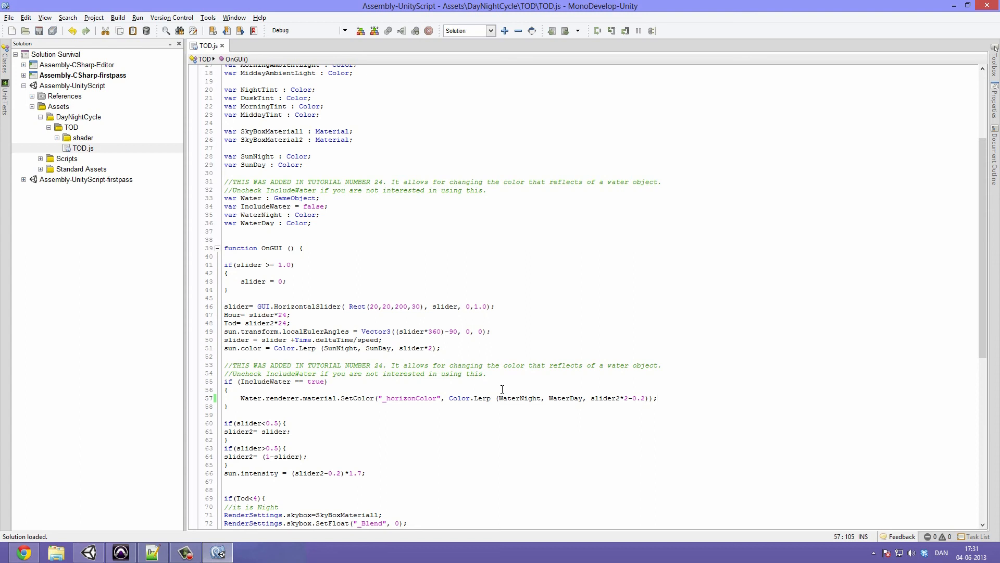
mouse_move(498, 403)
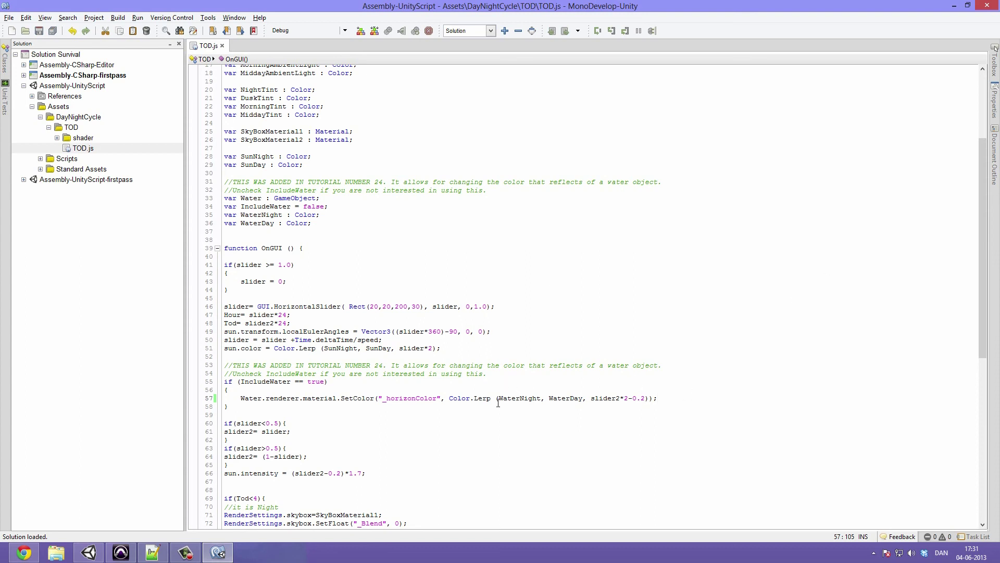
Highlight slider2 in the new blend expression and save the script
drag(447, 397, 657, 397)
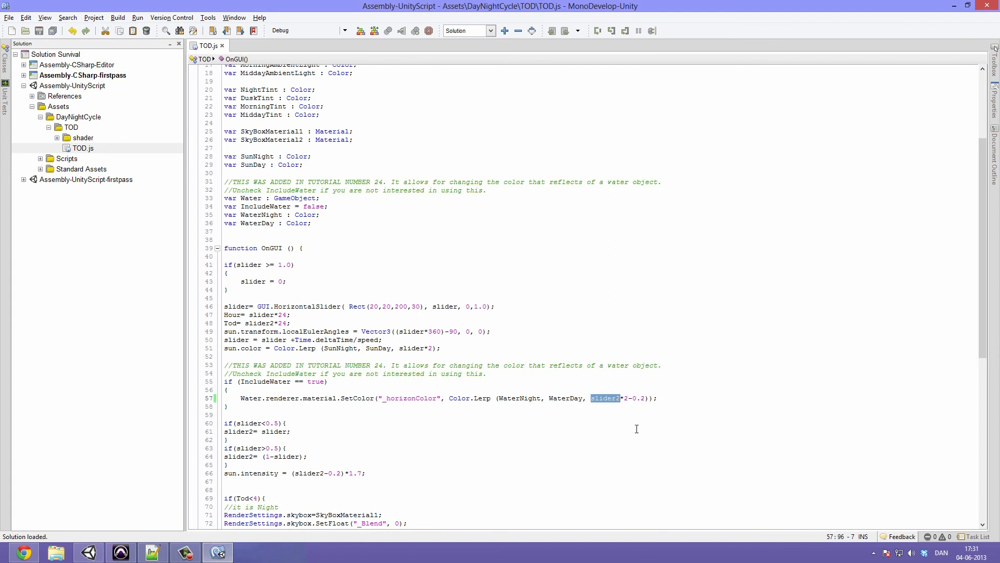
click(622, 398)
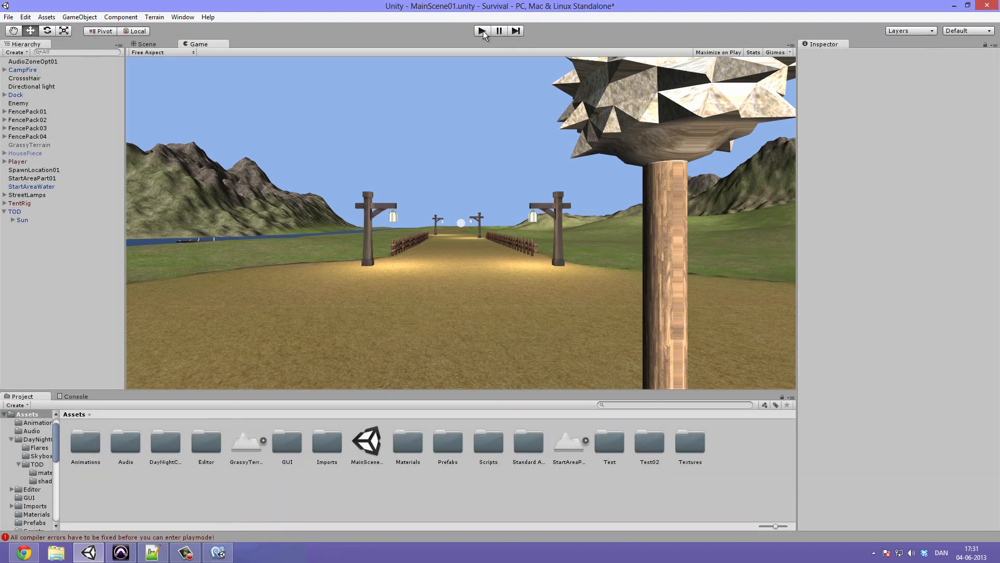
Hit Play, see the WaterBase compile error, and delete the Water (Pro Only) editor folder
click(481, 31)
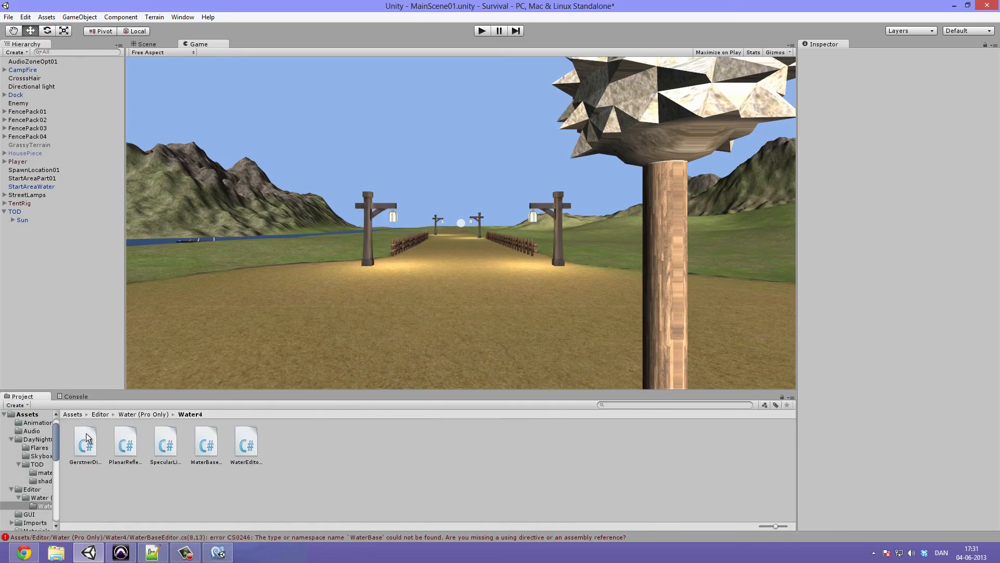
click(100, 415)
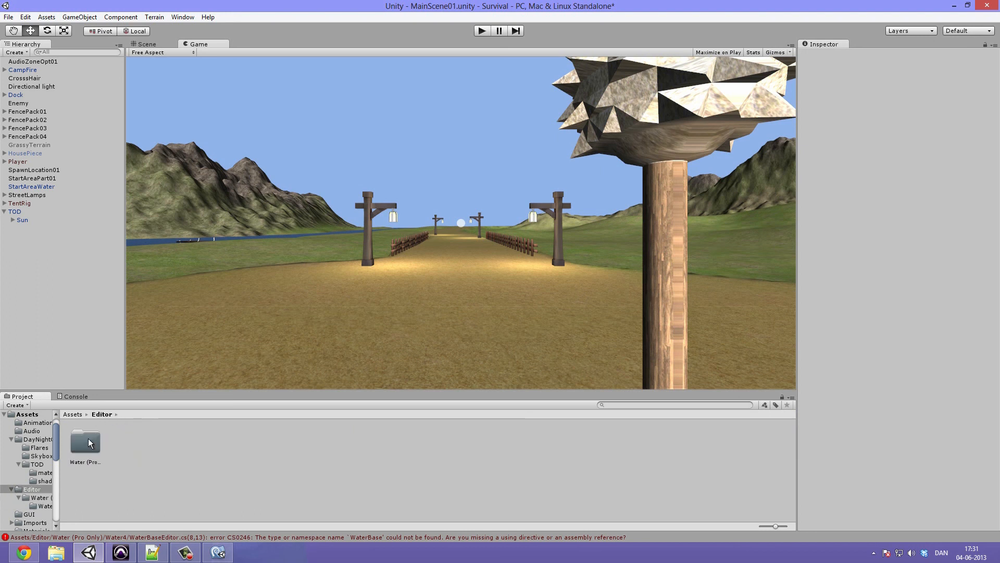
key(Delete)
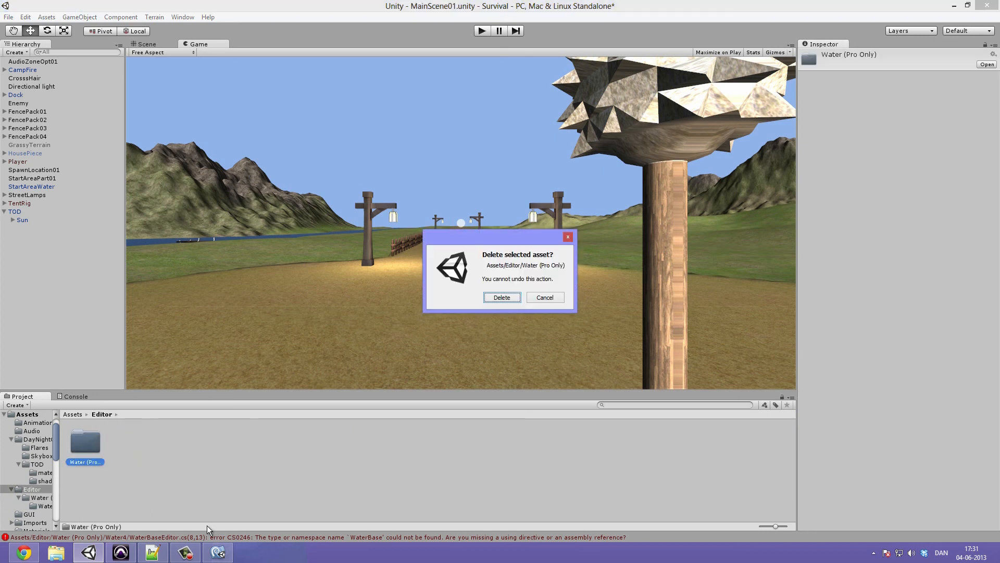
click(502, 297)
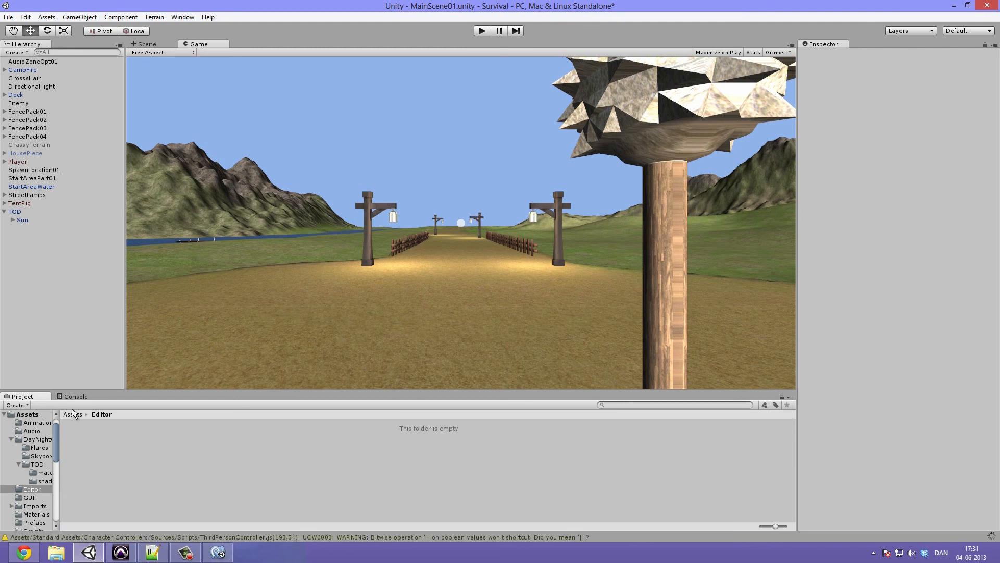
Return to the Assets root folder after the deletion
click(71, 414)
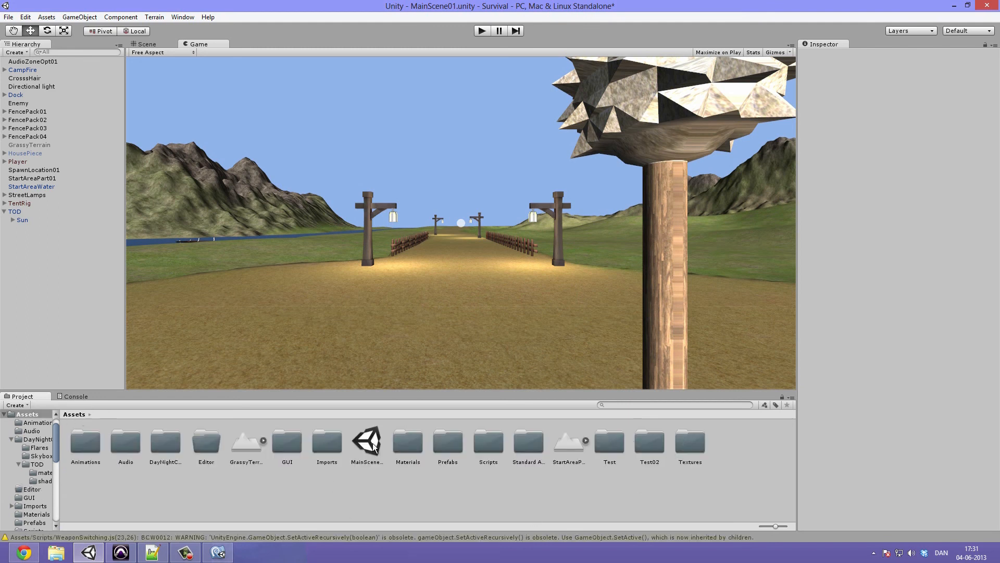
click(206, 442)
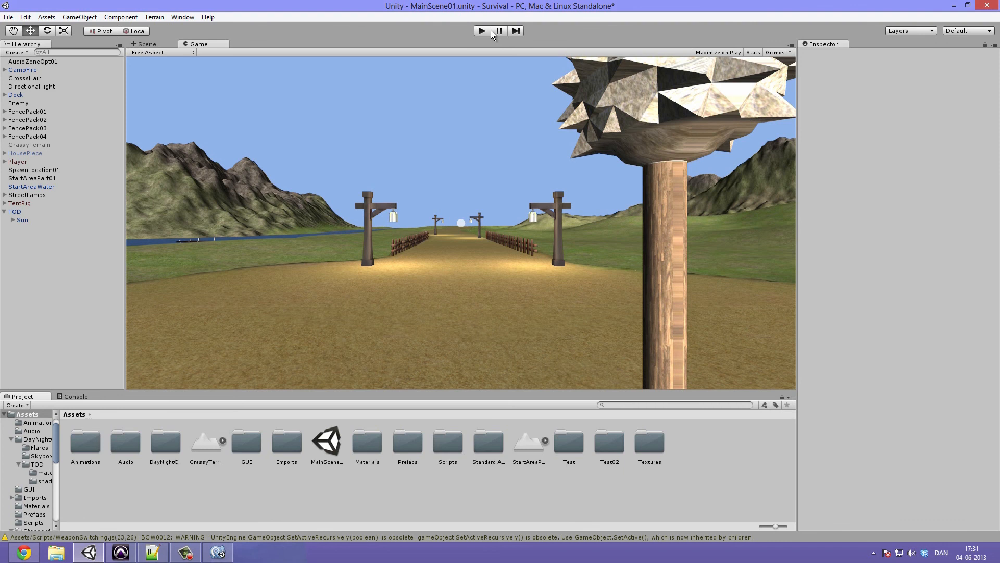
Run the scene with TOD's Speed at 30 and watch the lake darken at night
click(481, 30)
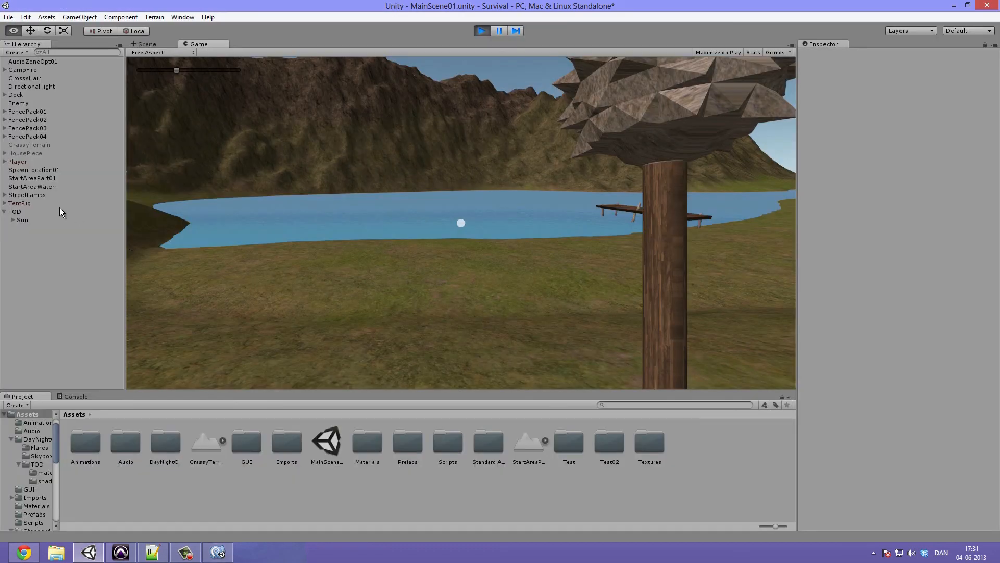
click(15, 211)
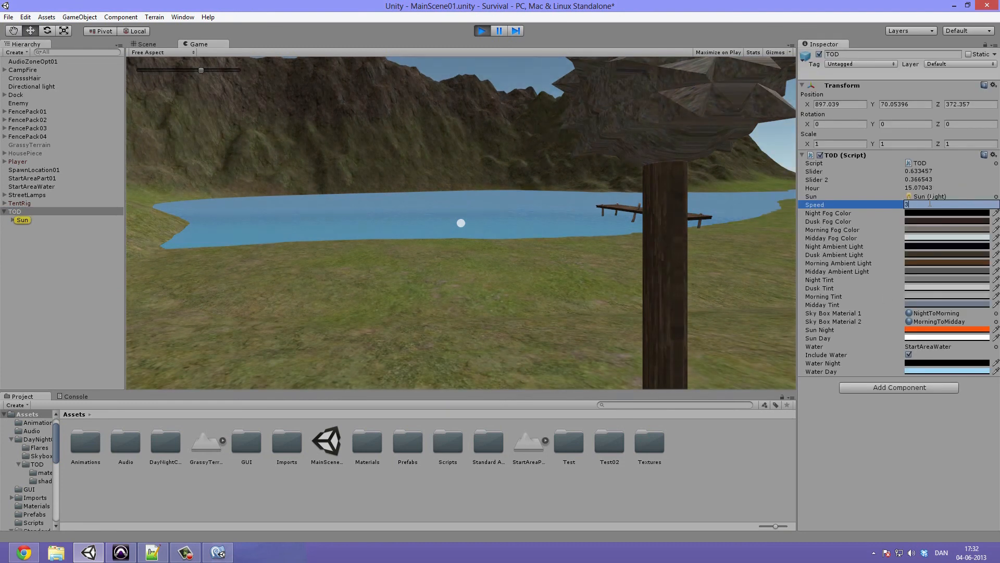
text(30)
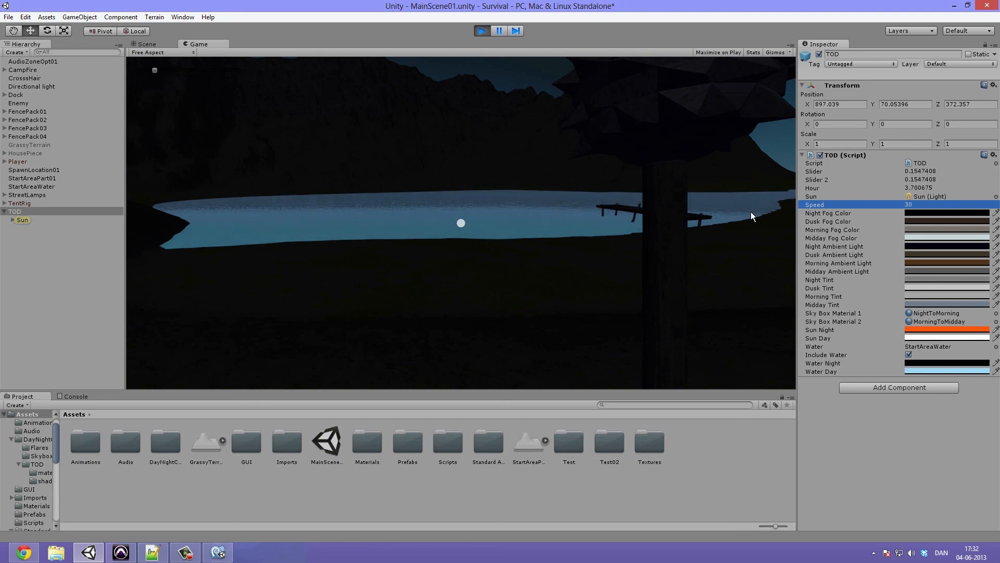